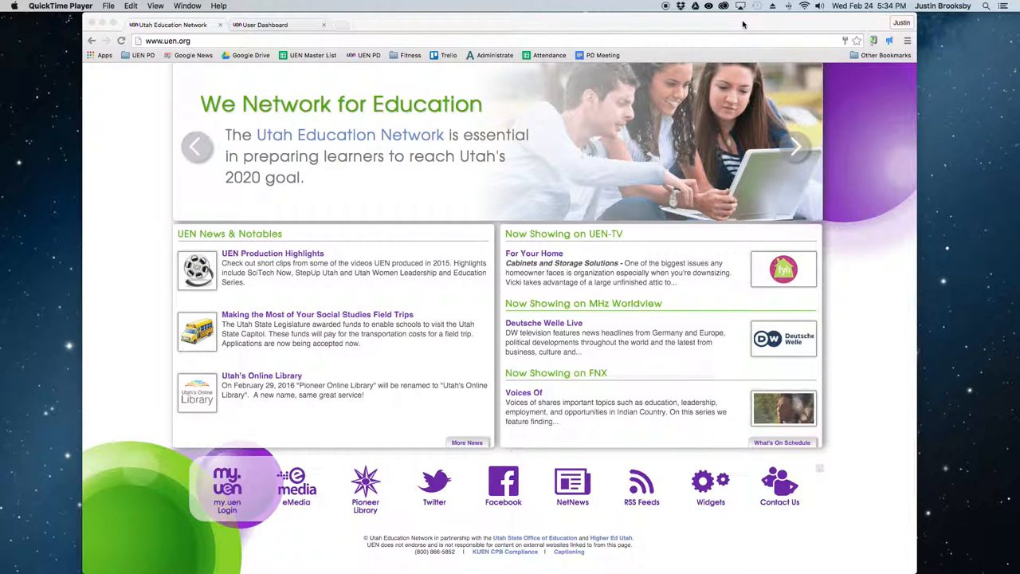
Go to uen.org and open the eMedia section from the UEN home page links
{"action": "left_click", "coordinate": [794, 147]}
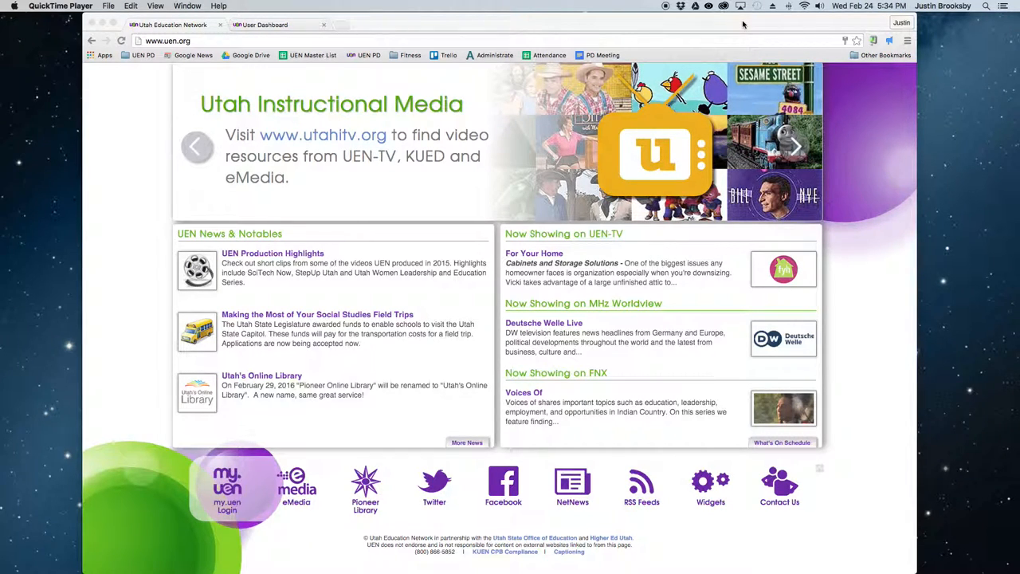
{"action": "left_click", "coordinate": [375, 23]}
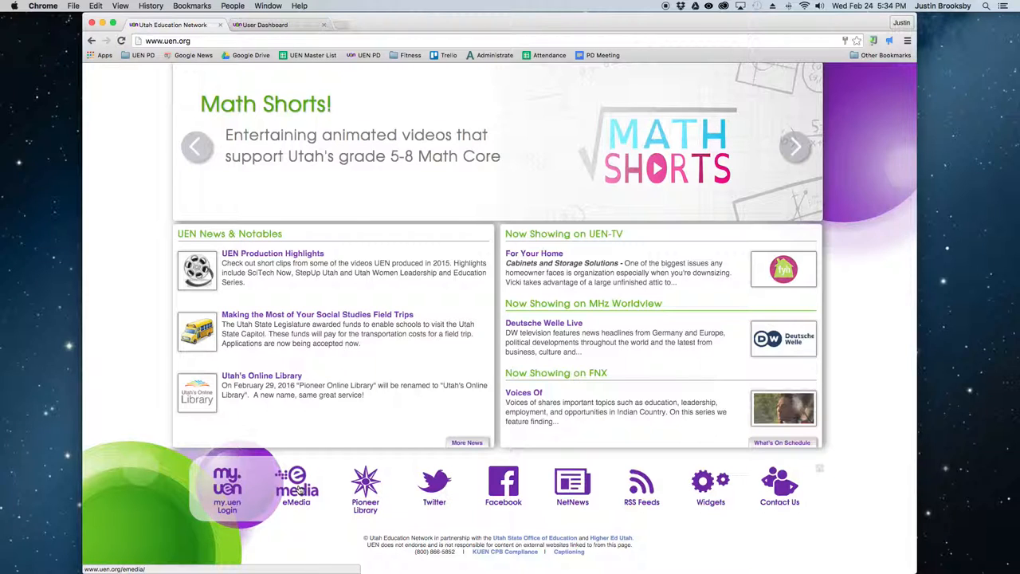
{"action": "left_click", "coordinate": [296, 486]}
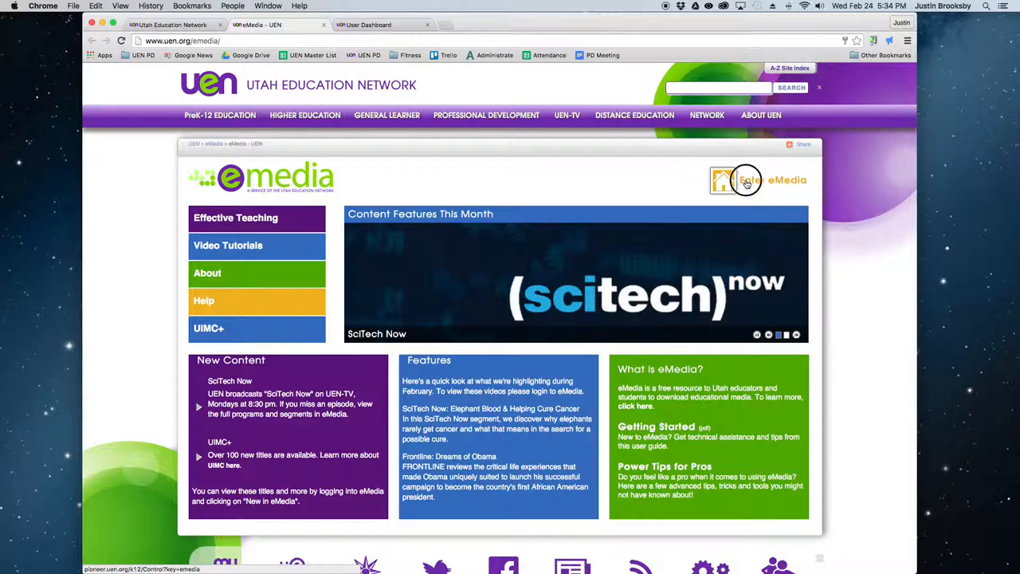
Enter eMedia, go to its Search page, and show the 'Within all resources' collection list
{"action": "left_click", "coordinate": [747, 179]}
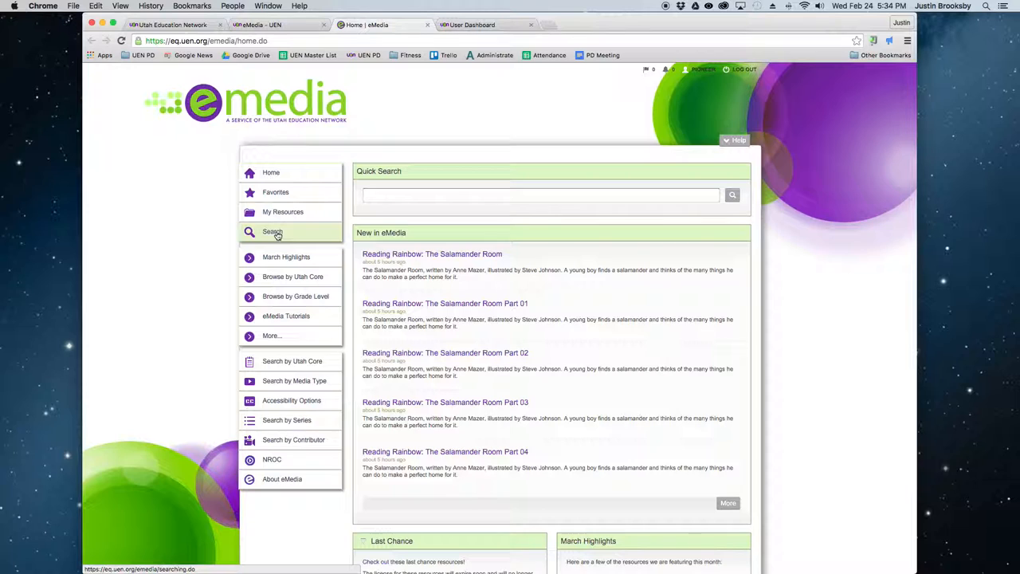
{"action": "left_click", "coordinate": [270, 231]}
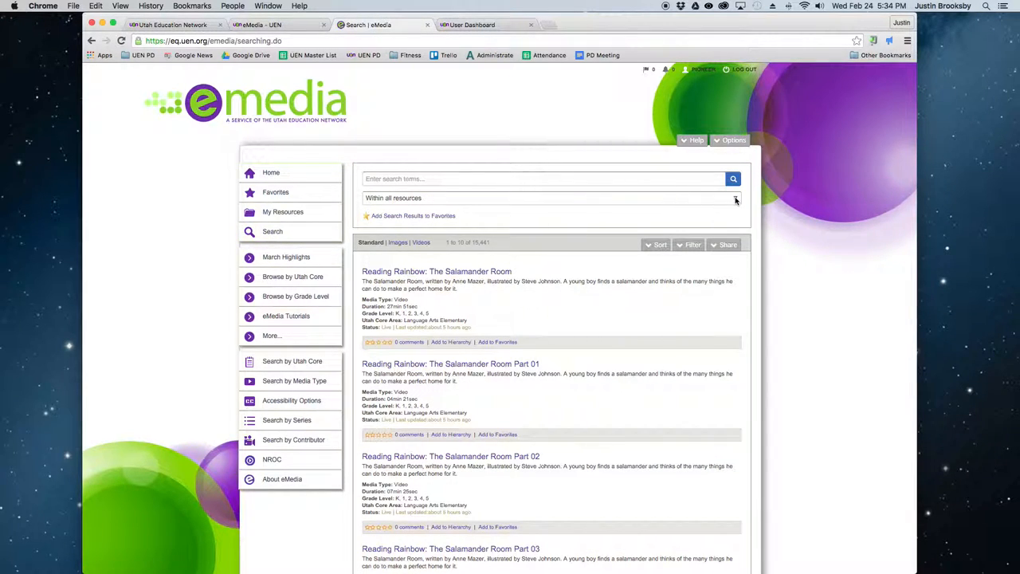
{"action": "left_click", "coordinate": [733, 197]}
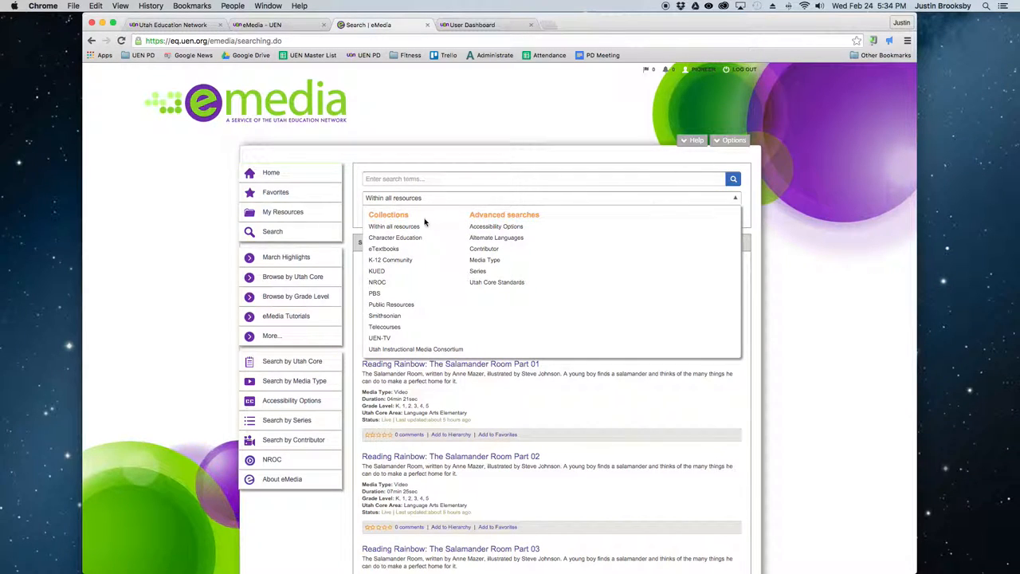
{"action": "mouse_move", "coordinate": [376, 282]}
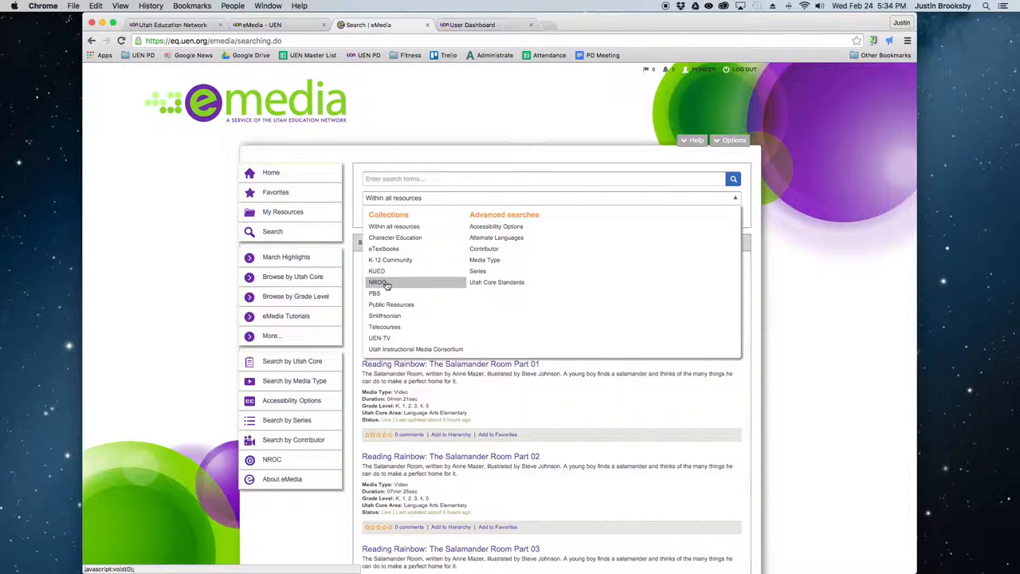
Restrict the eMedia search to the NROC collection
{"action": "left_click", "coordinate": [373, 281]}
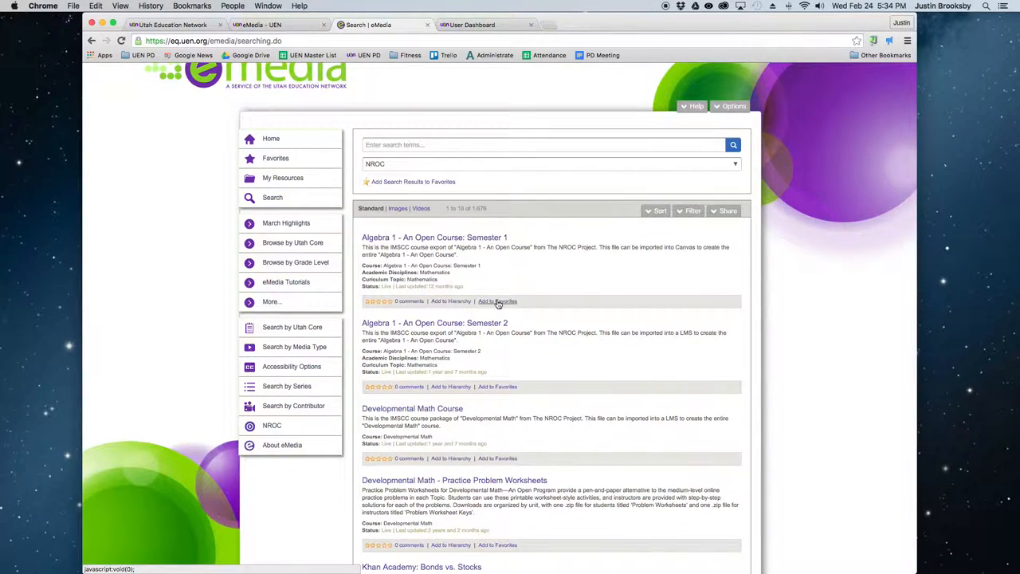
{"action": "mouse_move", "coordinate": [497, 301]}
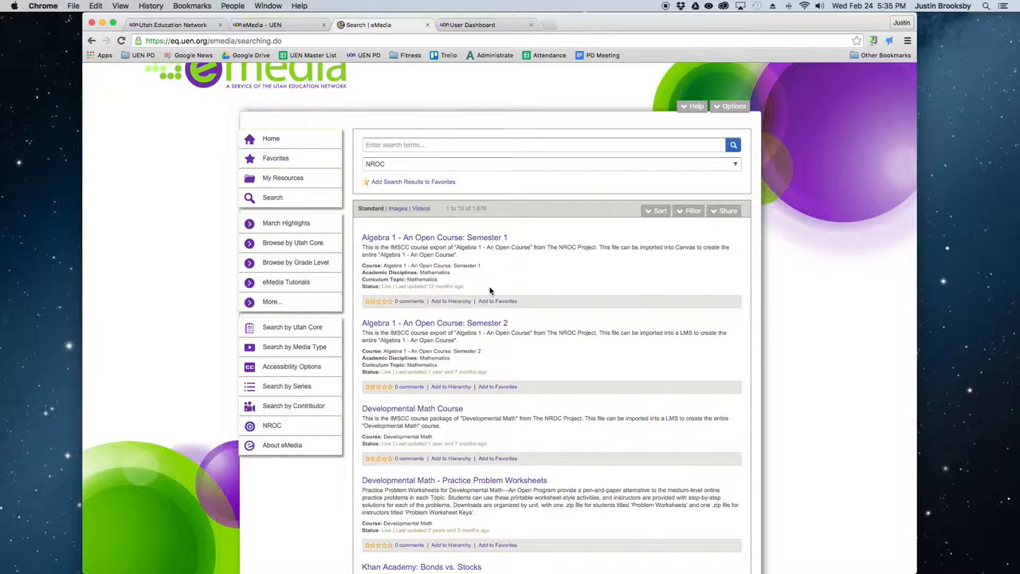
{"action": "mouse_move", "coordinate": [481, 233]}
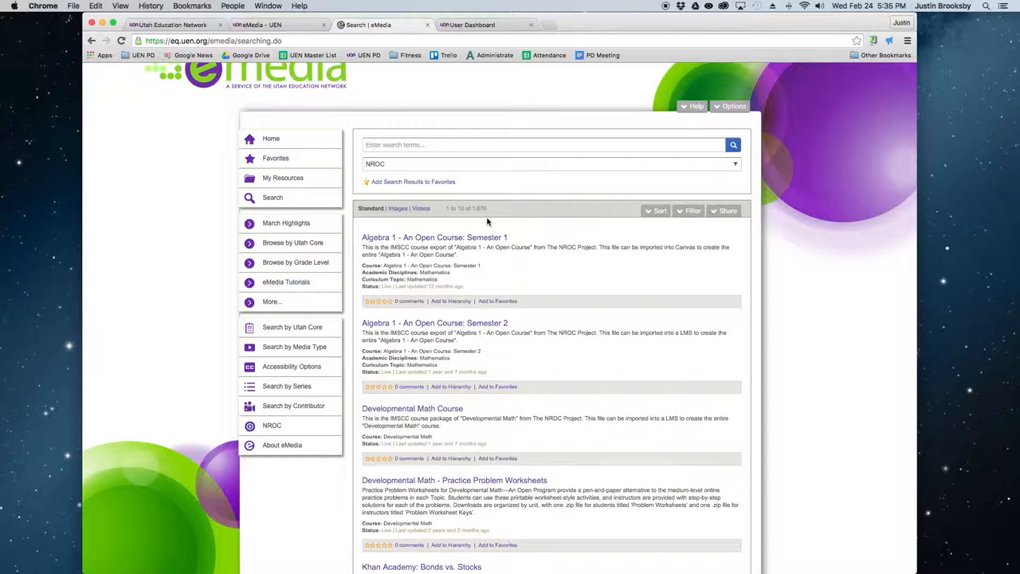
{"action": "mouse_move", "coordinate": [491, 223]}
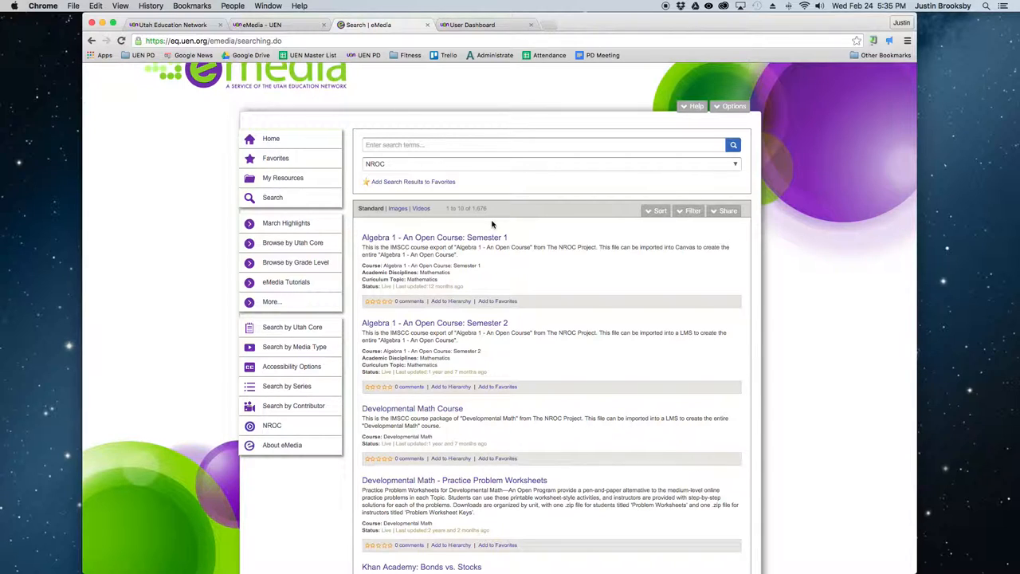
{"action": "mouse_move", "coordinate": [379, 242]}
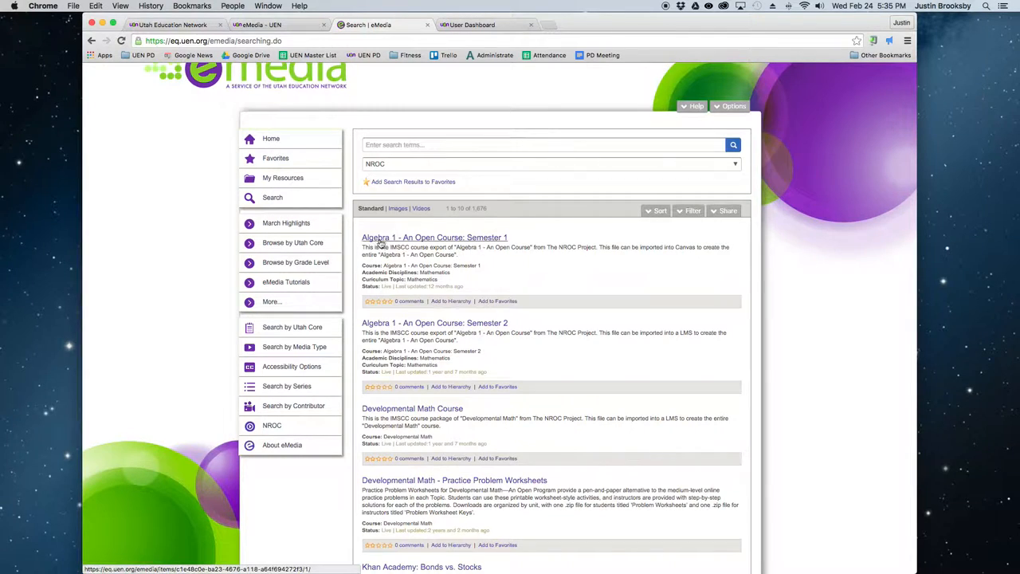
{"action": "mouse_move", "coordinate": [430, 247]}
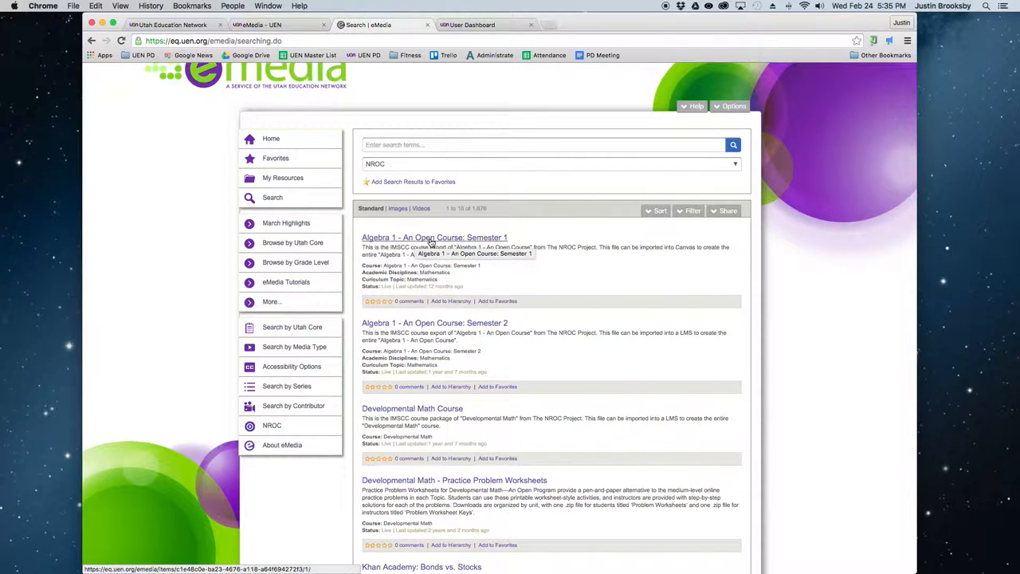
{"action": "mouse_move", "coordinate": [390, 254]}
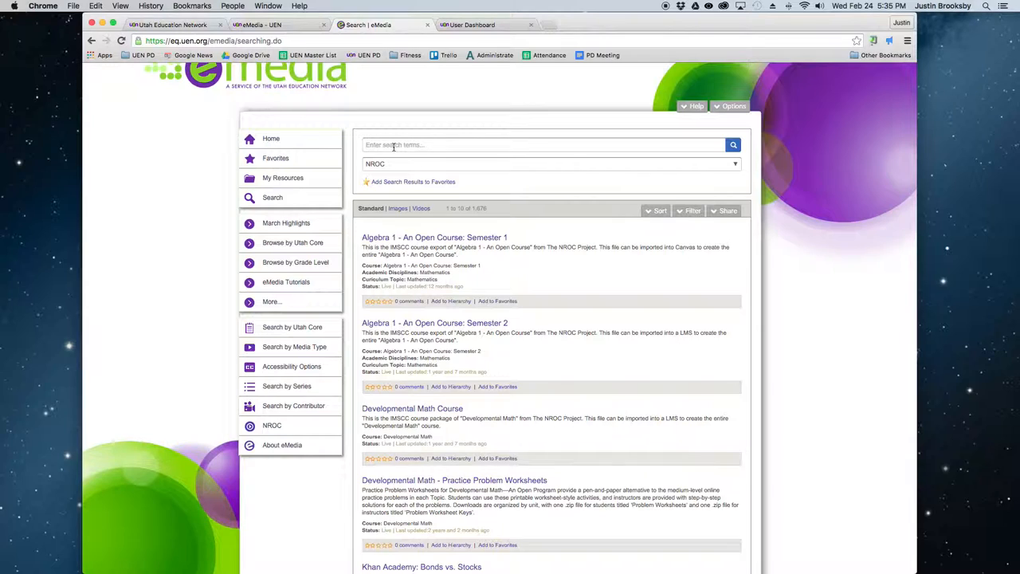
Search the NROC collection for 'IMSCC' to find the course packages
{"action": "type", "text": "IMSCC"}
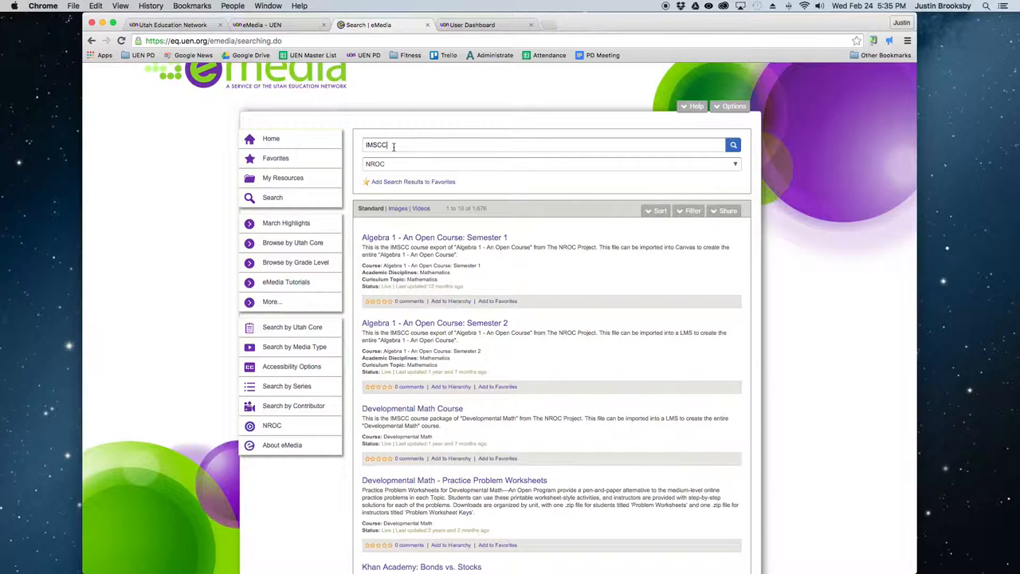
{"action": "mouse_move", "coordinate": [733, 143]}
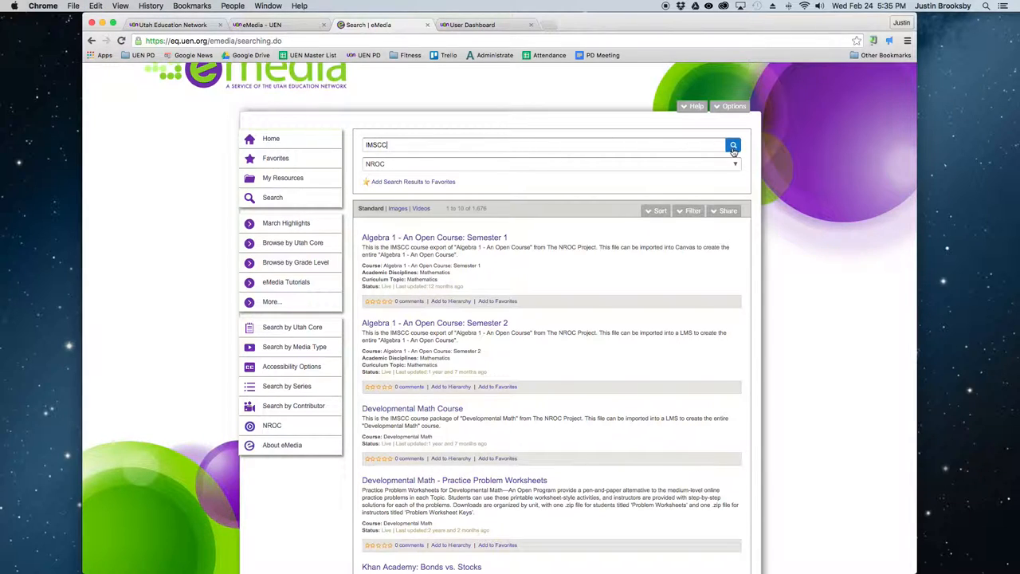
{"action": "mouse_move", "coordinate": [733, 147]}
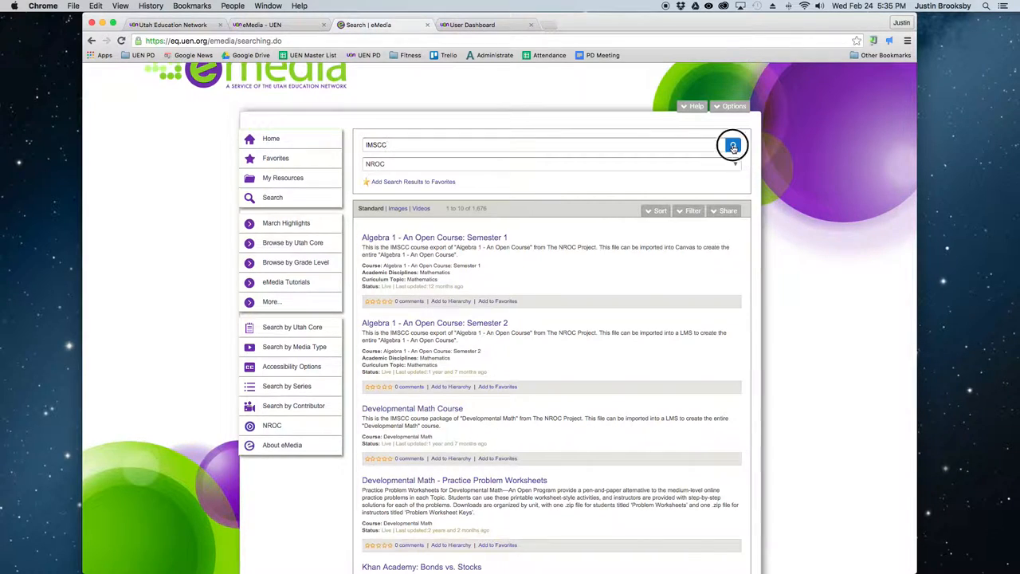
{"action": "left_click", "coordinate": [733, 144]}
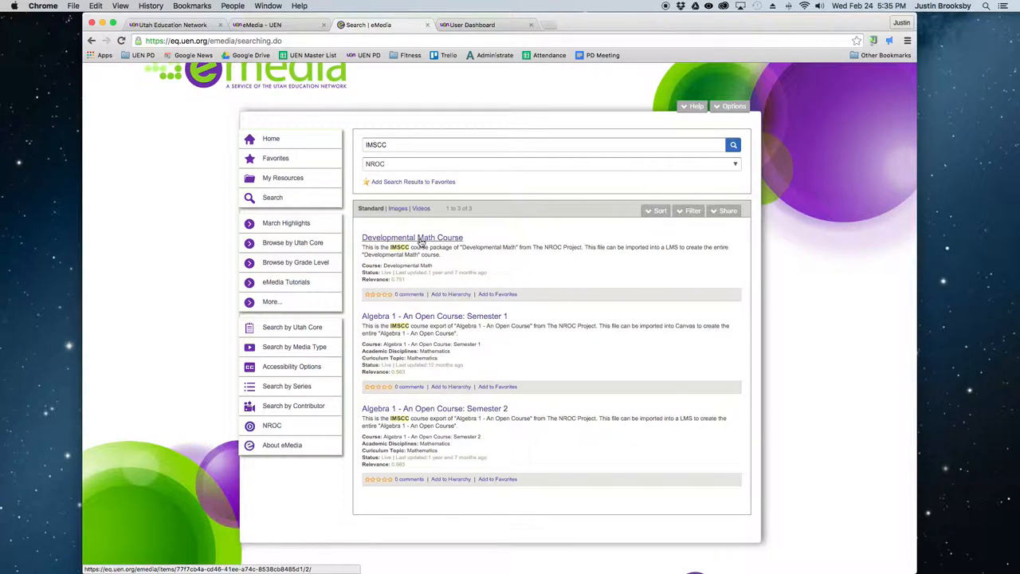
{"action": "mouse_move", "coordinate": [422, 419]}
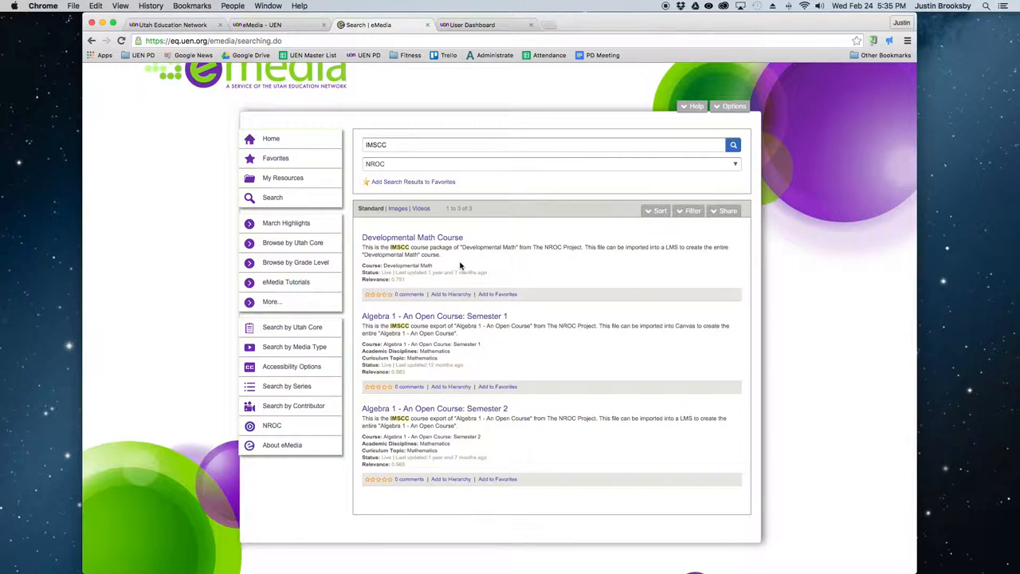
{"action": "mouse_move", "coordinate": [470, 344]}
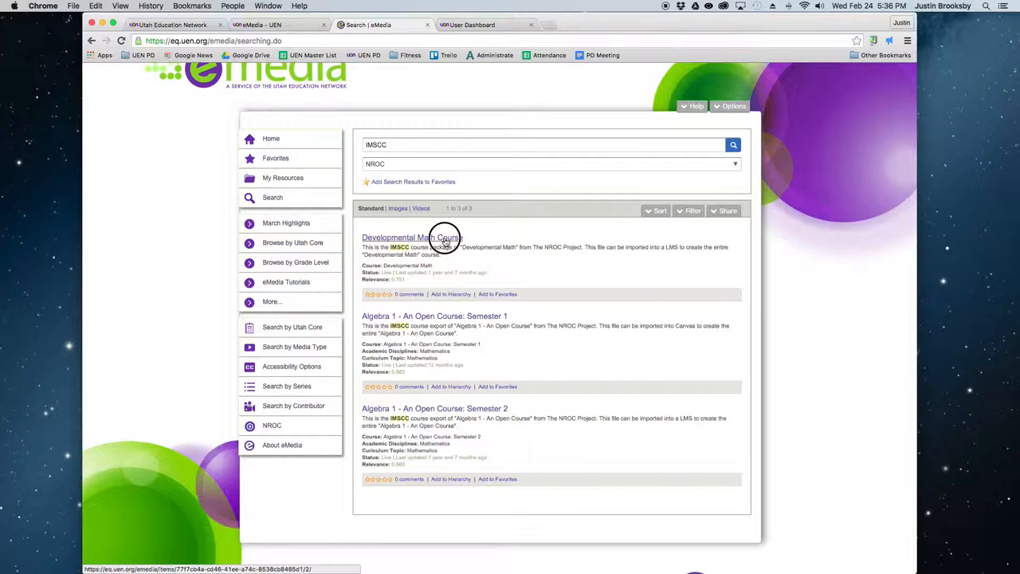
Open the Developmental Math Course resource and download its 'Developmental Math - Course Export' IMSCC file
{"action": "left_click", "coordinate": [411, 238]}
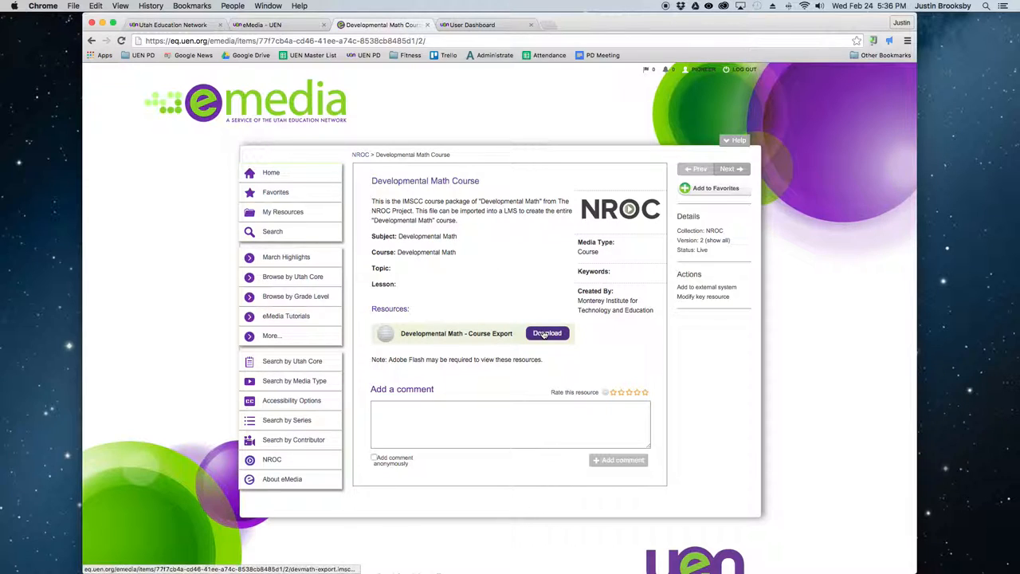
{"action": "left_click", "coordinate": [547, 333]}
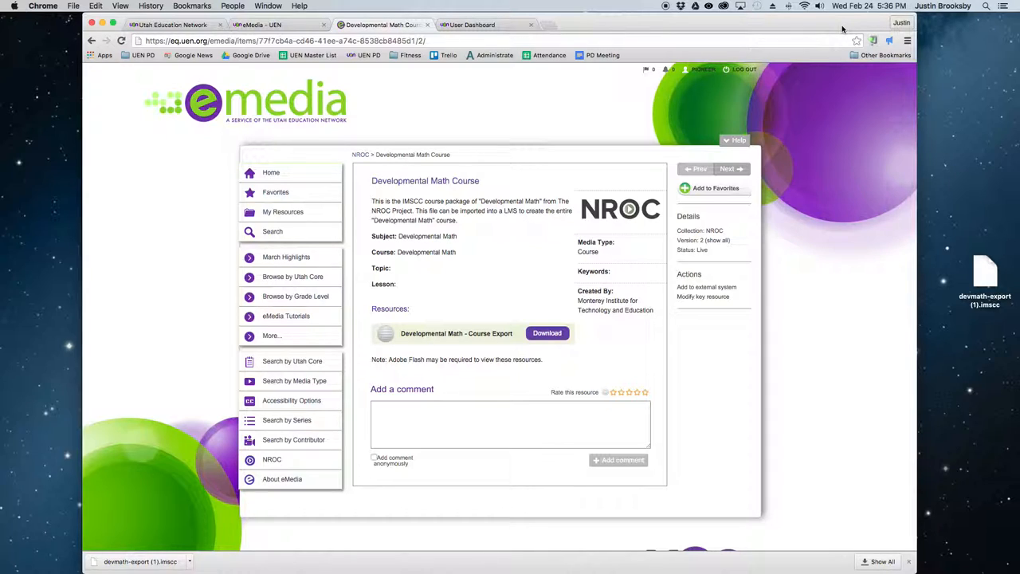
{"action": "mouse_move", "coordinate": [998, 267]}
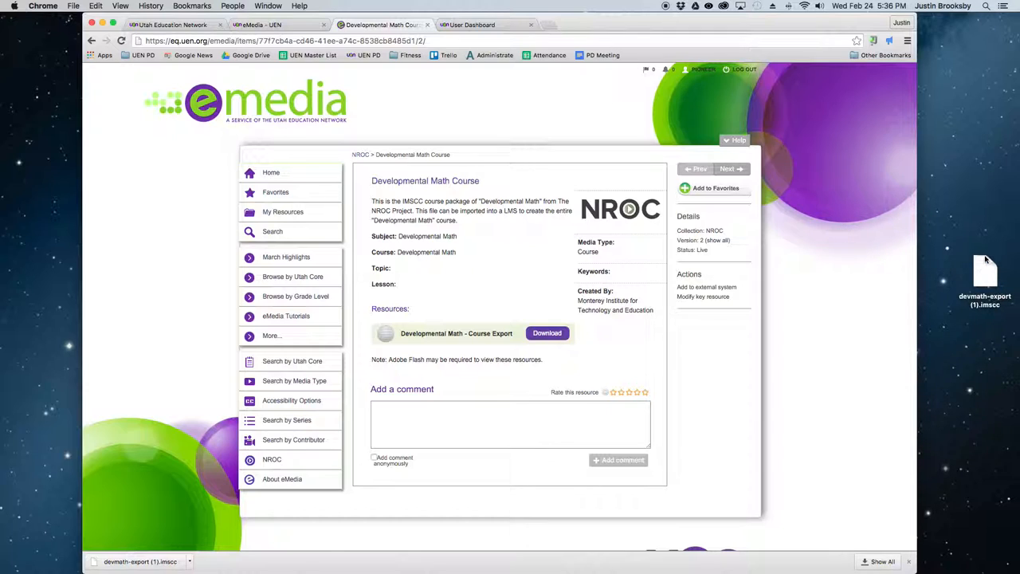
{"action": "mouse_move", "coordinate": [622, 31]}
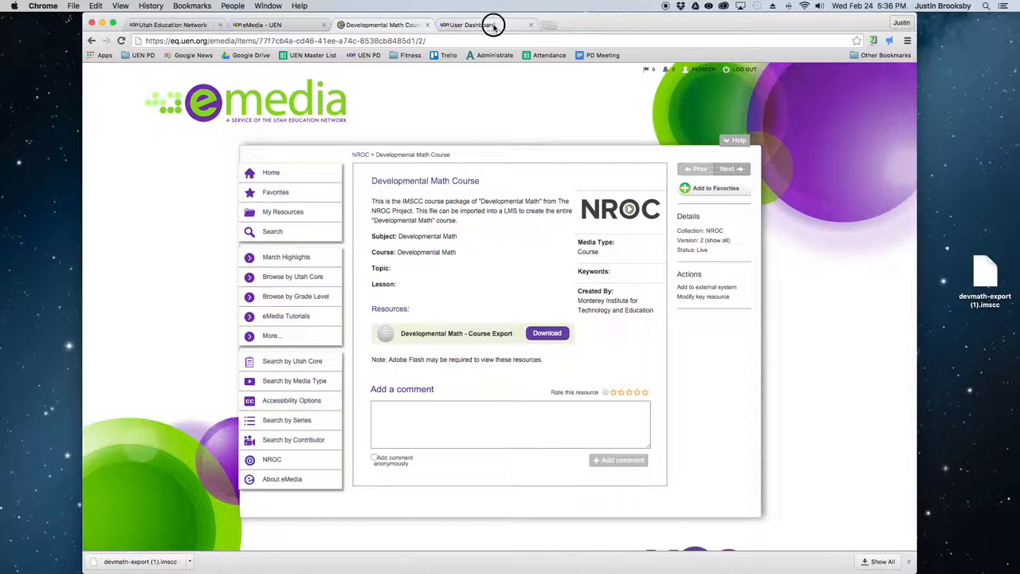
{"action": "left_click", "coordinate": [470, 26]}
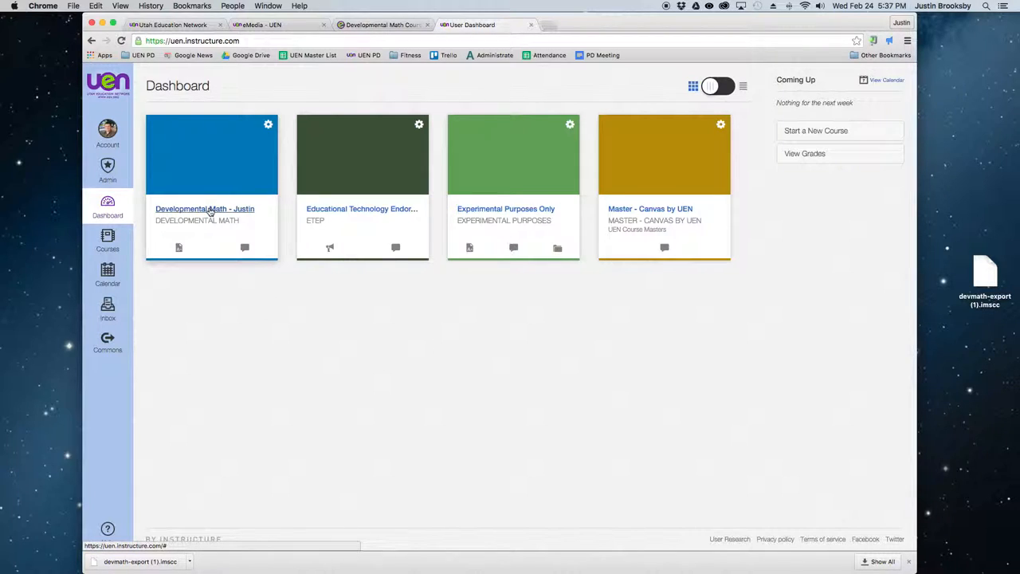
{"action": "mouse_move", "coordinate": [204, 207]}
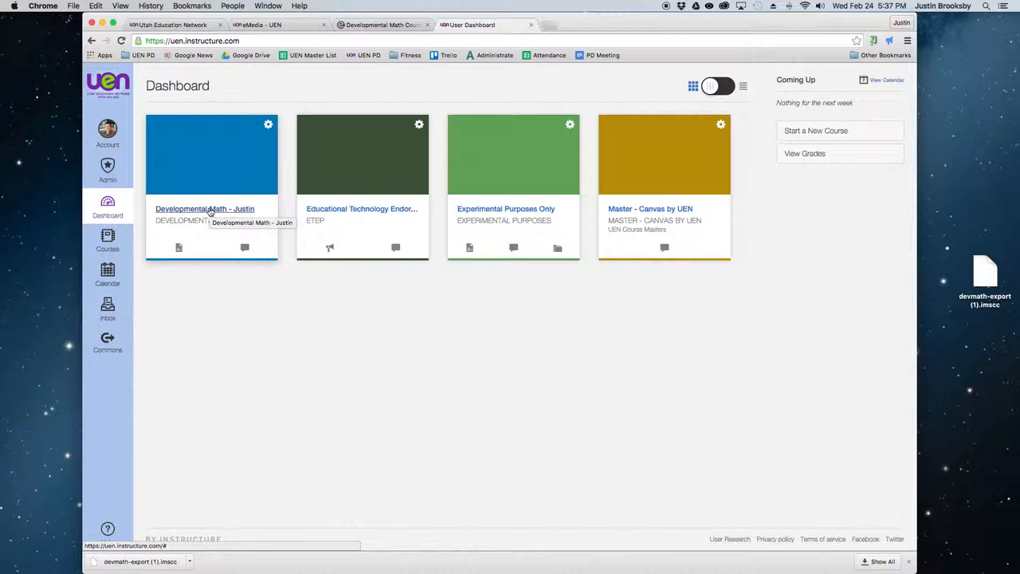
{"action": "mouse_move", "coordinate": [615, 344]}
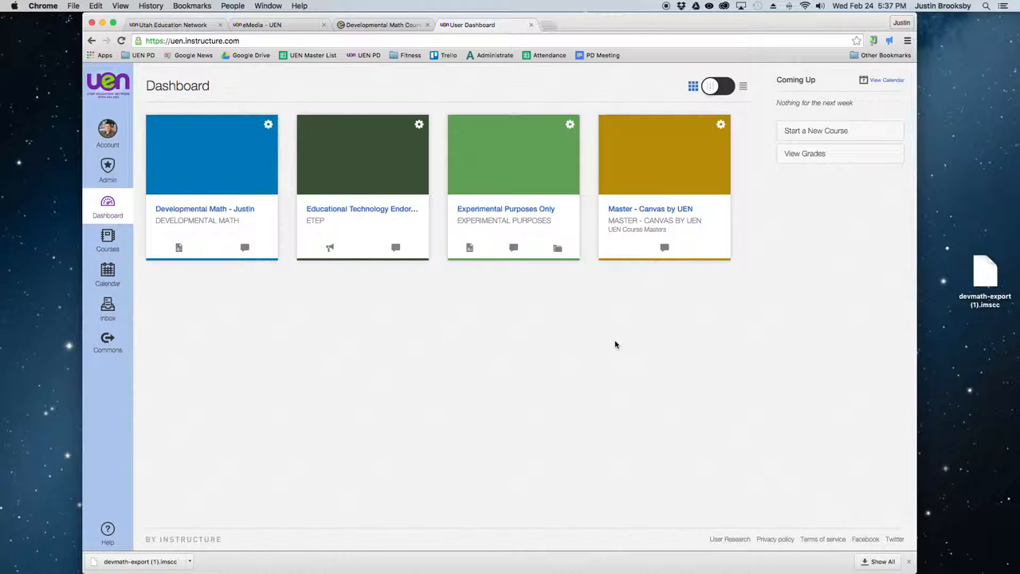
{"action": "mouse_move", "coordinate": [743, 184]}
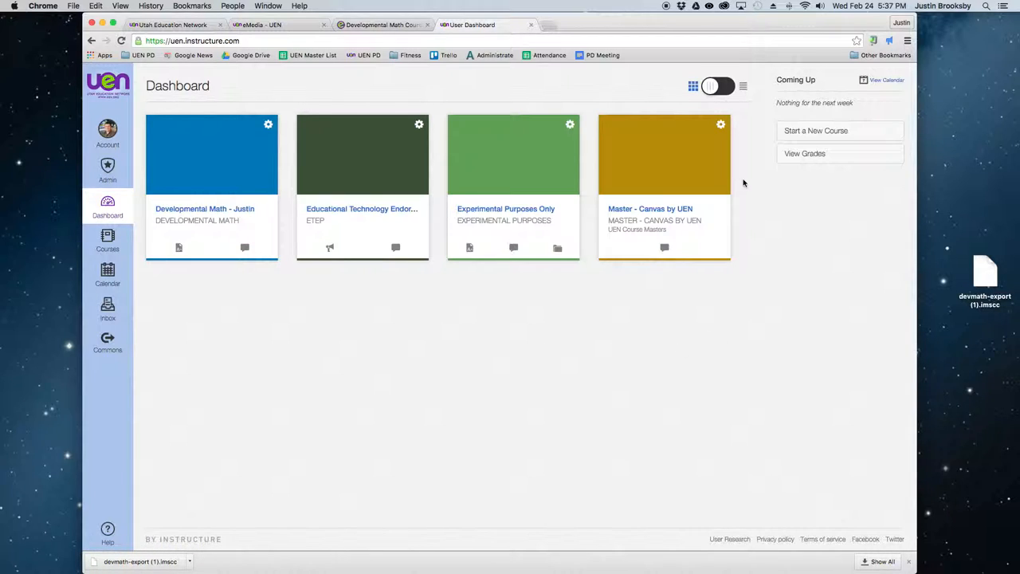
{"action": "mouse_move", "coordinate": [302, 283]}
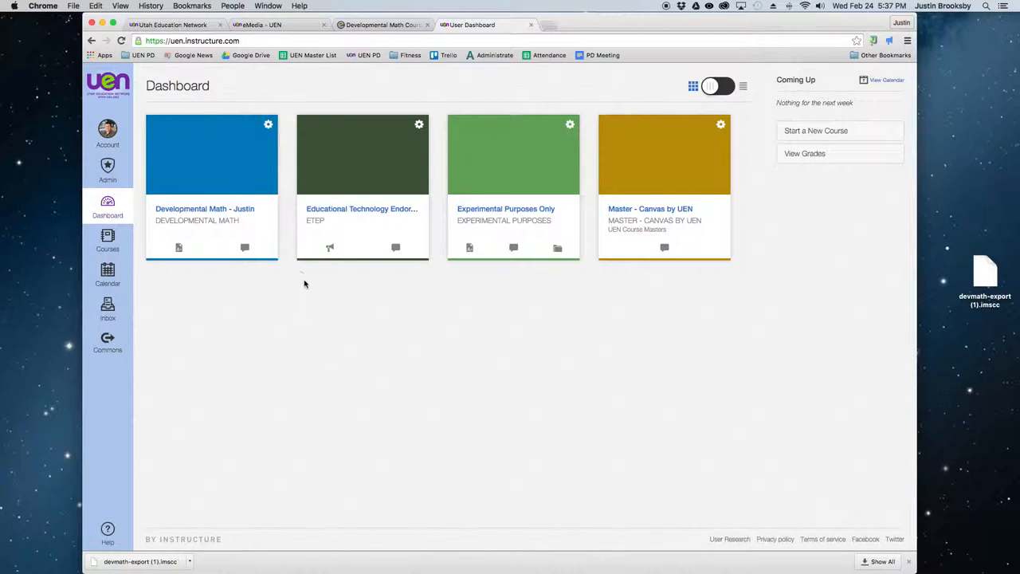
{"action": "mouse_move", "coordinate": [743, 153]}
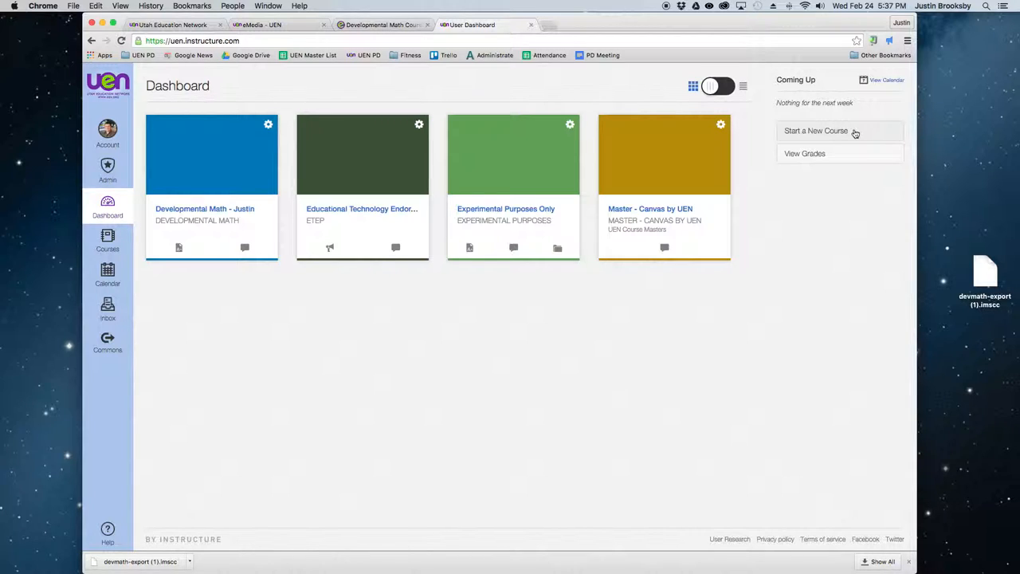
{"action": "mouse_move", "coordinate": [846, 134]}
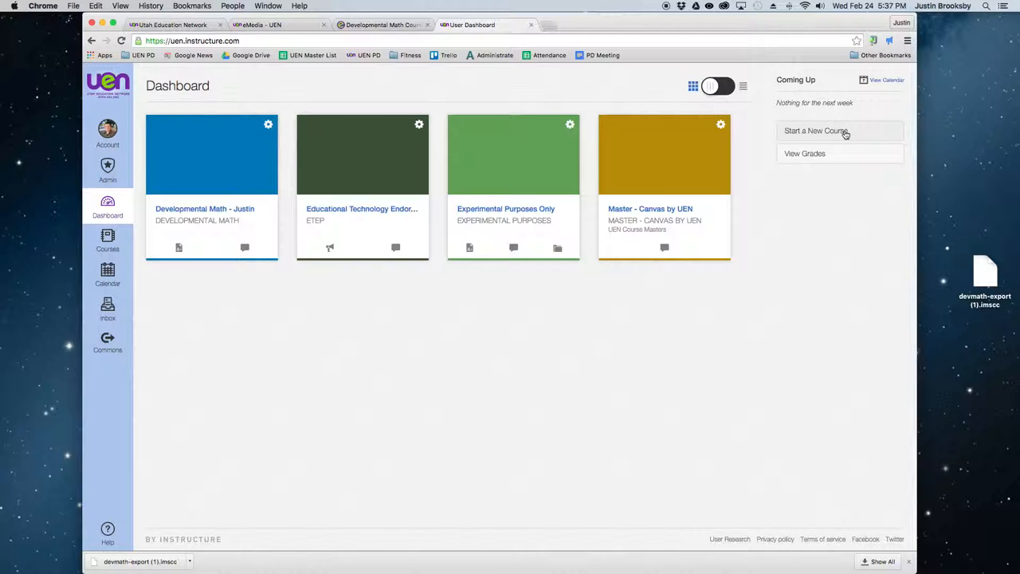
{"action": "mouse_move", "coordinate": [822, 131]}
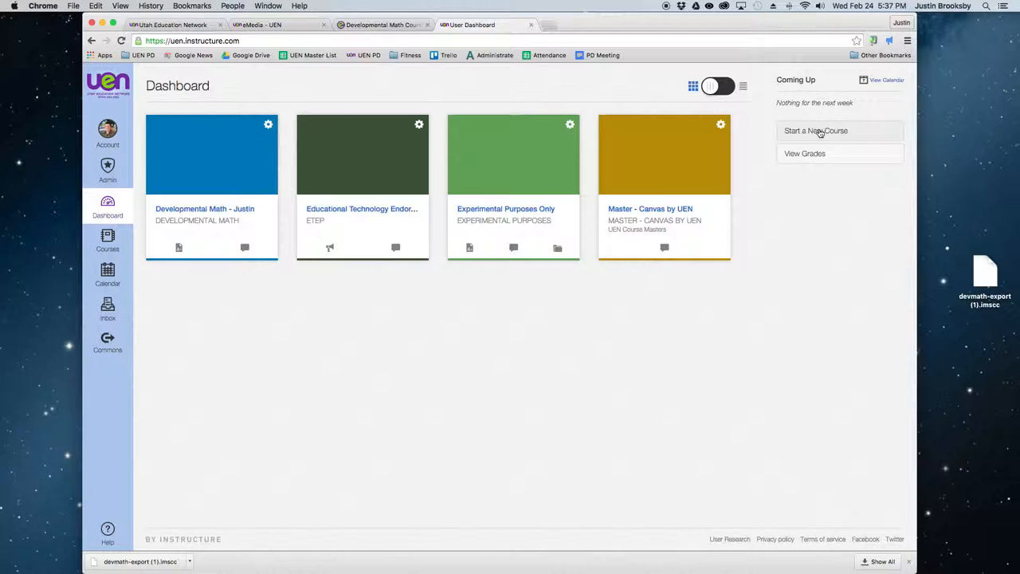
{"action": "mouse_move", "coordinate": [802, 132]}
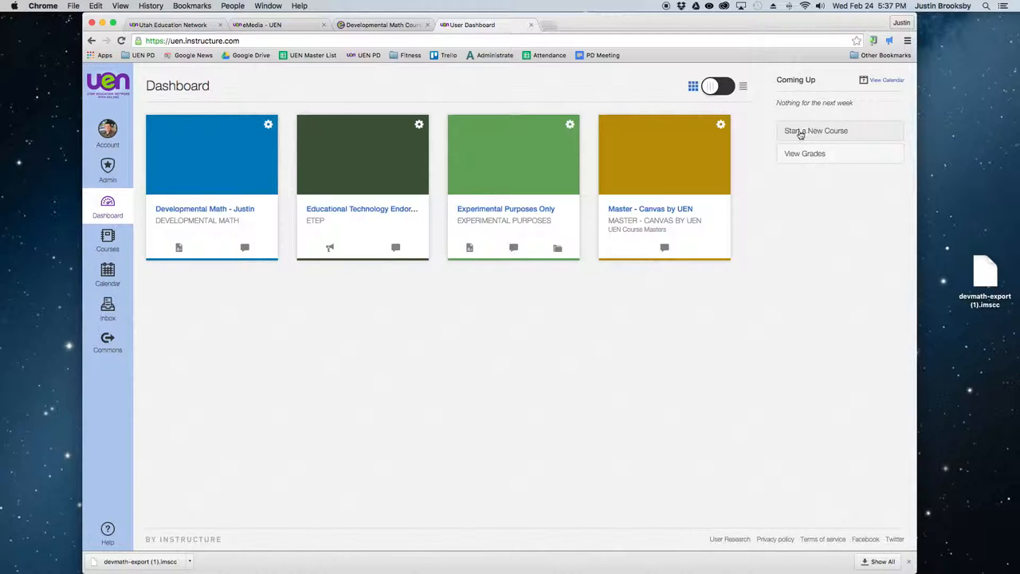
Create a new Canvas course named Developmental Math with short name DevMath
{"action": "left_click", "coordinate": [816, 131]}
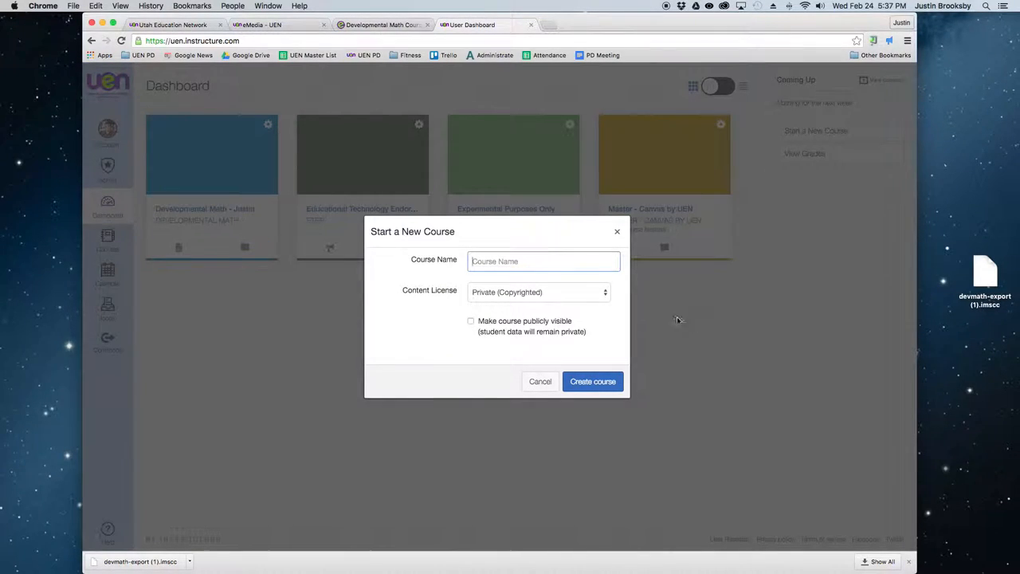
{"action": "left_click", "coordinate": [543, 262]}
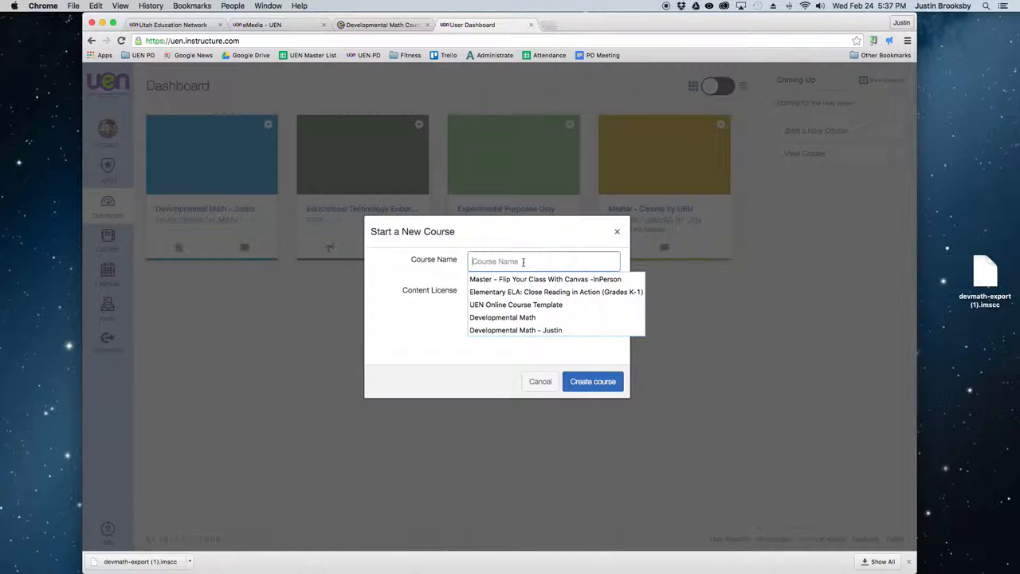
{"action": "type", "text": "Developmental Math - Brooksby"}
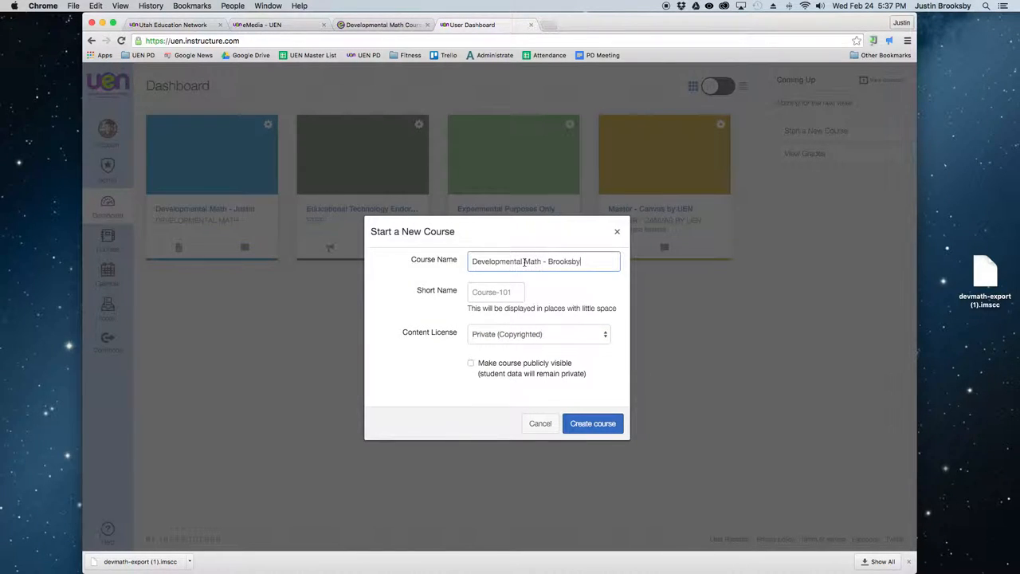
{"action": "left_click", "coordinate": [496, 292]}
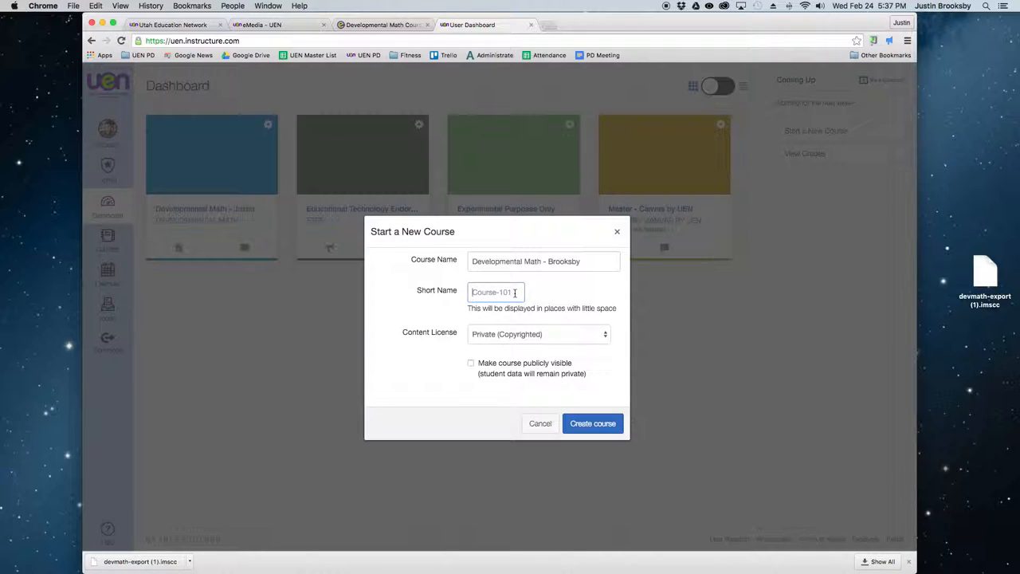
{"action": "type", "text": "Dev"}
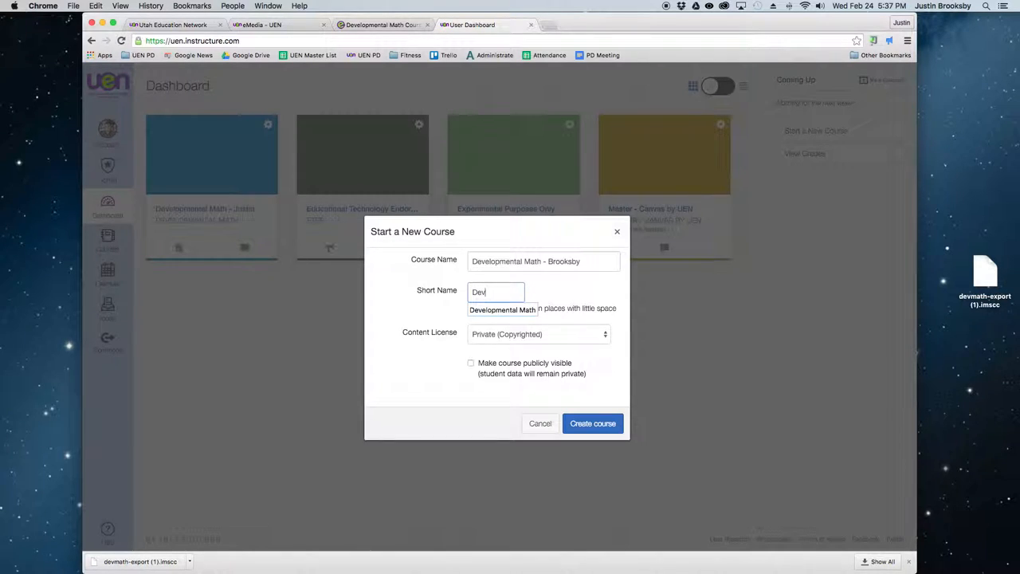
{"action": "type", "text": "Math"}
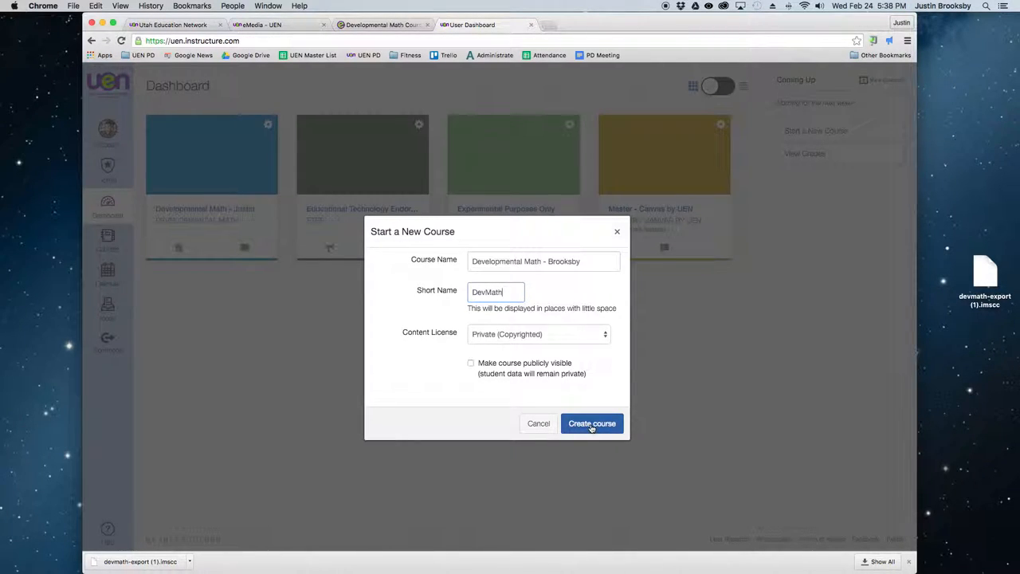
{"action": "left_click", "coordinate": [591, 424]}
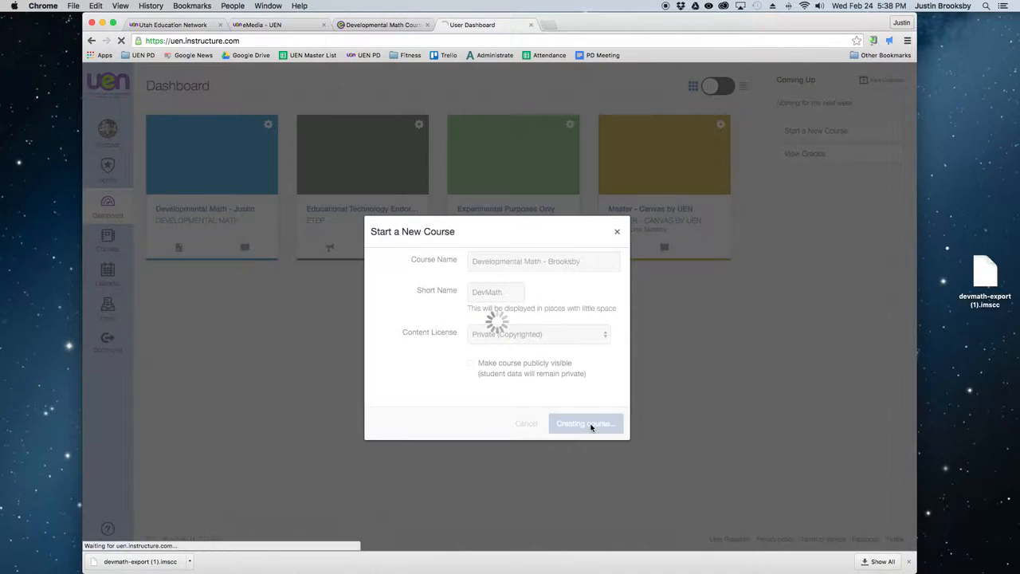
Open the DevMath course Settings and review the Course Details
{"action": "left_click", "coordinate": [587, 424]}
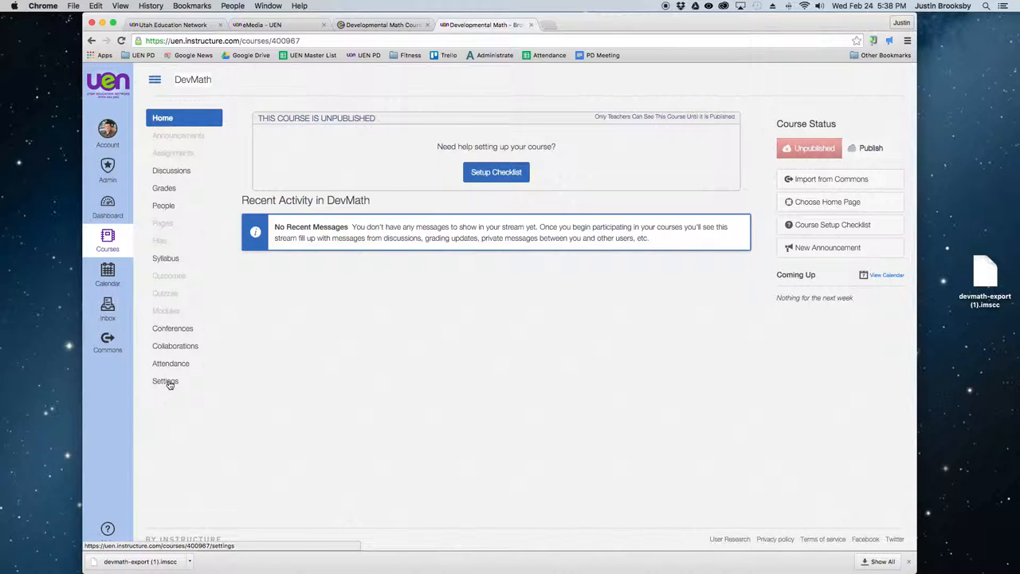
{"action": "left_click", "coordinate": [166, 381]}
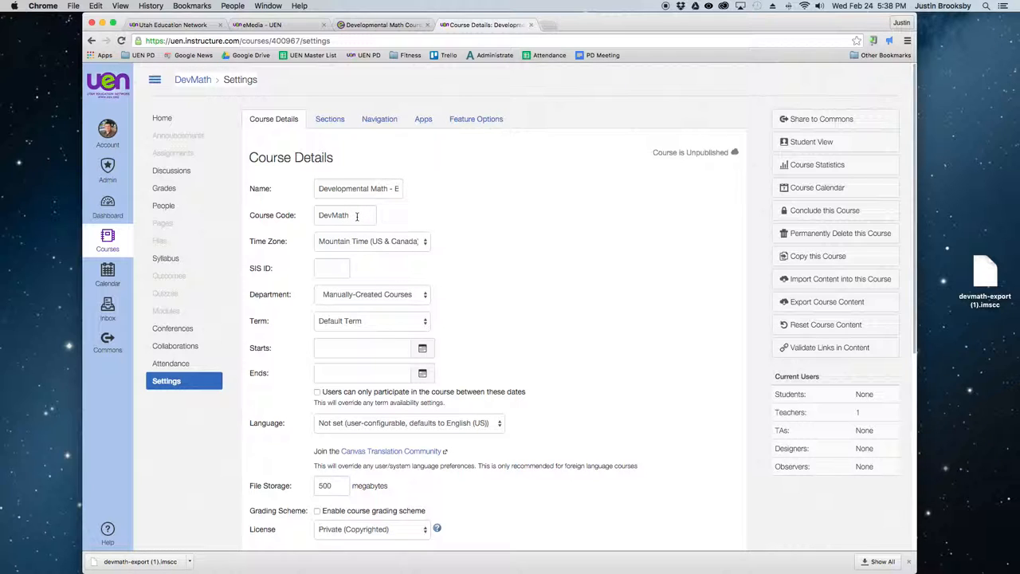
{"action": "scroll", "scroll_direction": "down", "scroll_amount": 3}
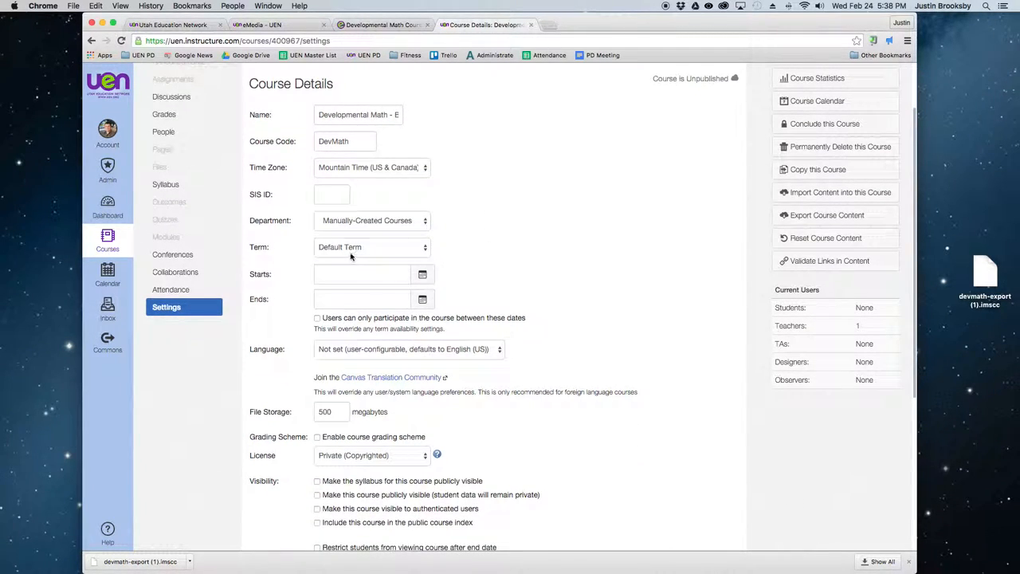
{"action": "mouse_move", "coordinate": [381, 252]}
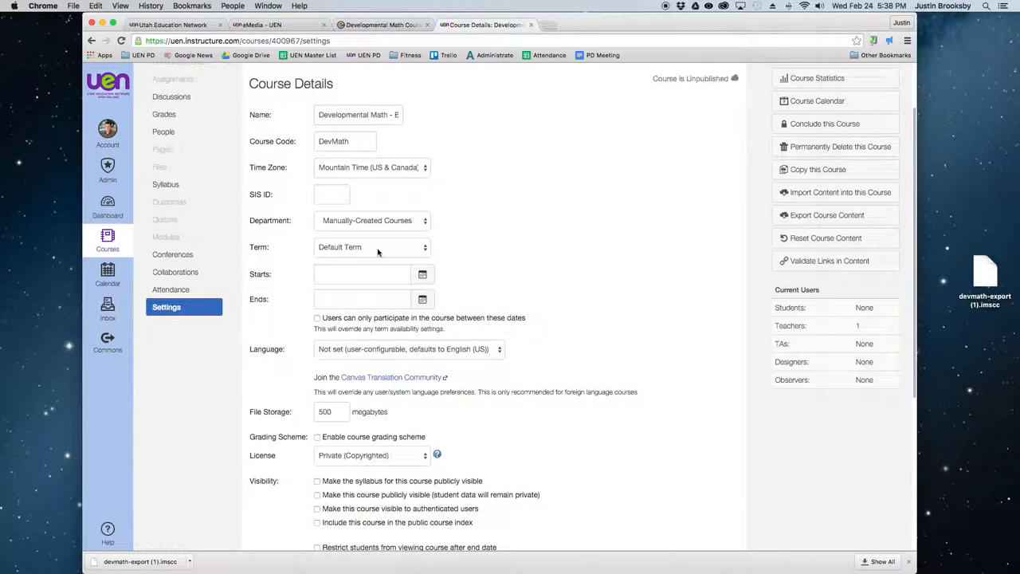
{"action": "scroll", "scroll_direction": "down", "scroll_amount": 3}
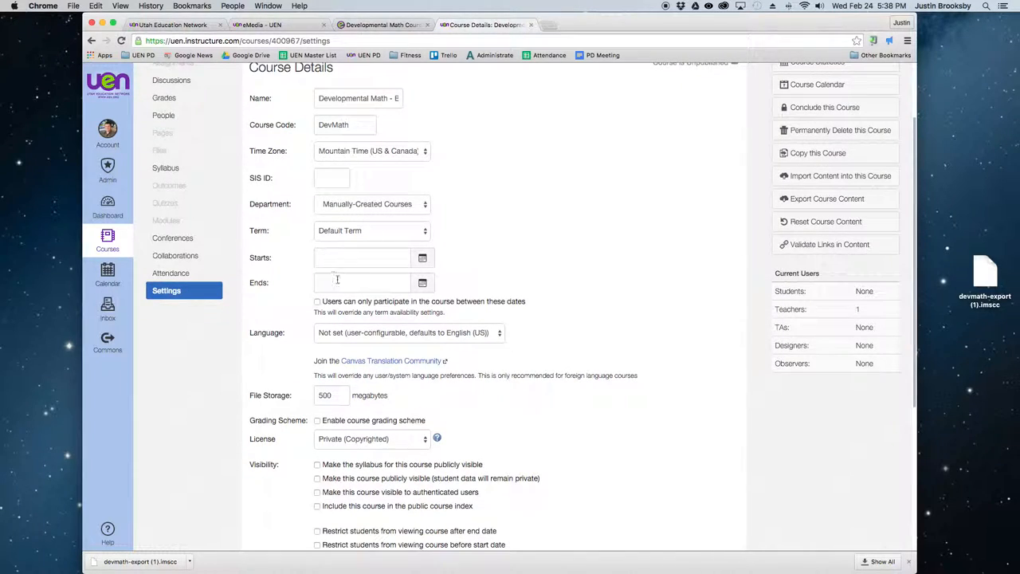
{"action": "scroll", "scroll_direction": "down", "scroll_amount": 3}
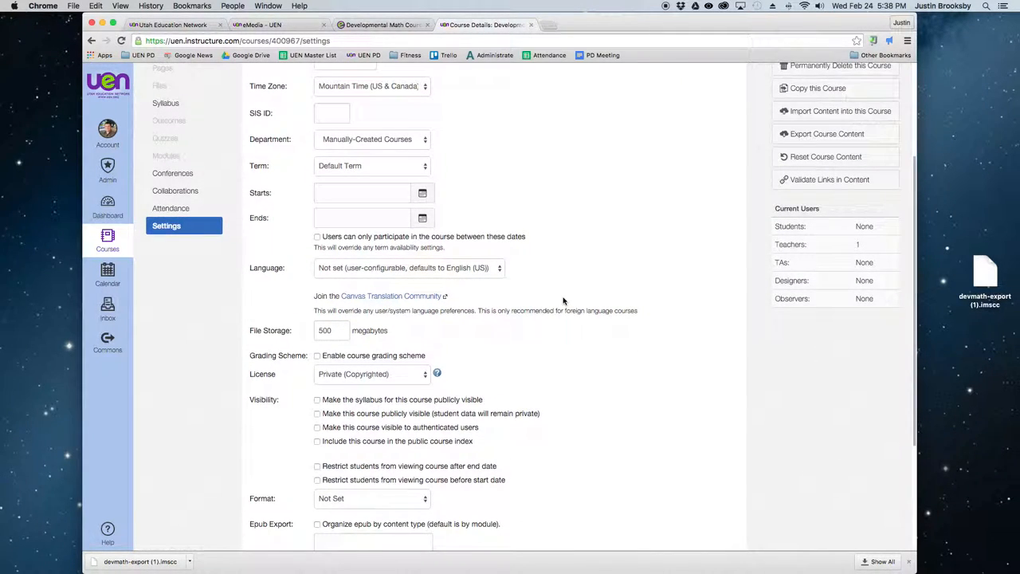
{"action": "scroll", "scroll_direction": "up", "scroll_amount": 3}
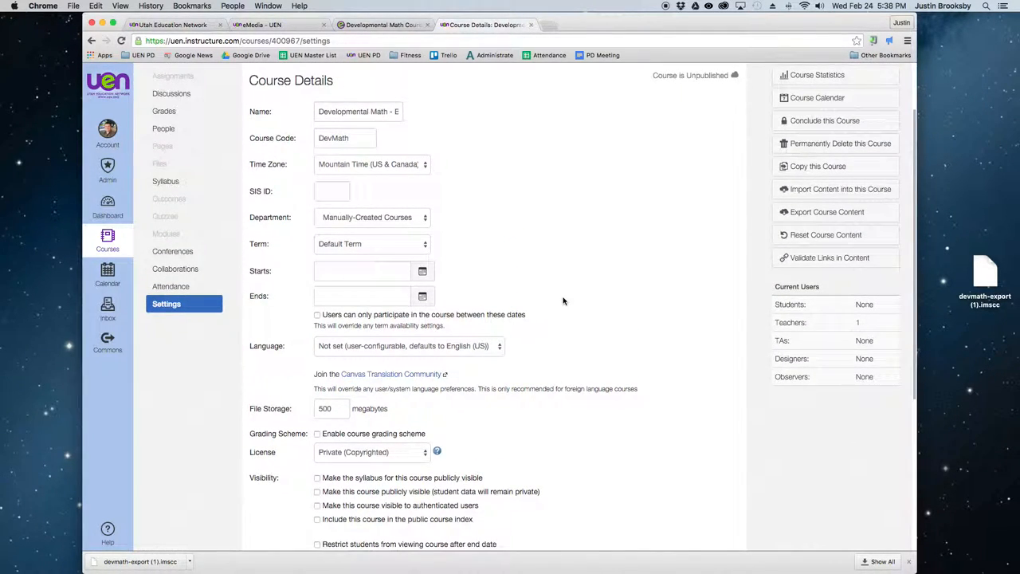
{"action": "mouse_move", "coordinate": [641, 298]}
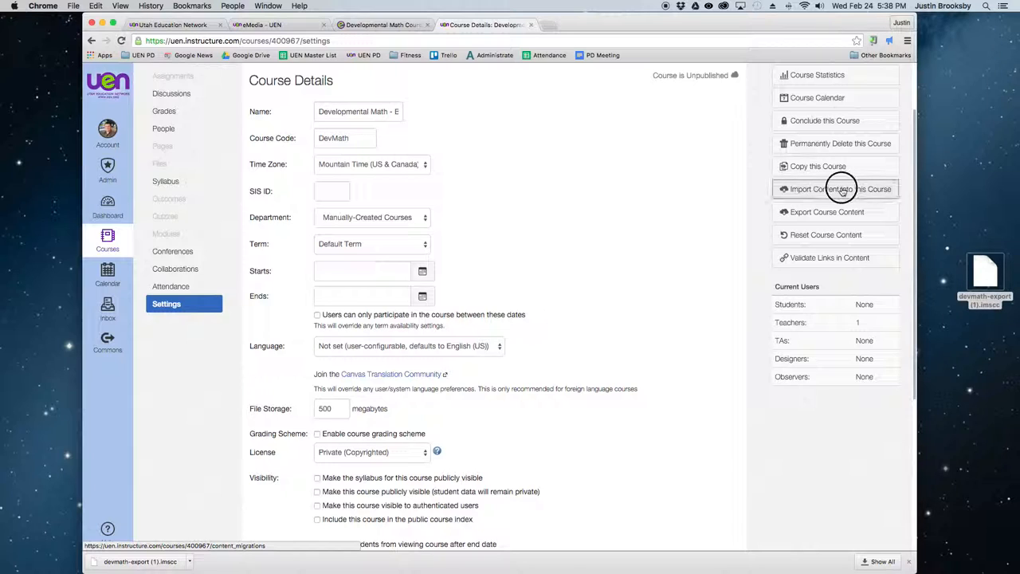
Start Import Content into this Course with Canvas Course Export Package as the content type
{"action": "left_click", "coordinate": [835, 188]}
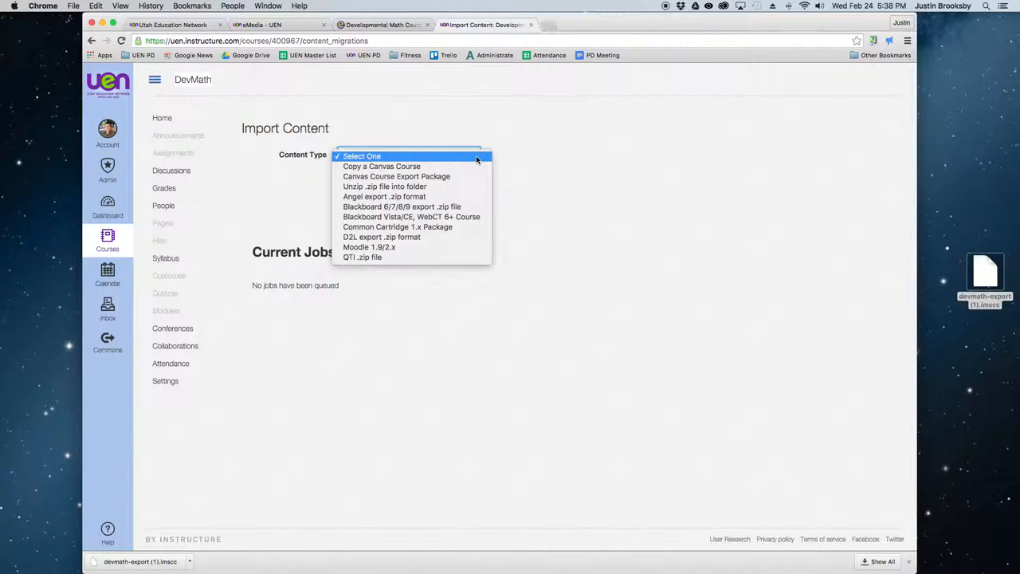
{"action": "mouse_move", "coordinate": [396, 176]}
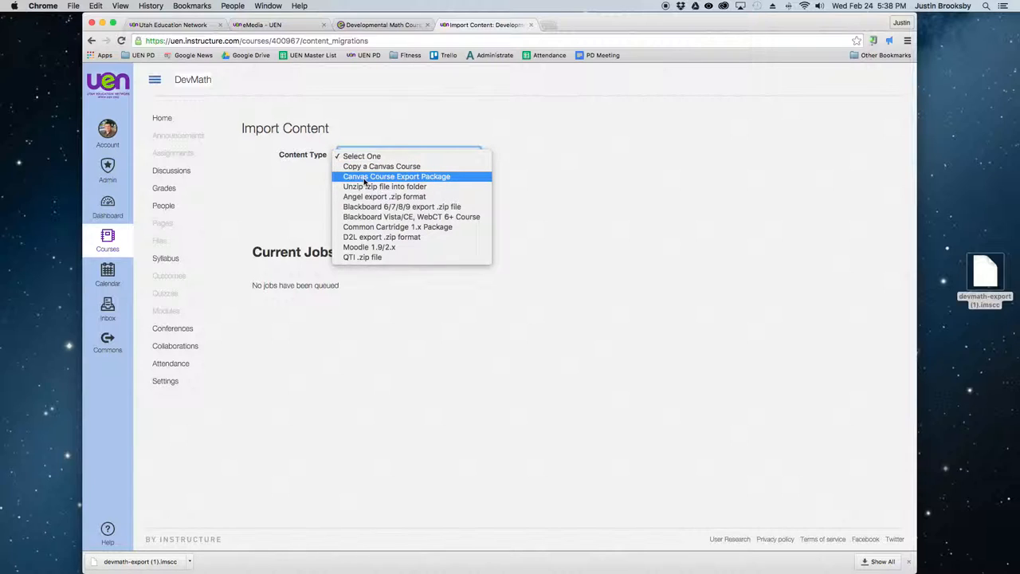
{"action": "mouse_move", "coordinate": [436, 178]}
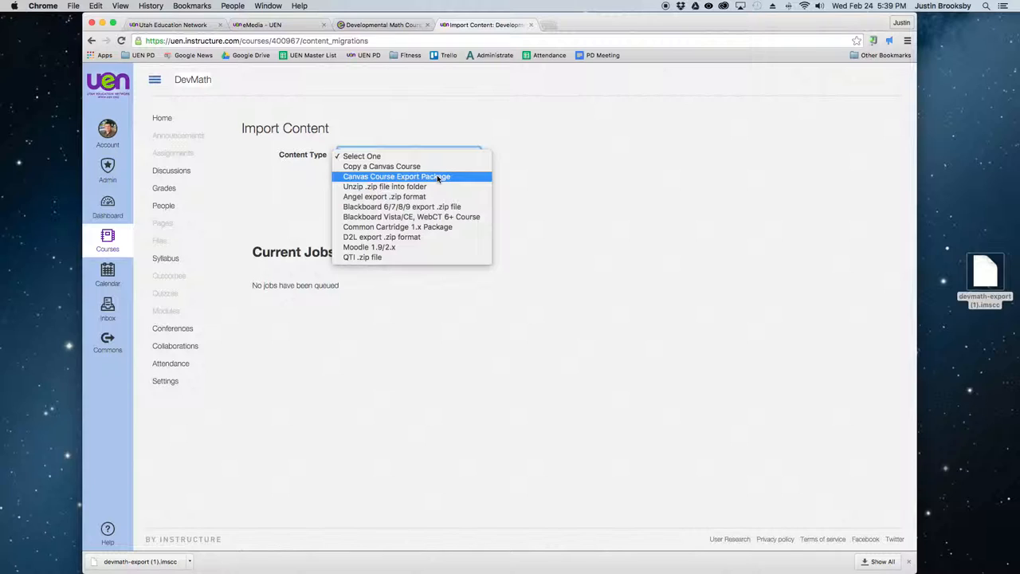
{"action": "left_click", "coordinate": [395, 175]}
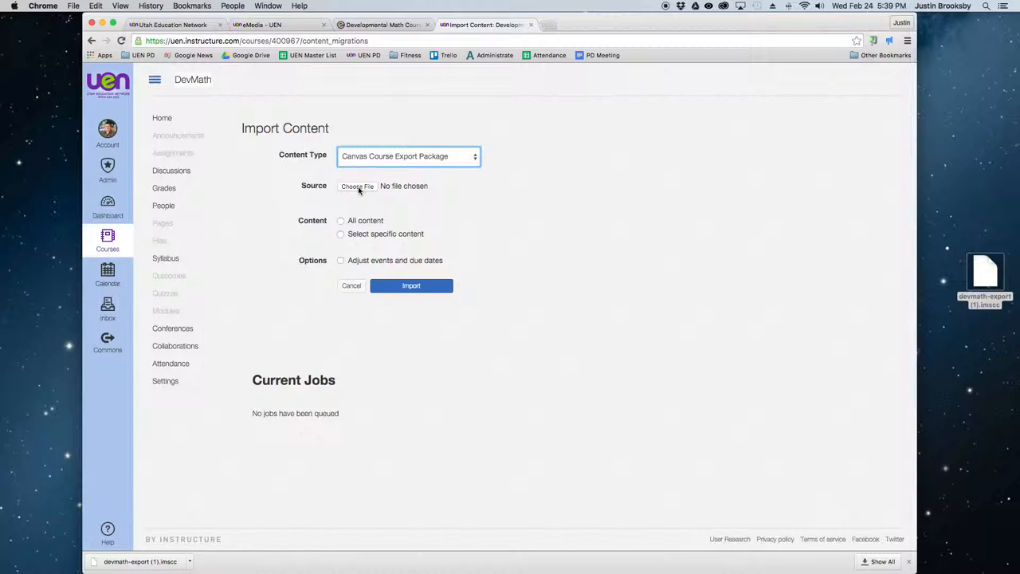
Choose devmath-export (1).imscc from the Desktop as the import source file
{"action": "left_click", "coordinate": [357, 185]}
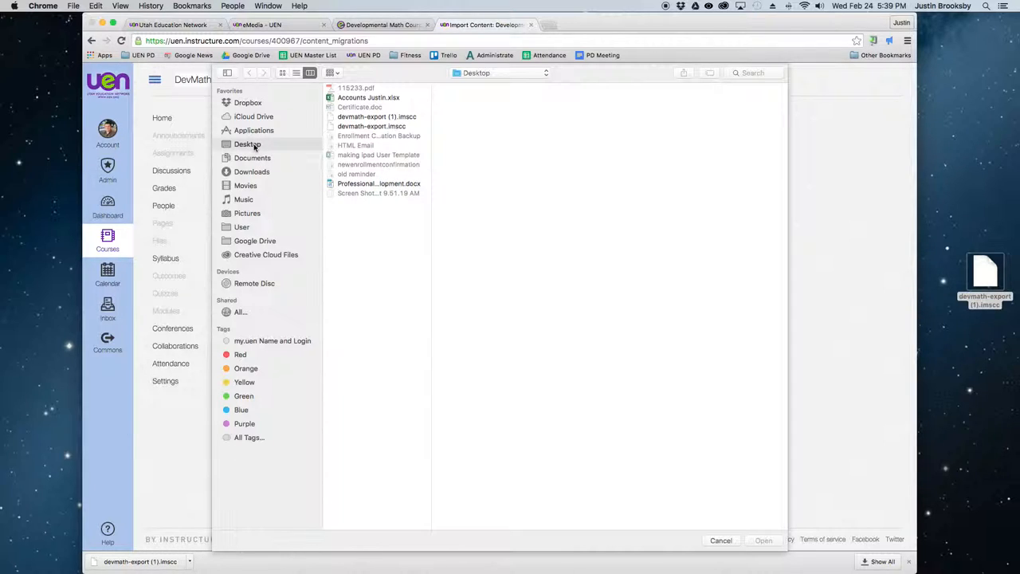
{"action": "left_click", "coordinate": [372, 116]}
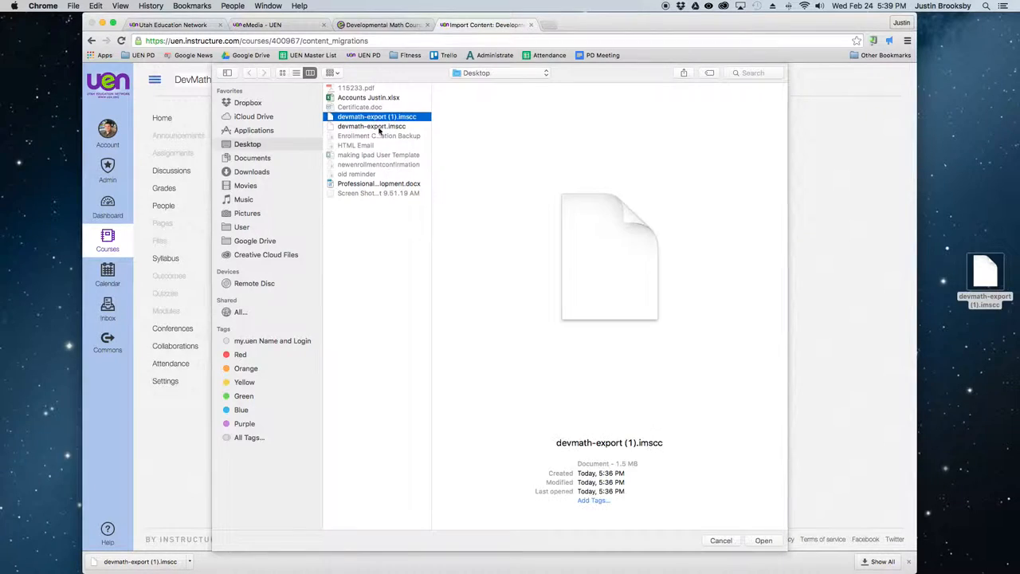
{"action": "mouse_move", "coordinate": [280, 172]}
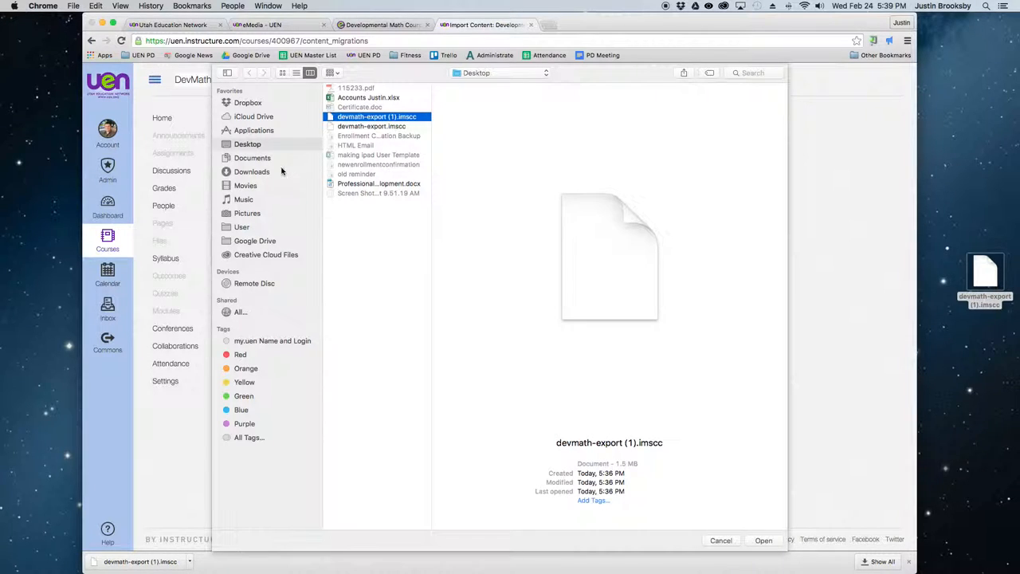
{"action": "mouse_move", "coordinate": [367, 146]}
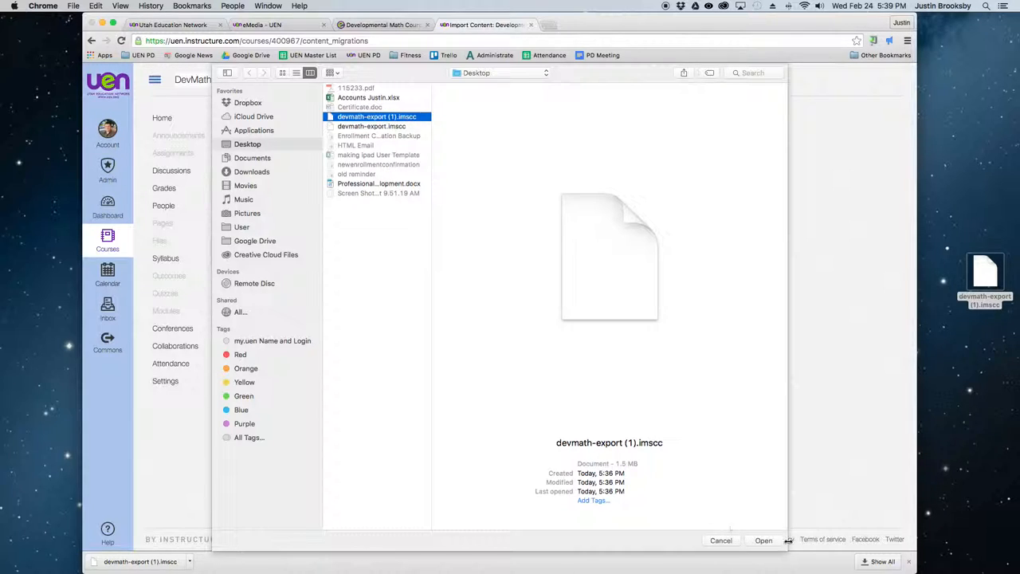
{"action": "left_click", "coordinate": [761, 540]}
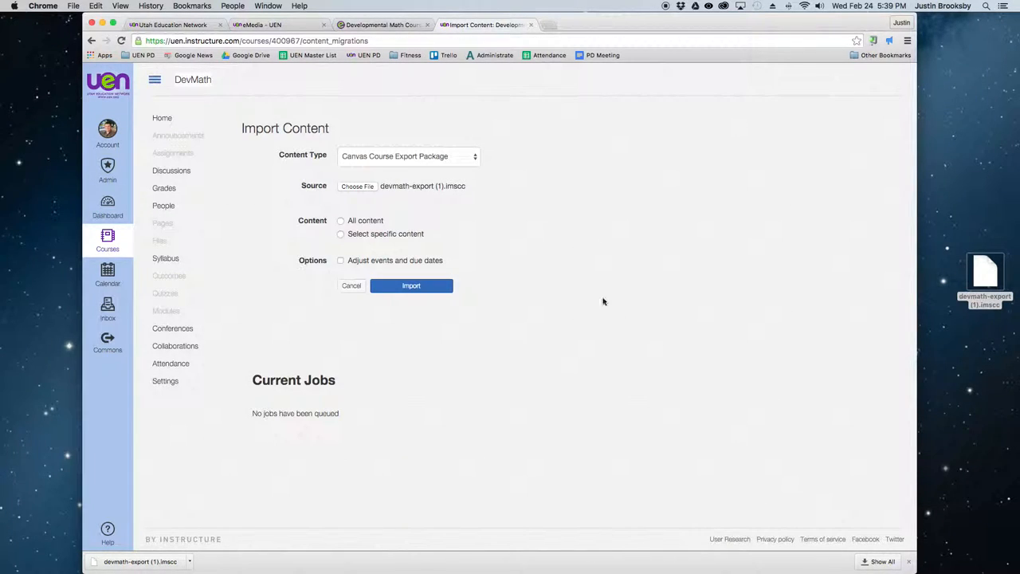
Select 'All content' and submit the import of the devmath-export package
{"action": "left_click", "coordinate": [341, 220]}
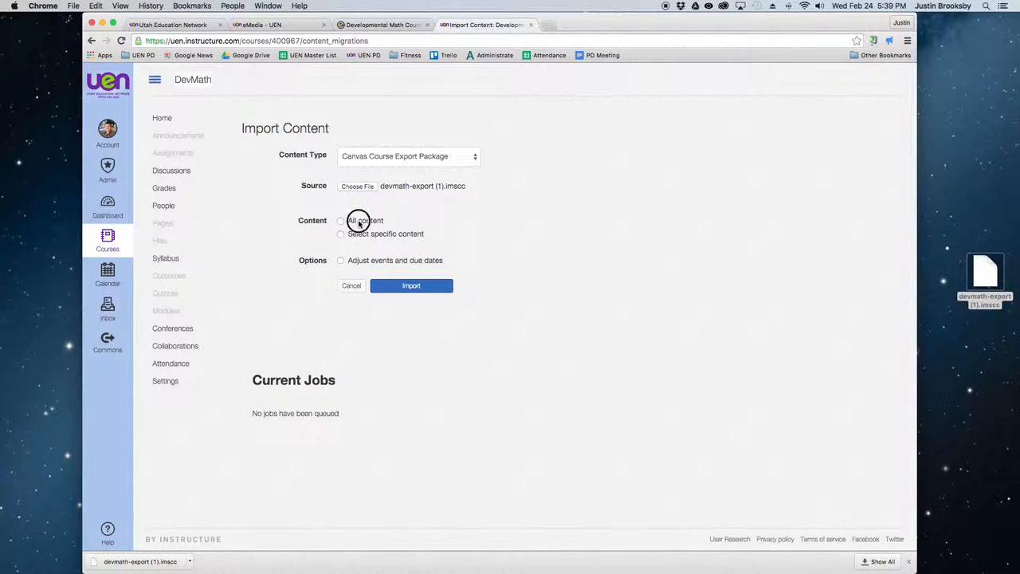
{"action": "left_click", "coordinate": [341, 220]}
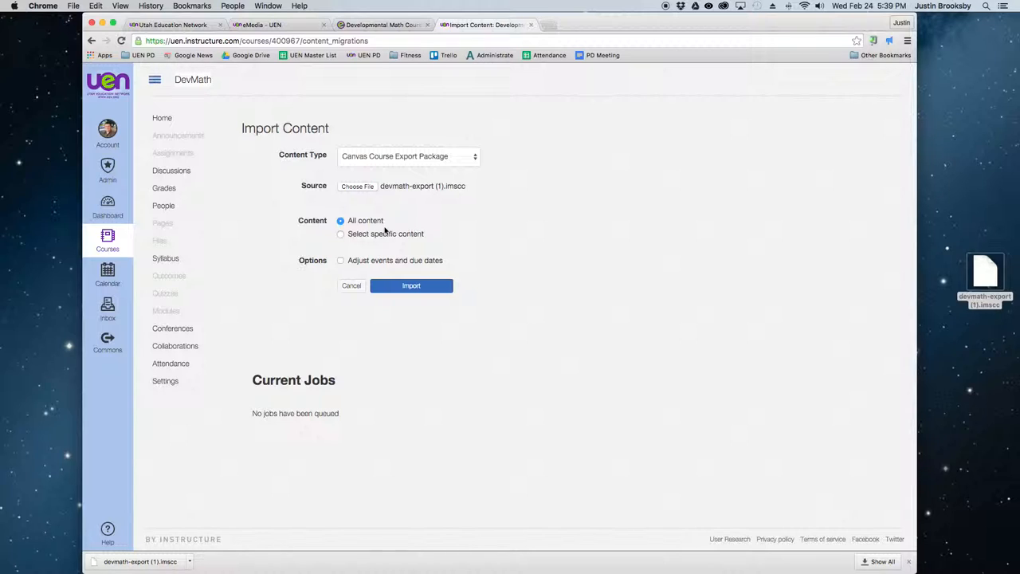
{"action": "mouse_move", "coordinate": [360, 271]}
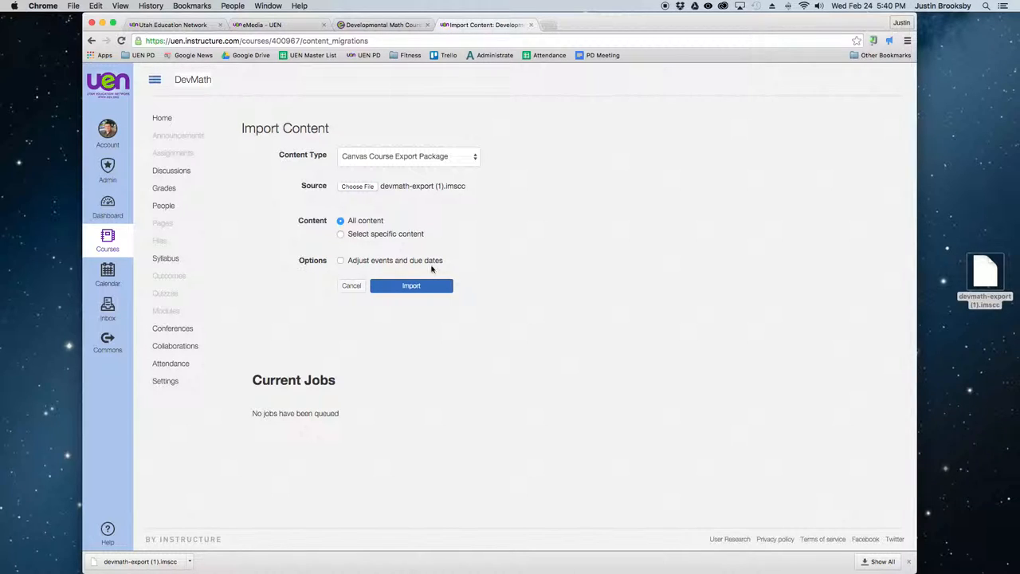
{"action": "left_click", "coordinate": [411, 285]}
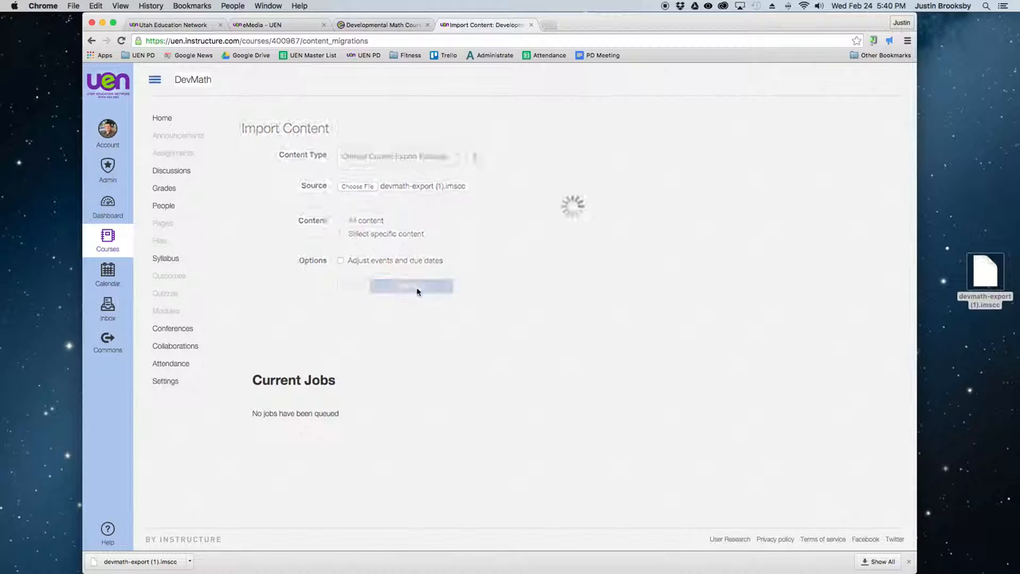
Wait on the Import Content page while the devmath-export.imscc job shows Running
{"action": "left_click", "coordinate": [411, 286]}
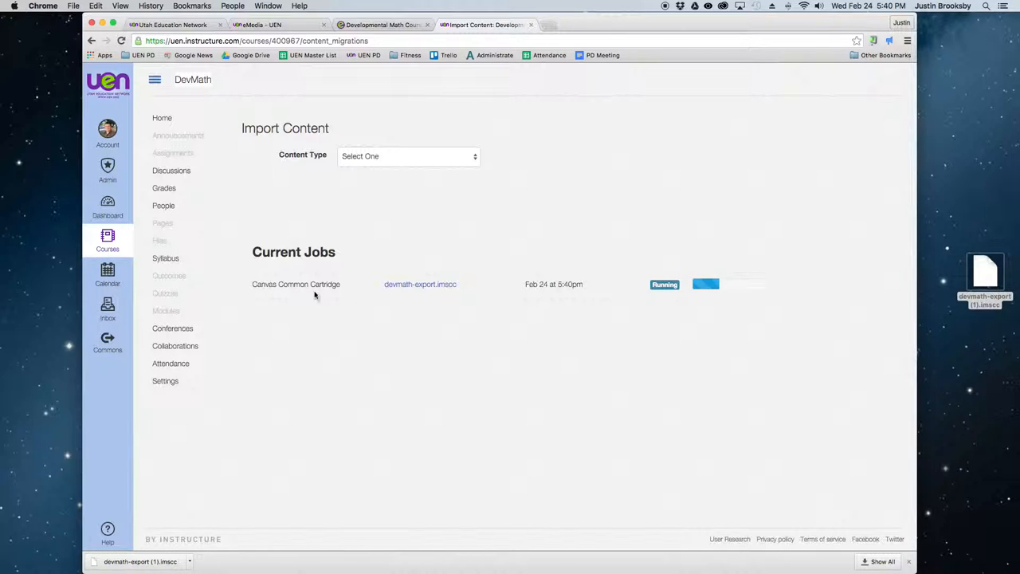
{"action": "mouse_move", "coordinate": [656, 300]}
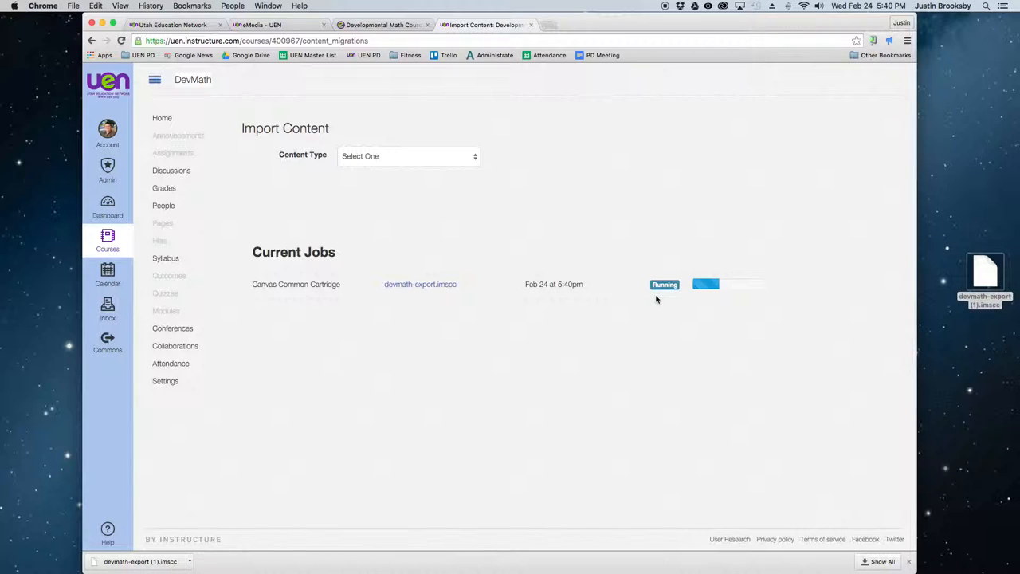
{"action": "mouse_move", "coordinate": [714, 295]}
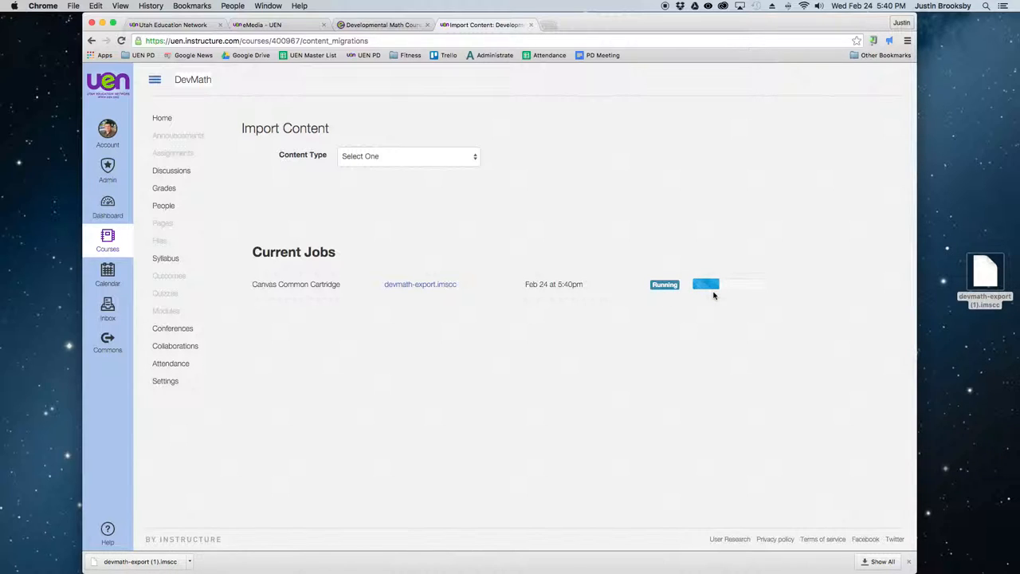
{"action": "mouse_move", "coordinate": [714, 313]}
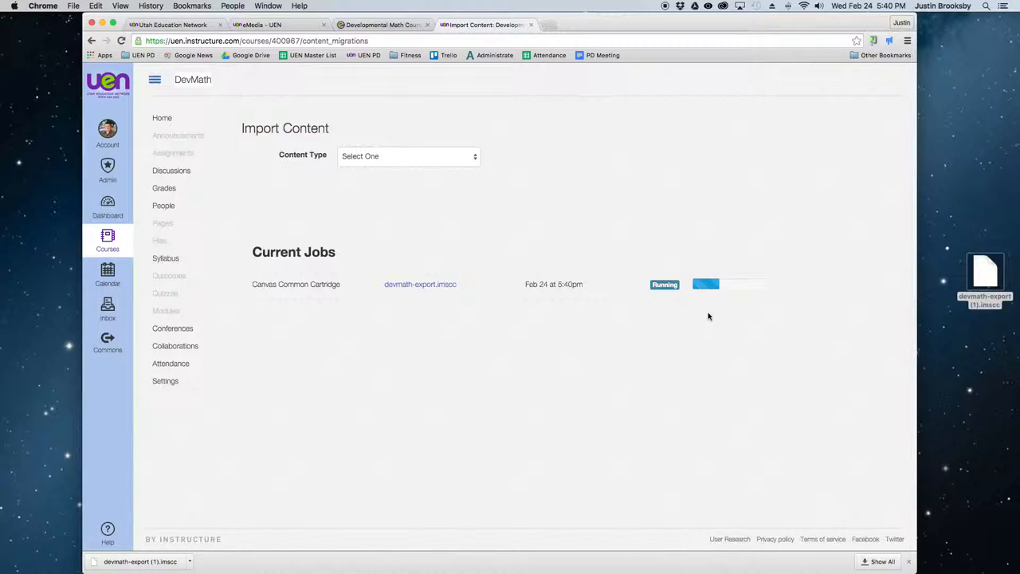
{"action": "mouse_move", "coordinate": [491, 283]}
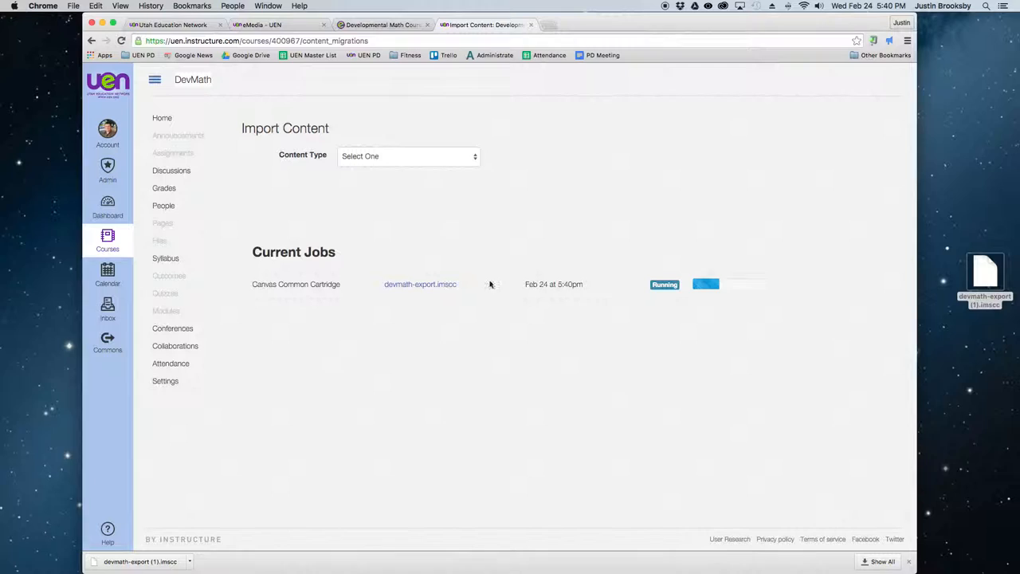
{"action": "mouse_move", "coordinate": [421, 401]}
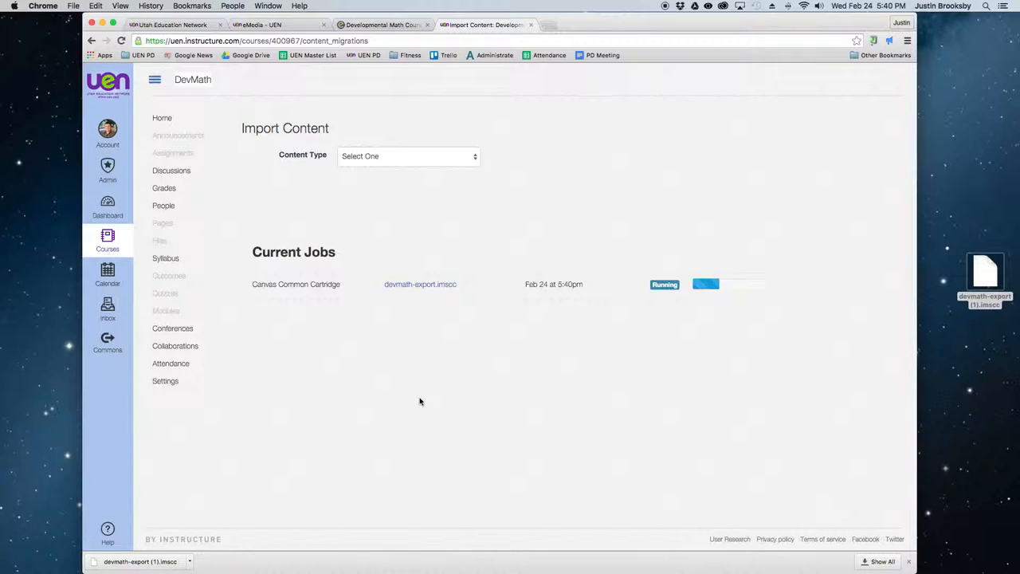
{"action": "mouse_move", "coordinate": [603, 329]}
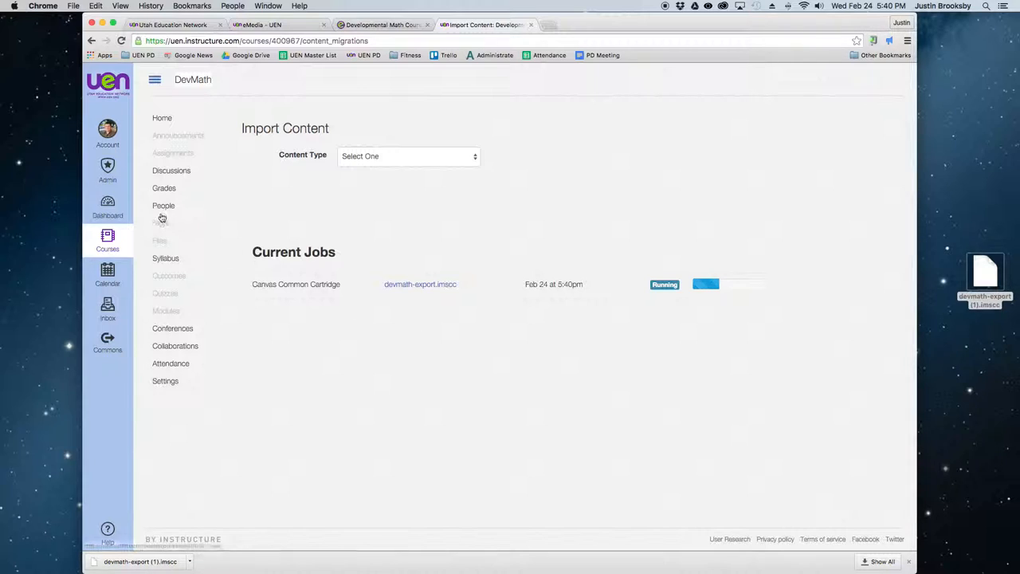
{"action": "mouse_move", "coordinate": [162, 204]}
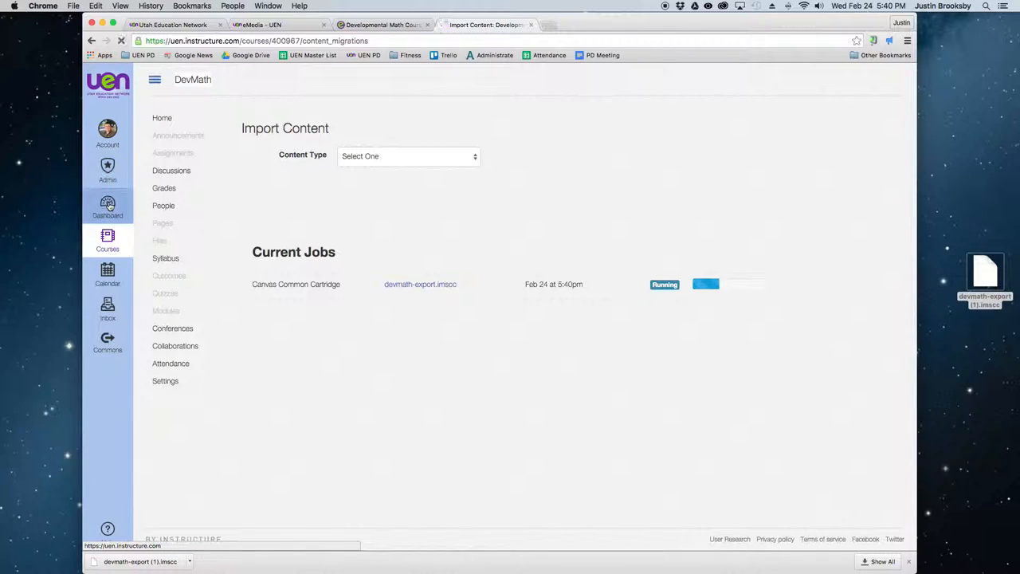
Leave the import page via Dashboard and All Courses, then enter the Developmental Math course
{"action": "left_click", "coordinate": [109, 205]}
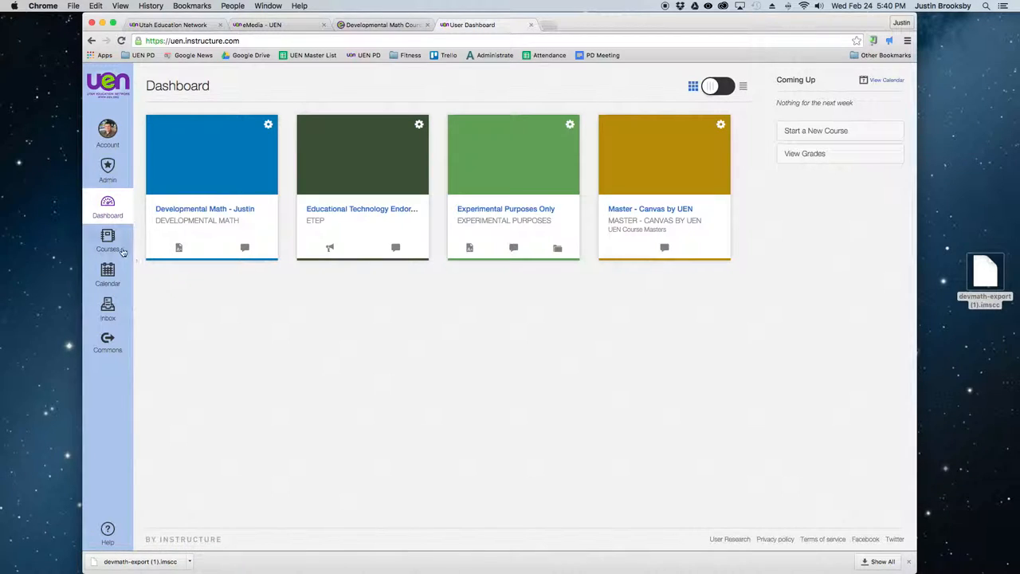
{"action": "left_click", "coordinate": [108, 239]}
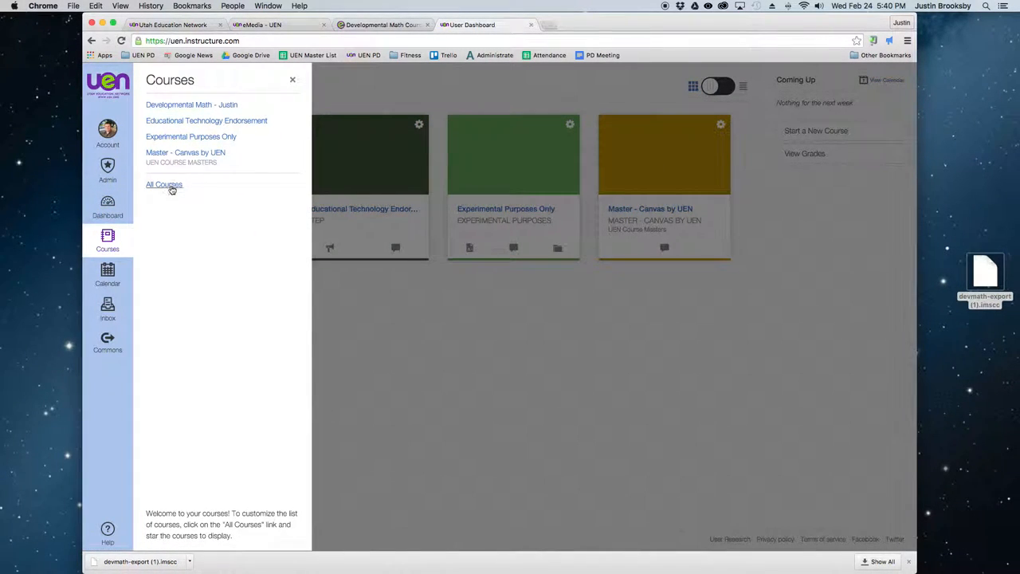
{"action": "mouse_move", "coordinate": [338, 290]}
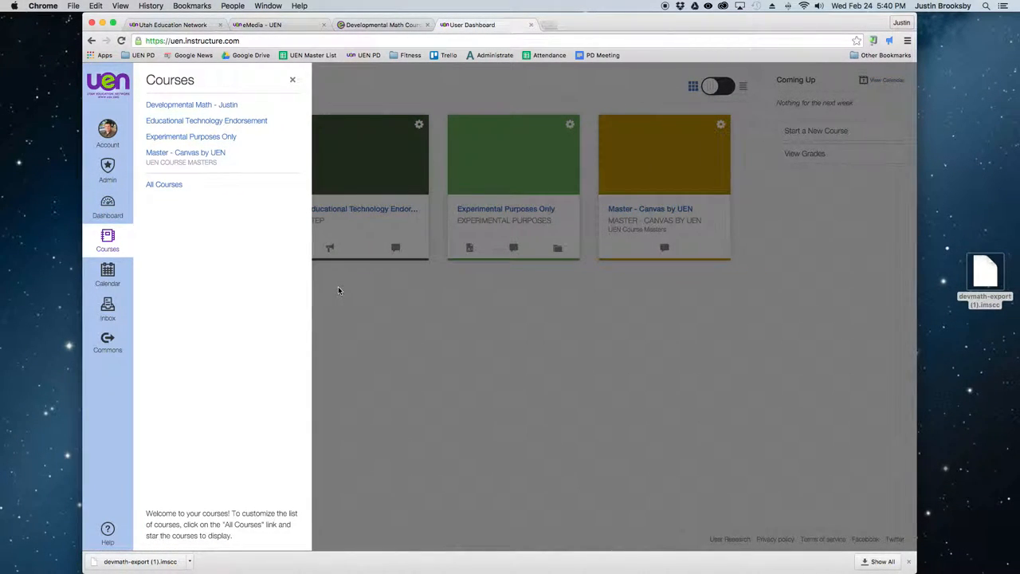
{"action": "mouse_move", "coordinate": [164, 185]}
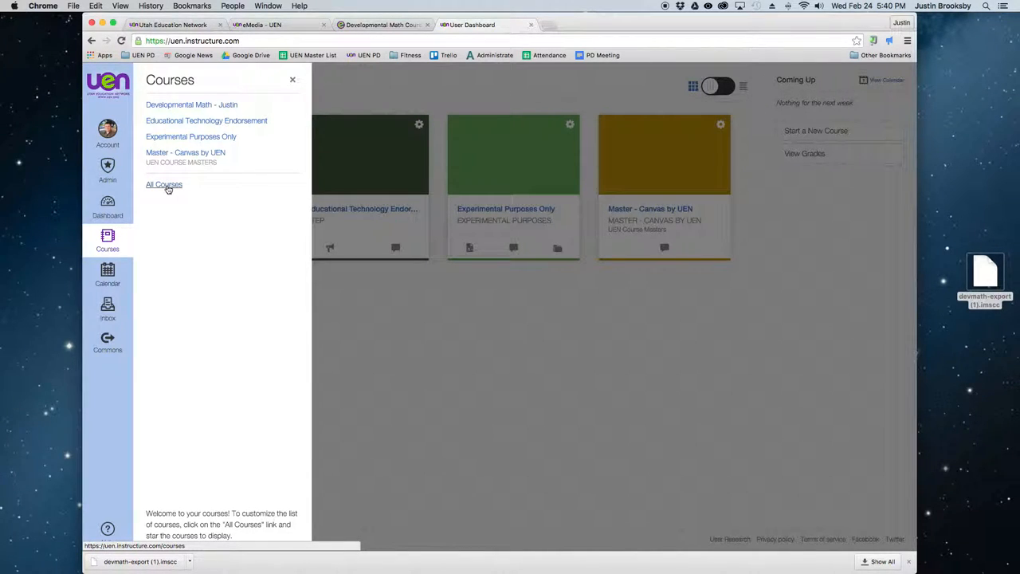
{"action": "left_click", "coordinate": [163, 185]}
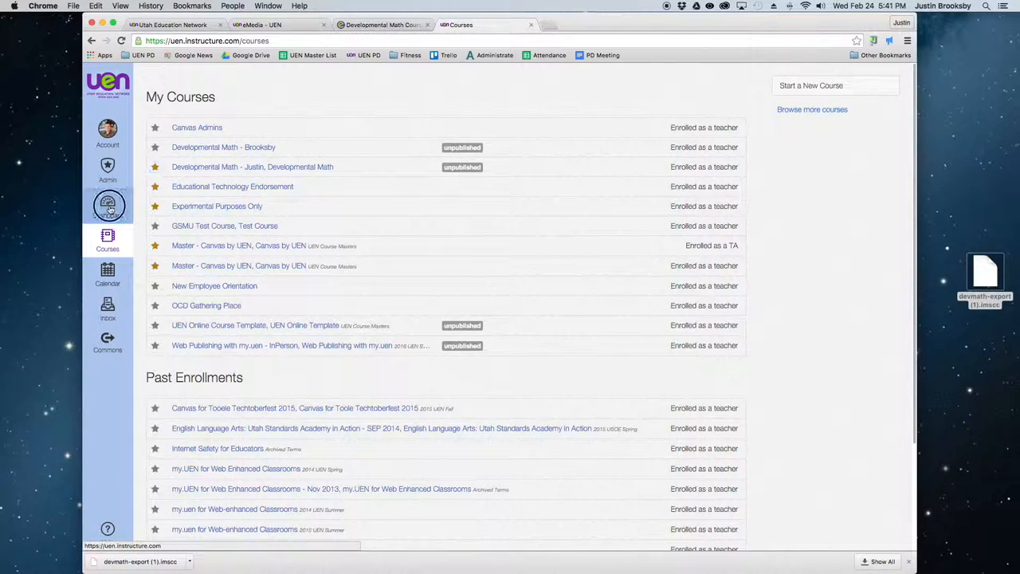
{"action": "left_click", "coordinate": [107, 206]}
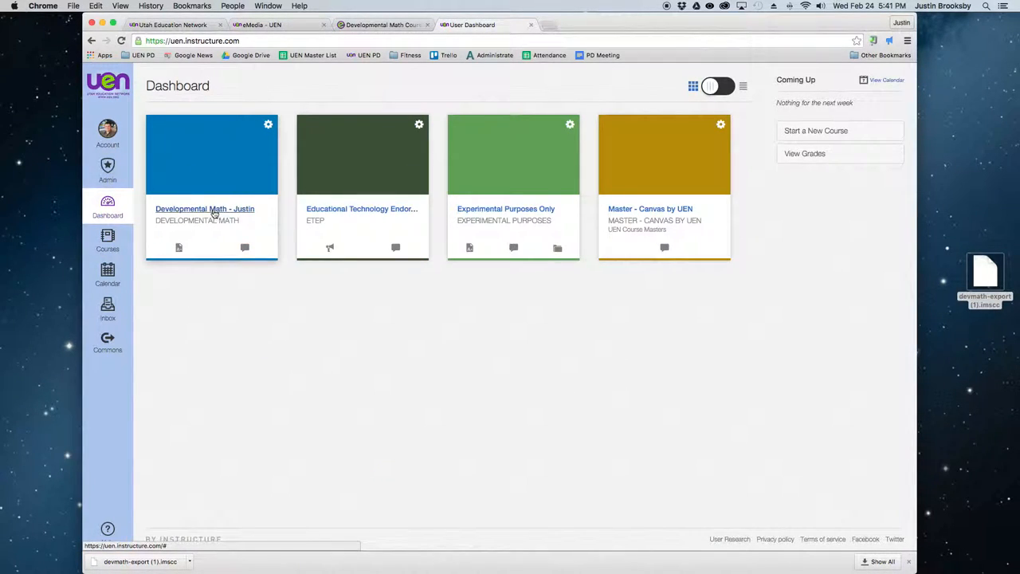
{"action": "left_click", "coordinate": [204, 209]}
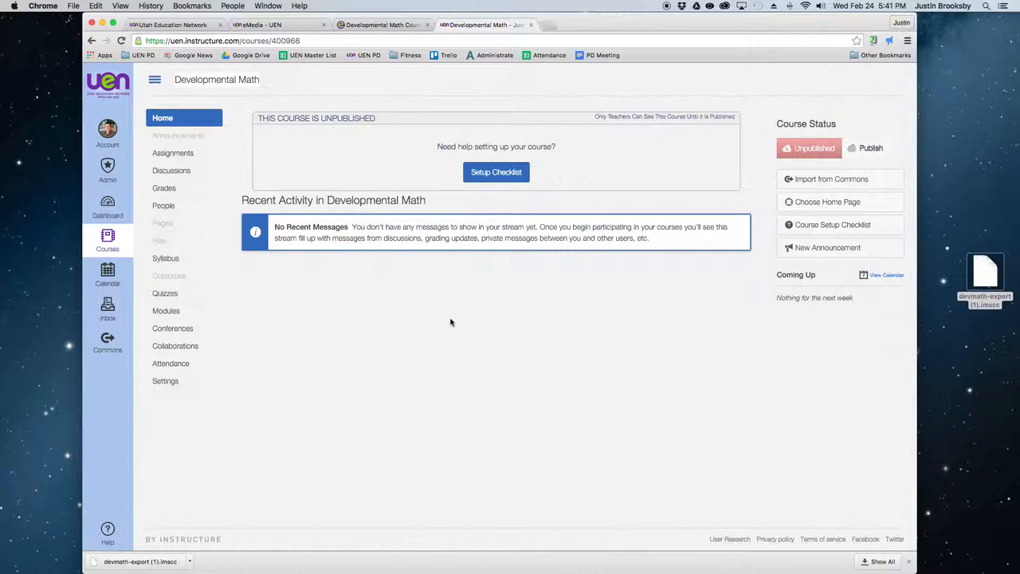
{"action": "mouse_move", "coordinate": [442, 317]}
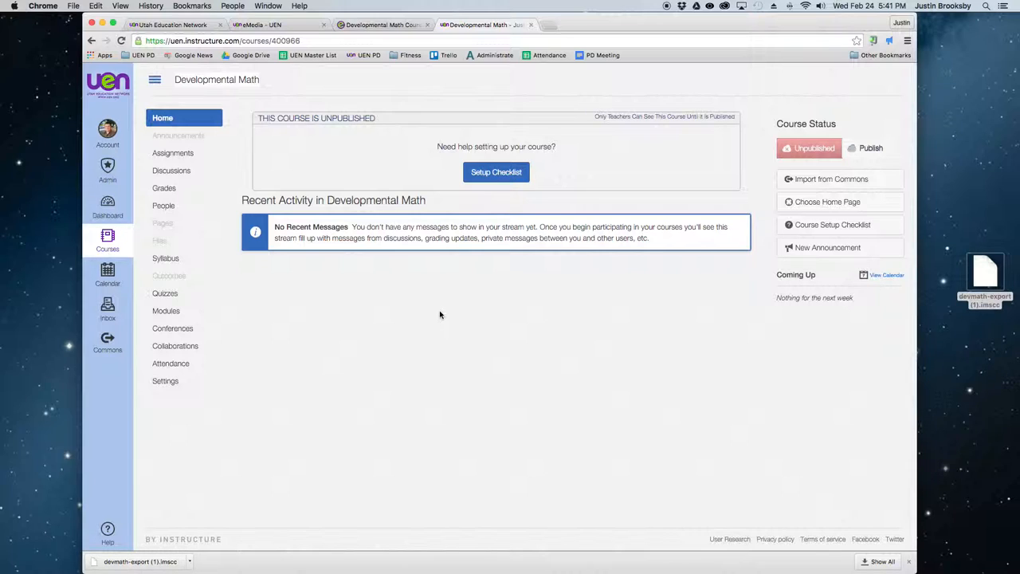
{"action": "mouse_move", "coordinate": [411, 306]}
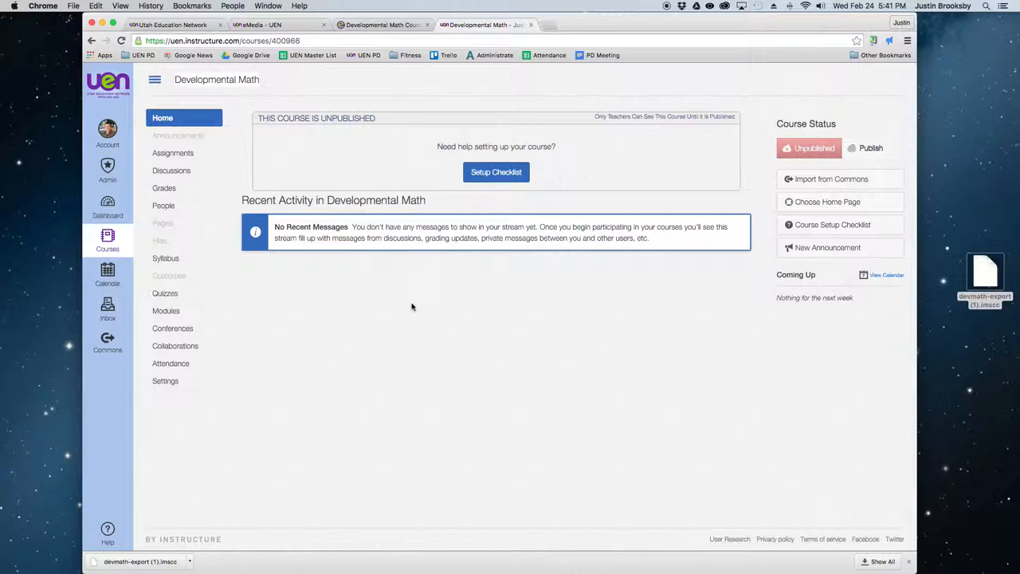
{"action": "mouse_move", "coordinate": [165, 311]}
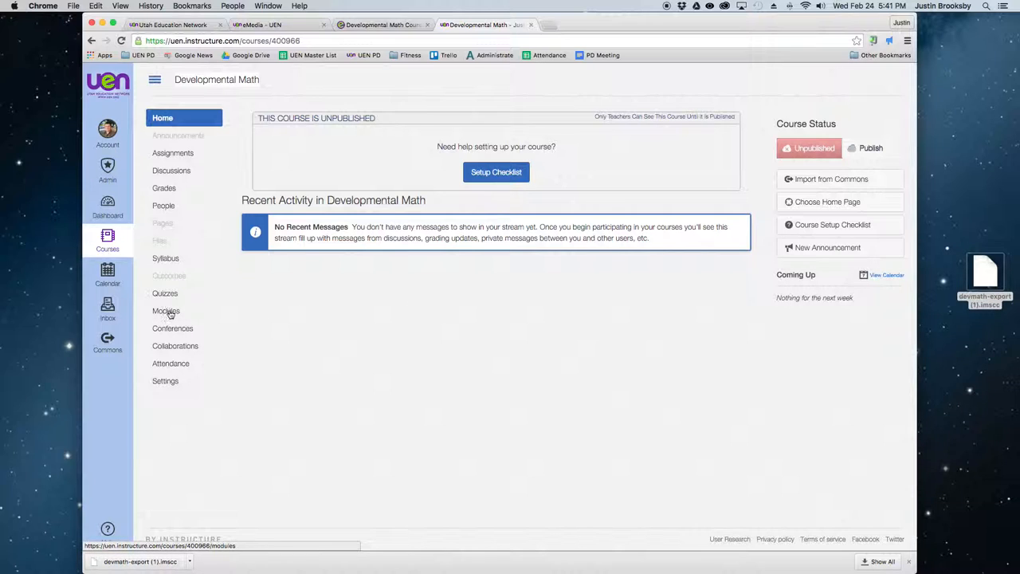
{"action": "left_click", "coordinate": [166, 311]}
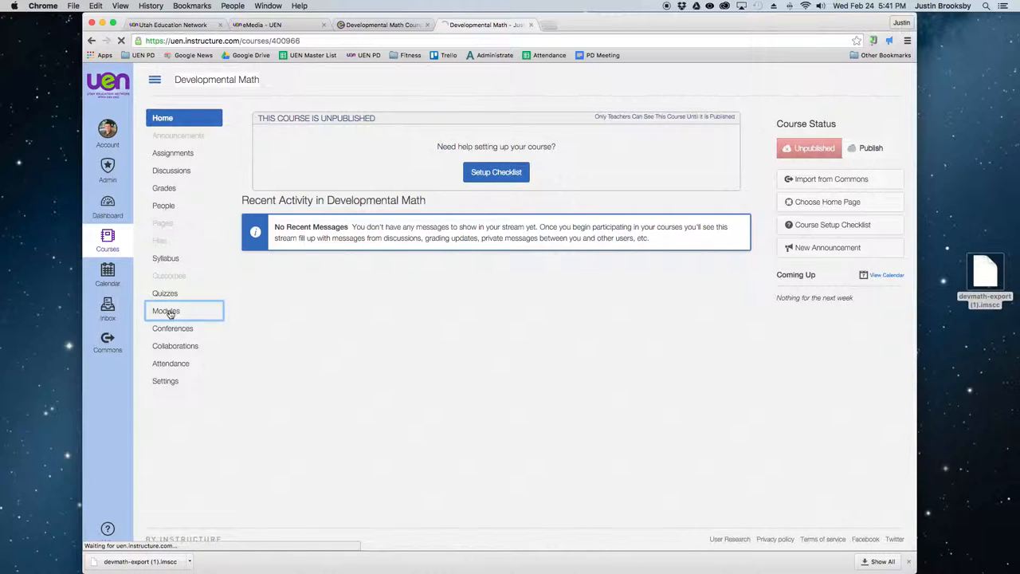
{"action": "left_click", "coordinate": [165, 310]}
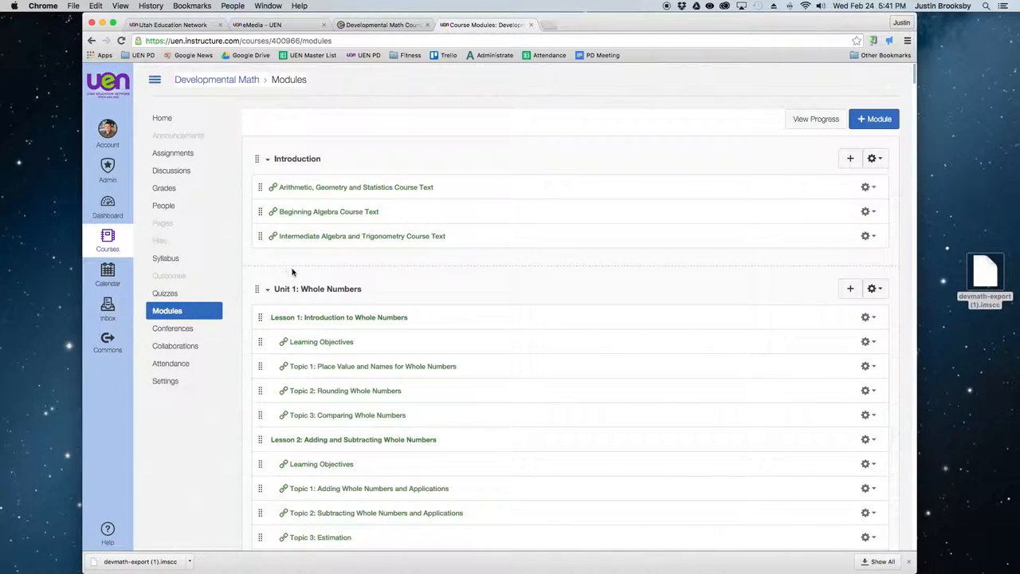
{"action": "mouse_move", "coordinate": [392, 266]}
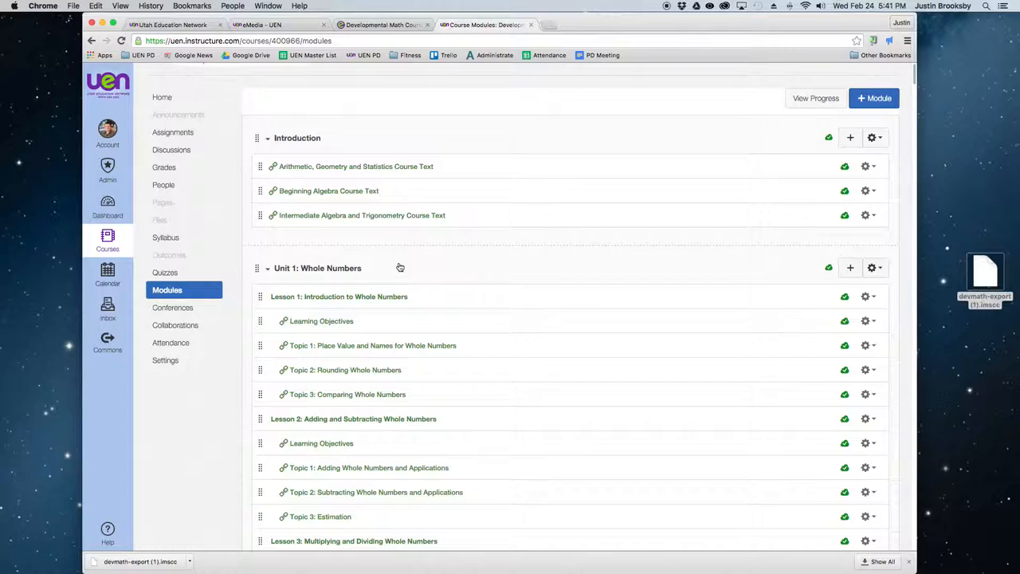
{"action": "scroll", "scroll_direction": "down", "scroll_amount": 3}
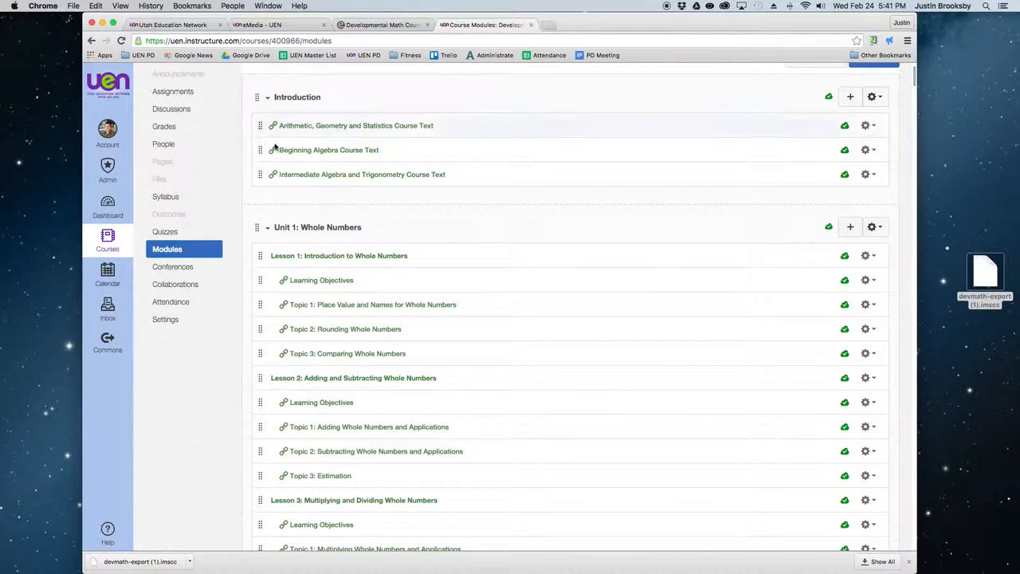
{"action": "scroll", "scroll_direction": "down", "scroll_amount": 3}
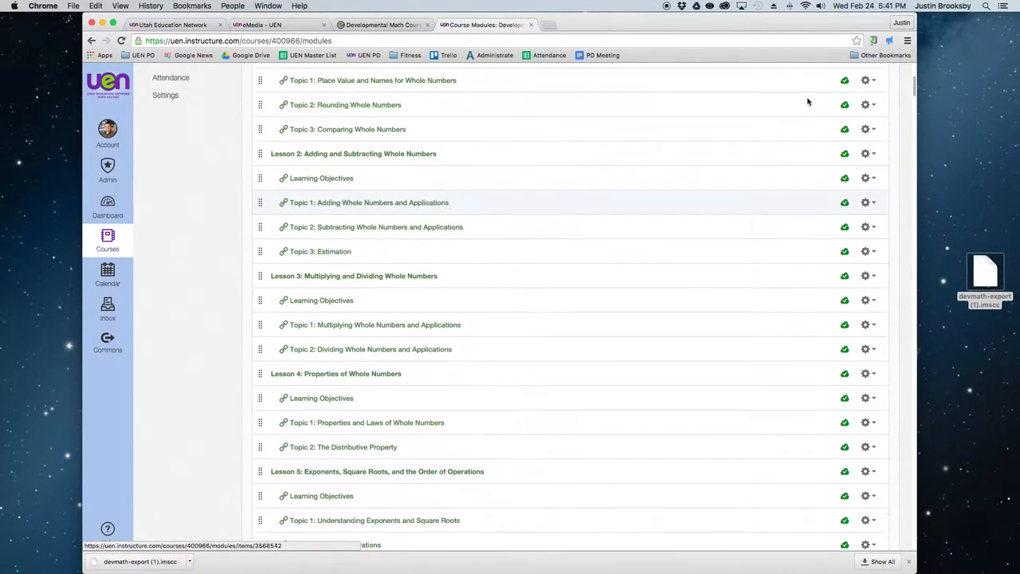
{"action": "scroll", "scroll_direction": "down", "scroll_amount": 3}
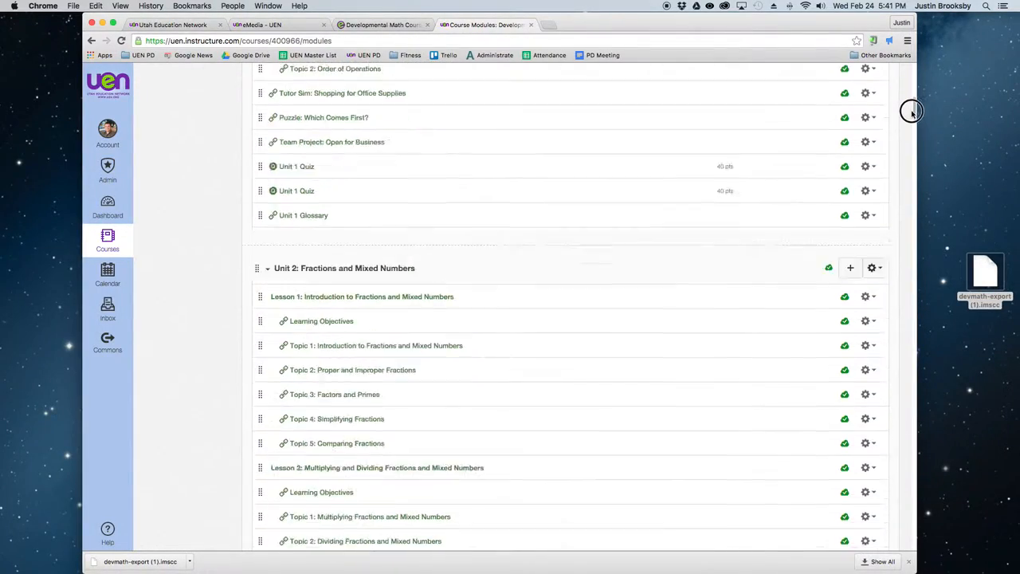
{"action": "scroll", "scroll_direction": "down", "scroll_amount": 3}
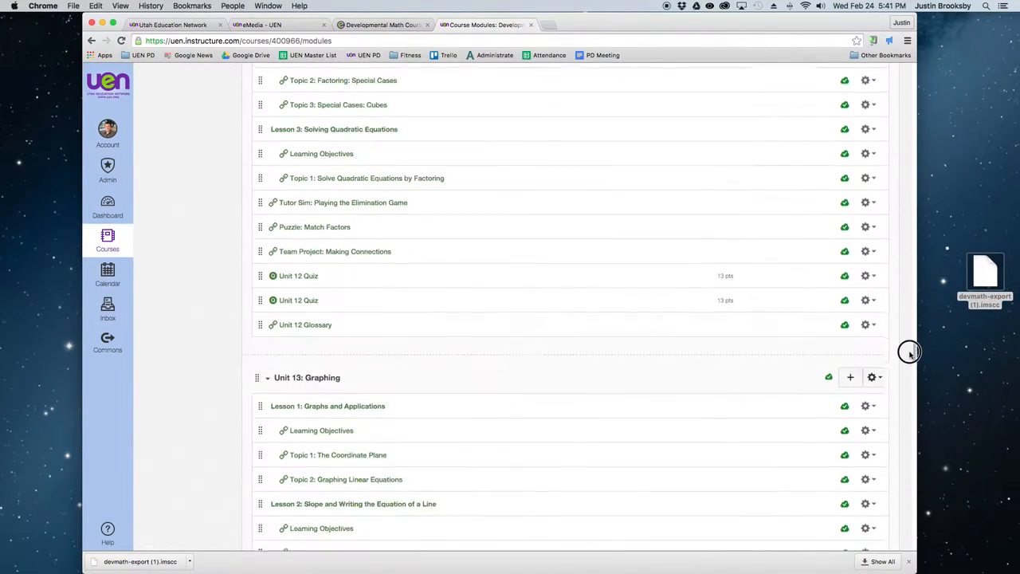
{"action": "scroll", "scroll_direction": "down", "scroll_amount": 3}
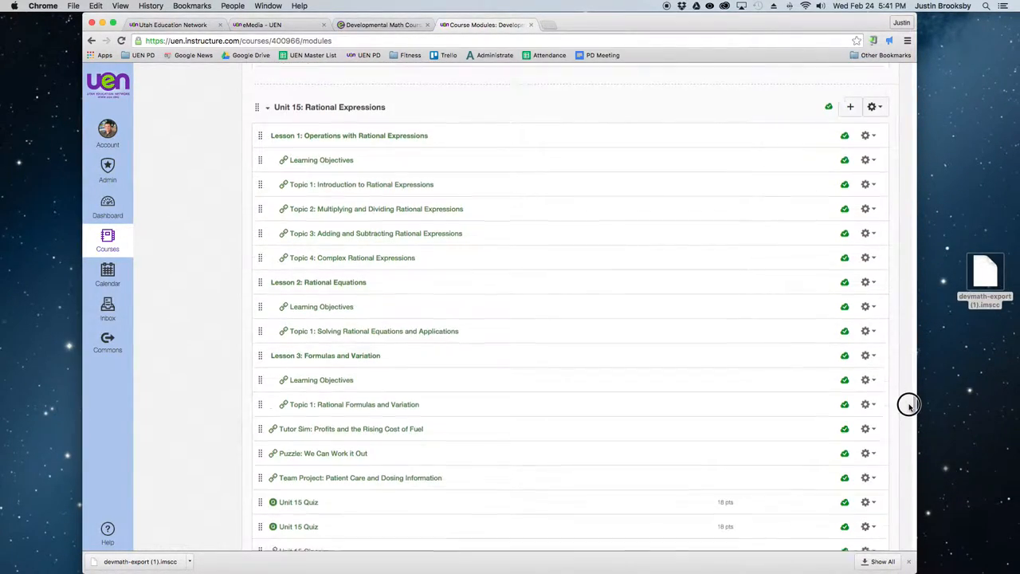
{"action": "scroll", "scroll_direction": "down", "scroll_amount": 3}
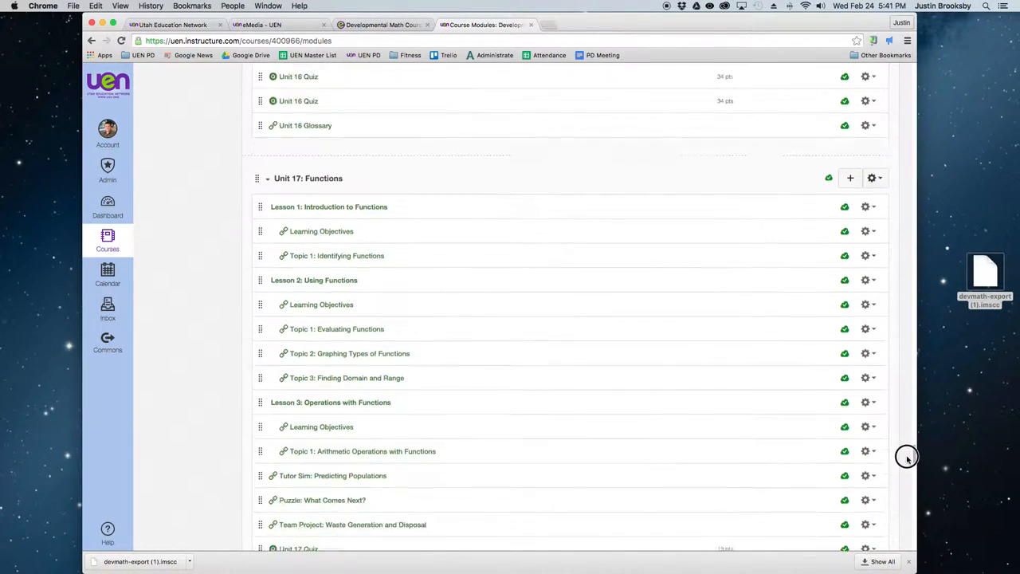
{"action": "scroll", "scroll_direction": "down", "scroll_amount": 3}
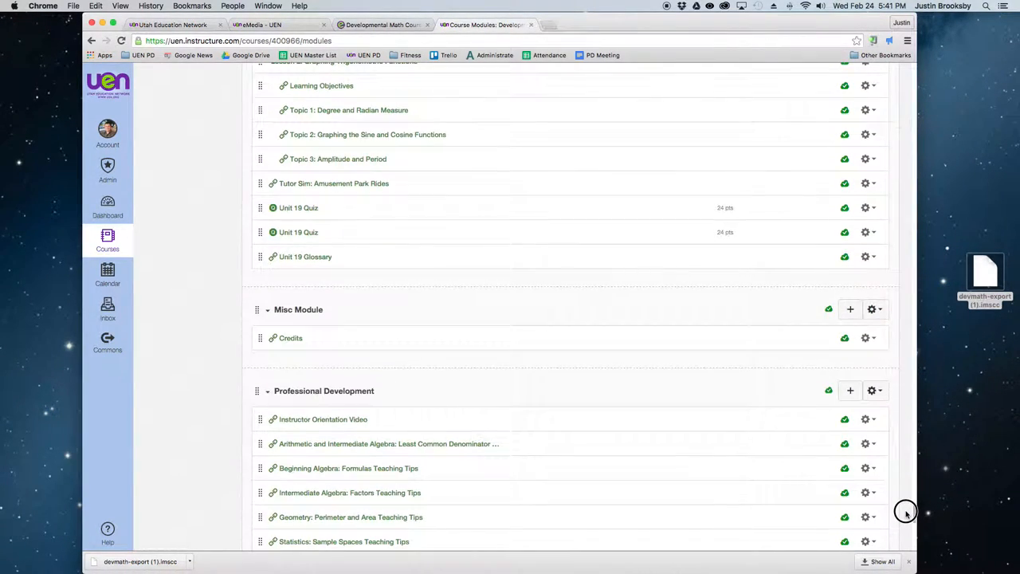
{"action": "scroll", "scroll_direction": "up", "scroll_amount": 3}
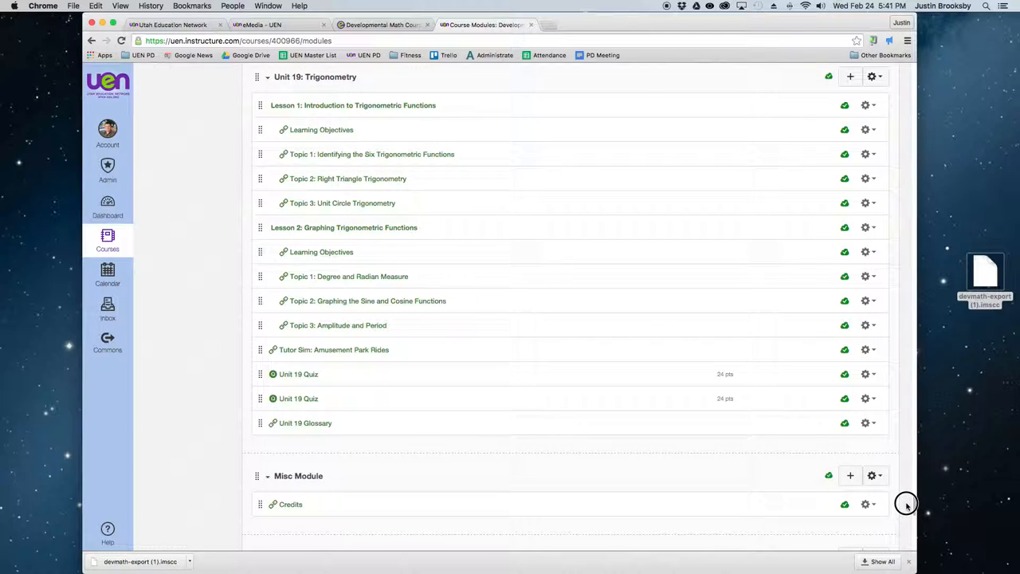
{"action": "scroll", "scroll_direction": "down", "scroll_amount": 3}
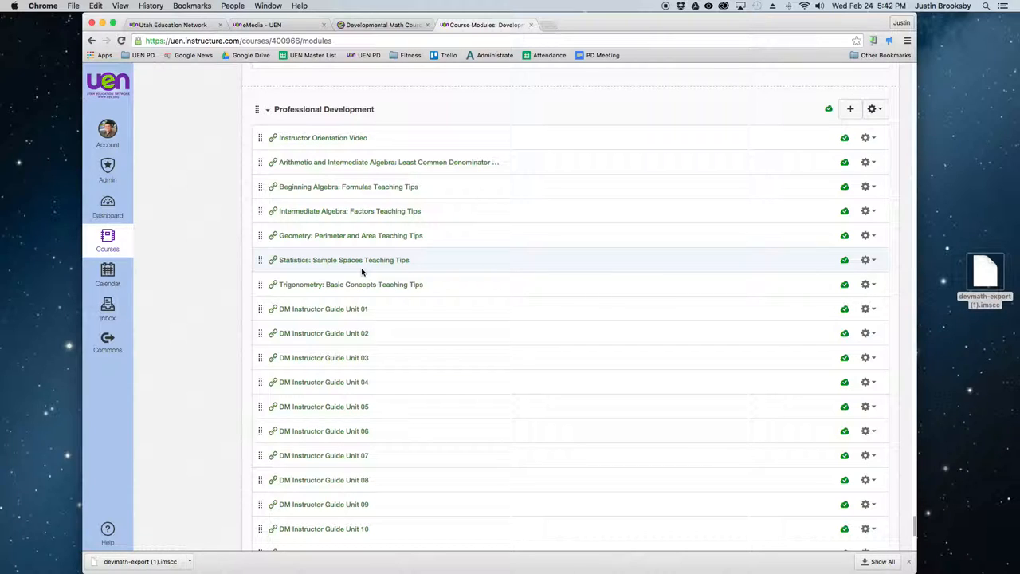
{"action": "mouse_move", "coordinate": [360, 326]}
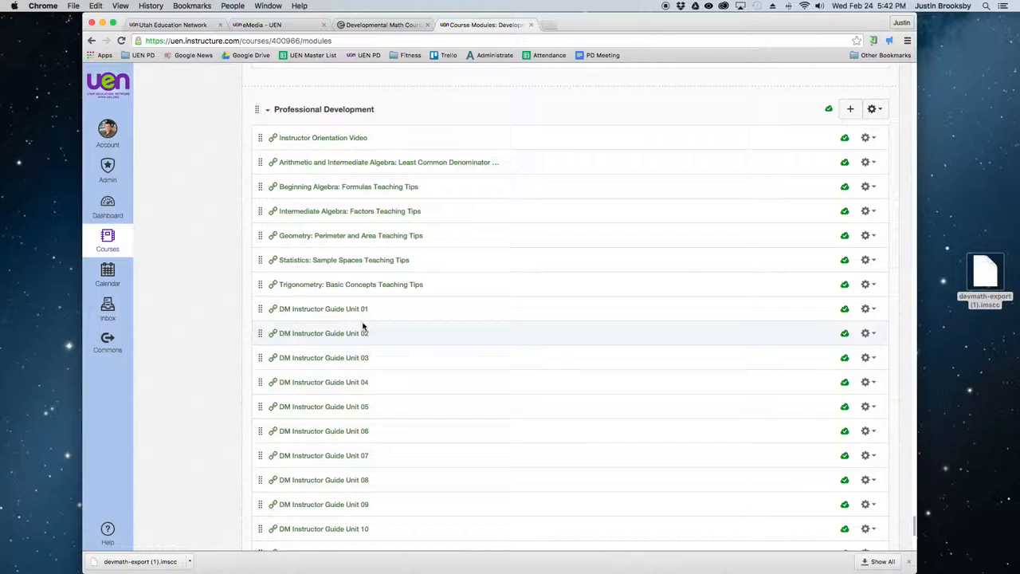
{"action": "scroll", "scroll_direction": "up", "scroll_amount": 3}
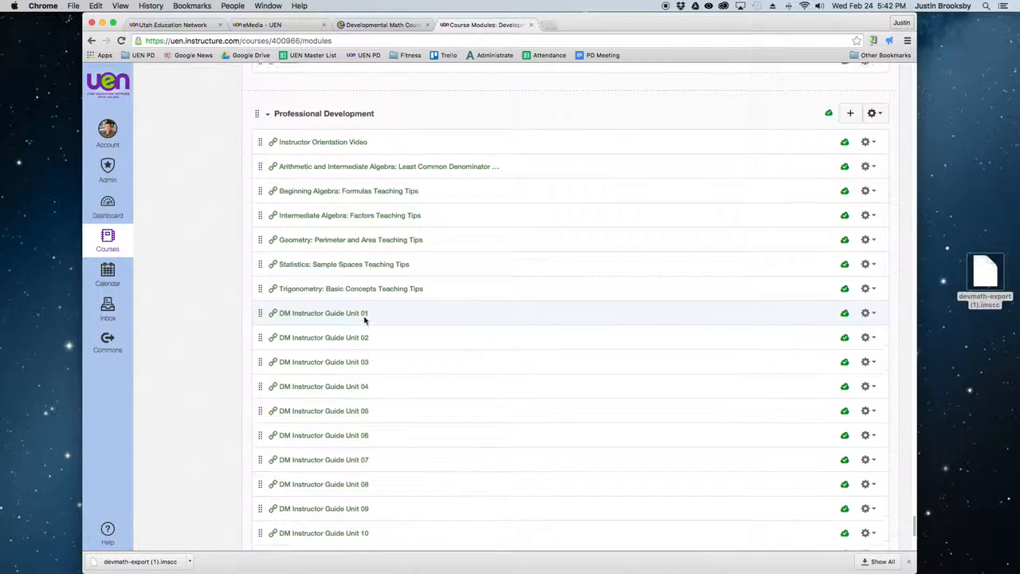
{"action": "scroll", "scroll_direction": "up", "scroll_amount": 3}
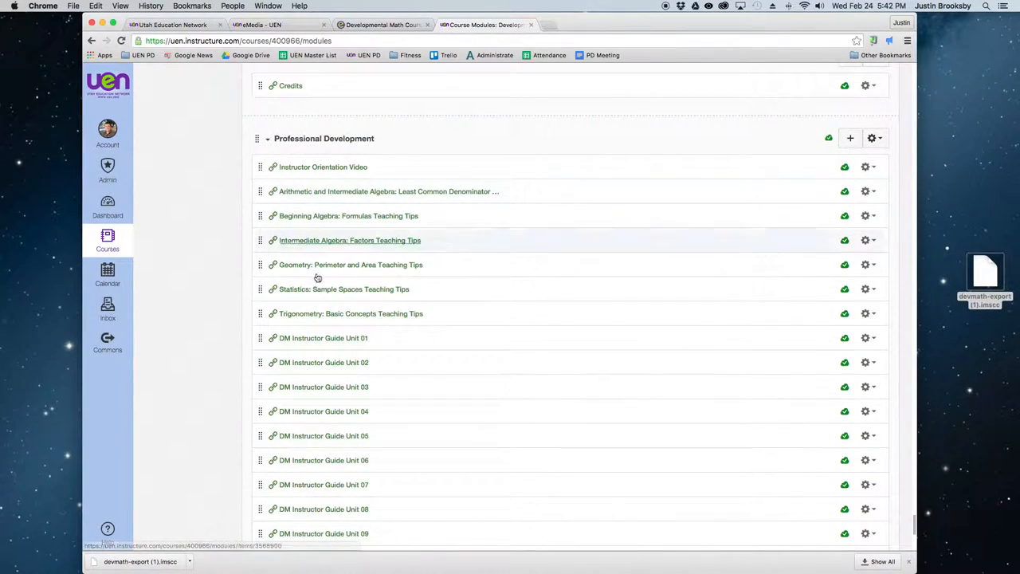
{"action": "mouse_move", "coordinate": [546, 313]}
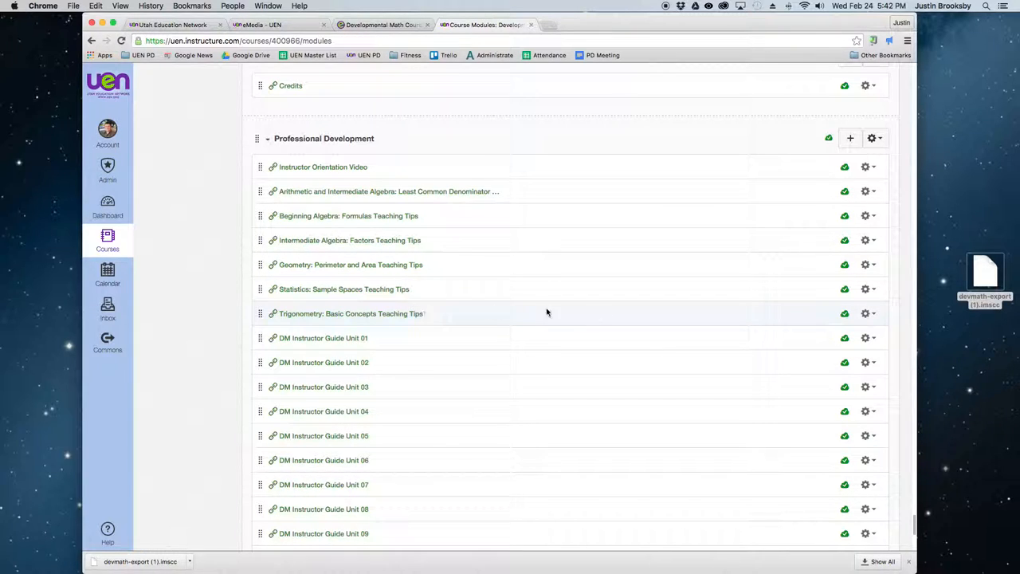
{"action": "scroll", "scroll_direction": "down", "scroll_amount": 3}
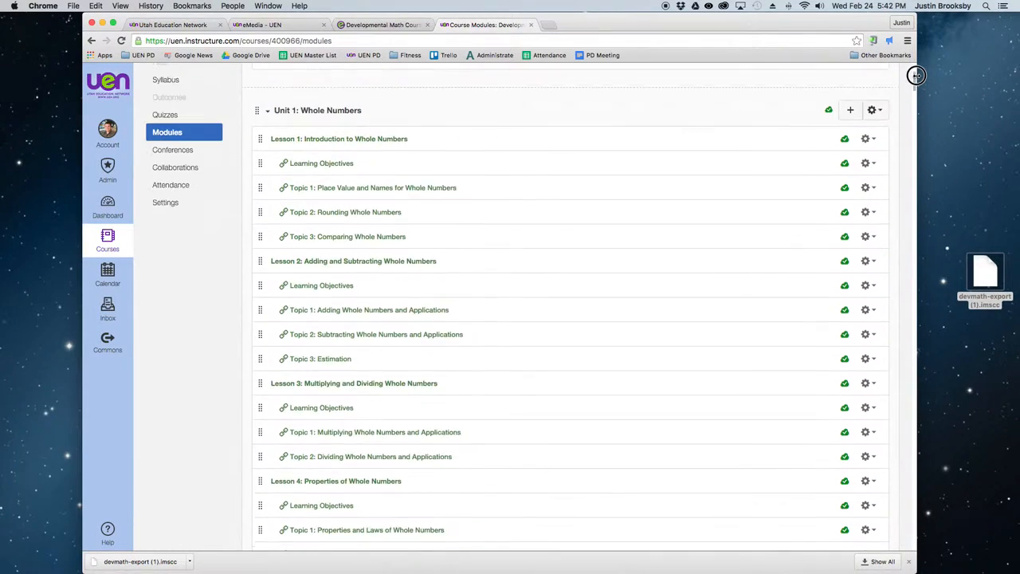
{"action": "scroll", "scroll_direction": "up", "scroll_amount": 3}
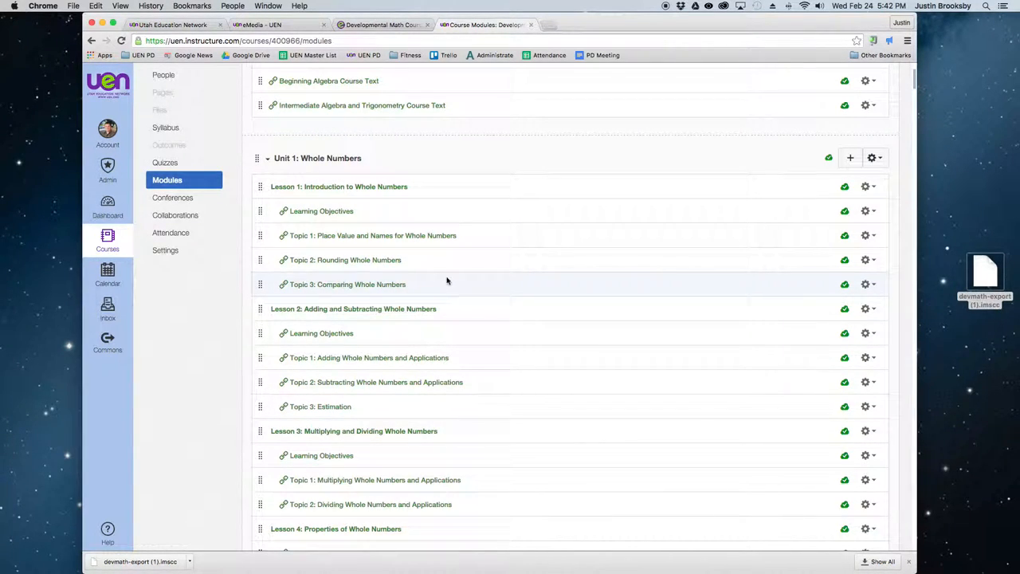
{"action": "mouse_move", "coordinate": [322, 211]}
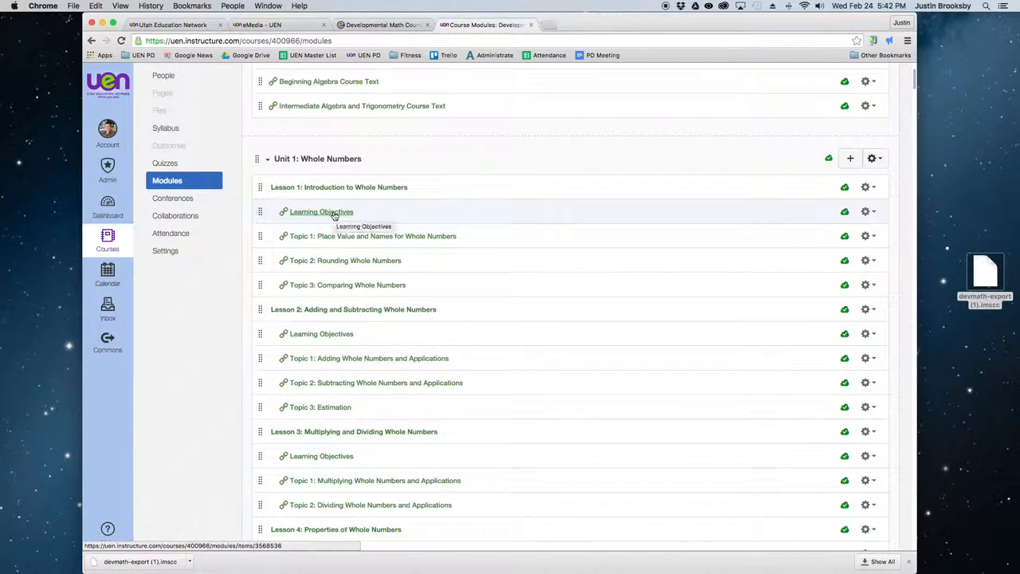
View the Unit 1 Lesson 1 Learning Objectives page, peek at Topic 1, and return
{"action": "left_click", "coordinate": [321, 211]}
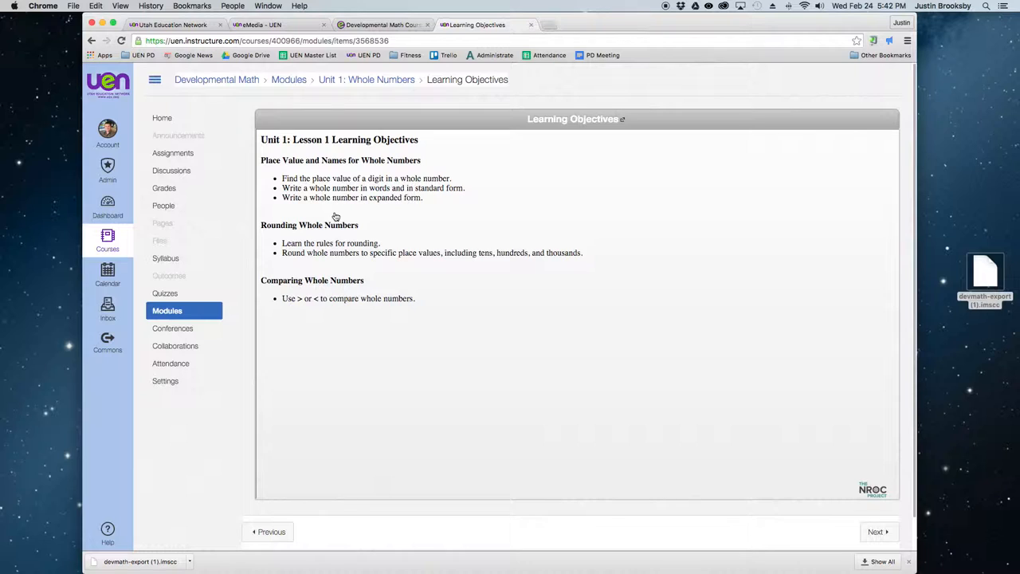
{"action": "mouse_move", "coordinate": [491, 268]}
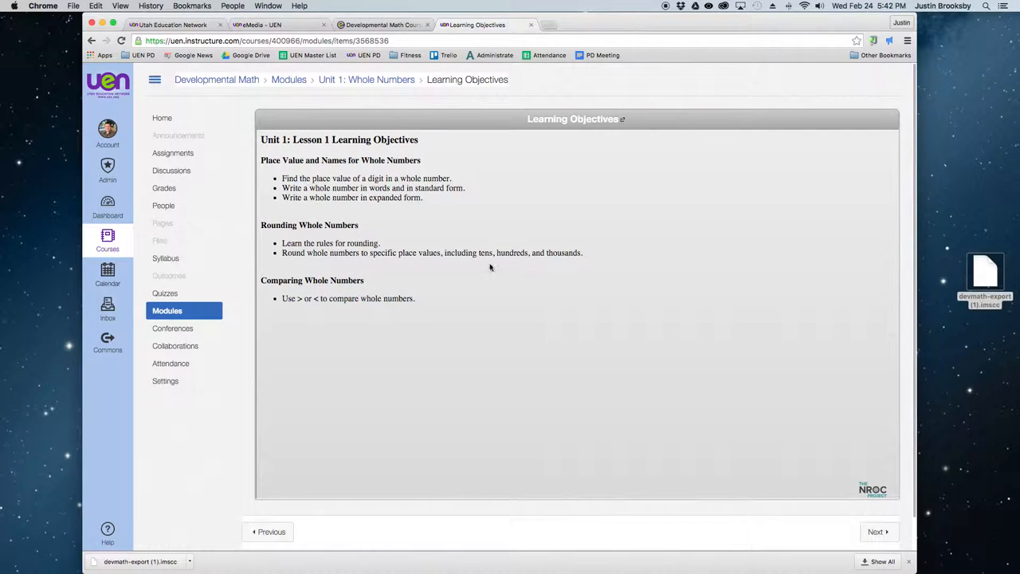
{"action": "mouse_move", "coordinate": [697, 398]}
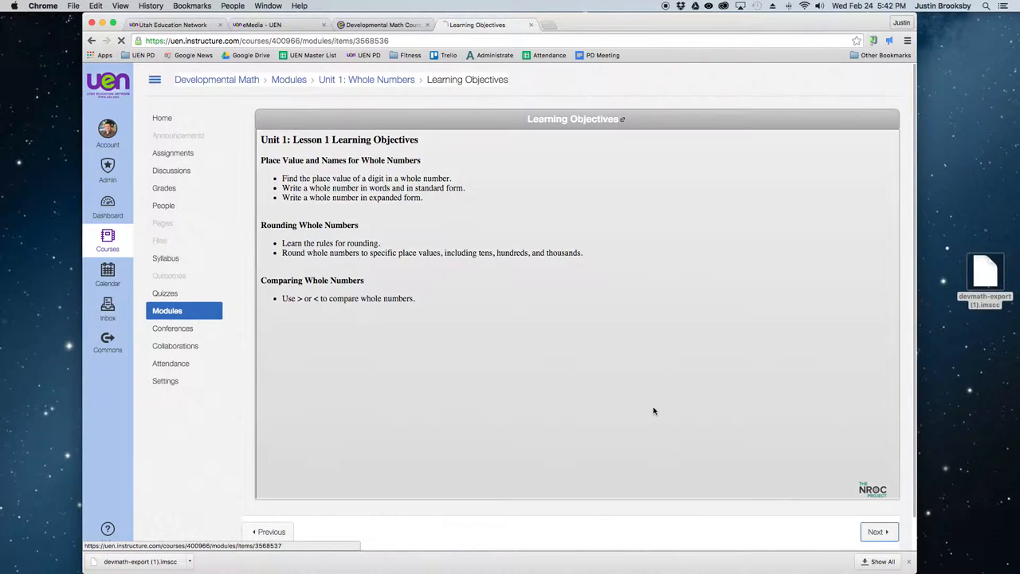
{"action": "left_click", "coordinate": [877, 532]}
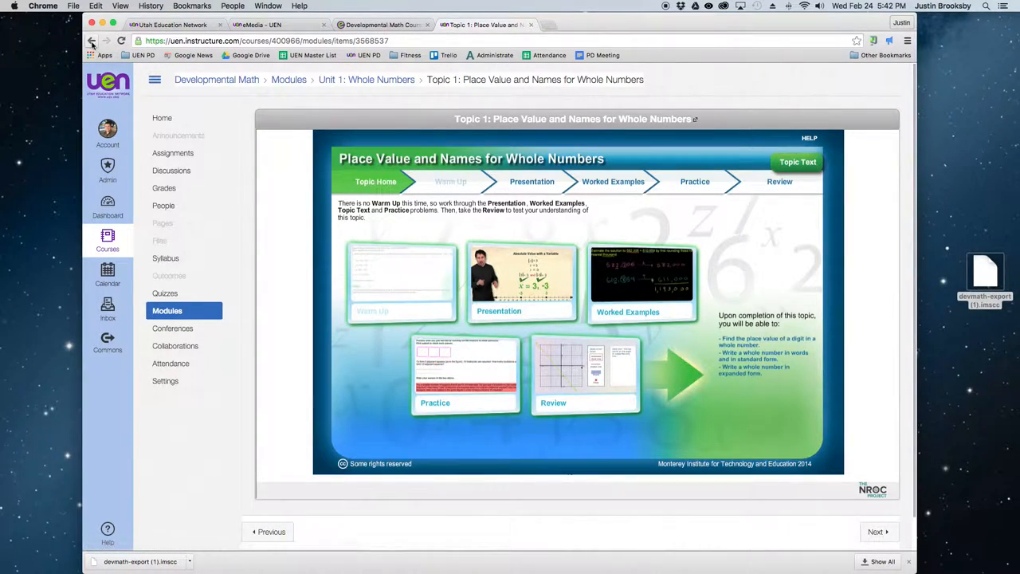
{"action": "left_click", "coordinate": [91, 41]}
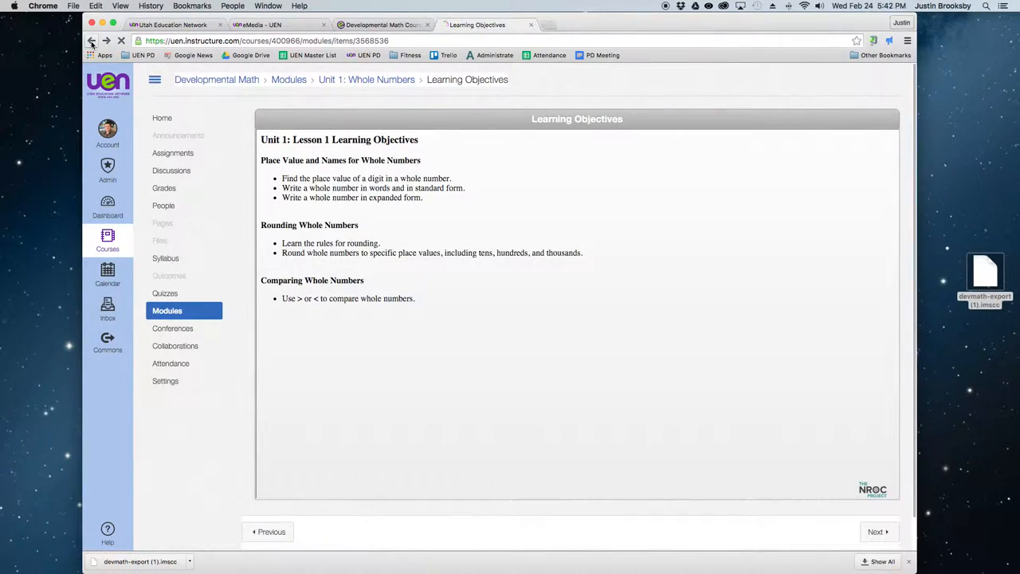
Return to the course Modules list showing Unit 1: Whole Numbers
{"action": "left_click", "coordinate": [93, 41]}
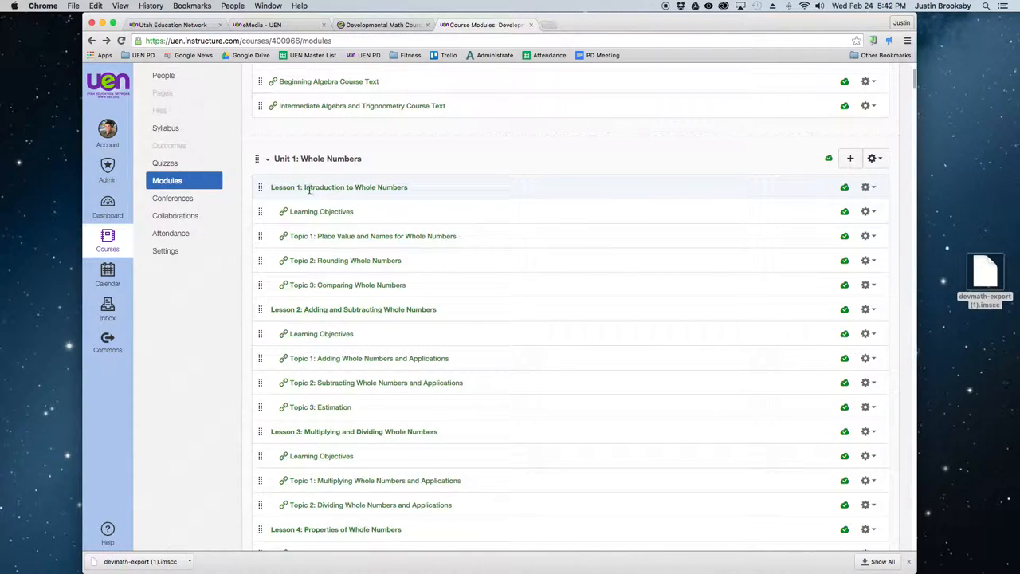
{"action": "mouse_move", "coordinate": [322, 211]}
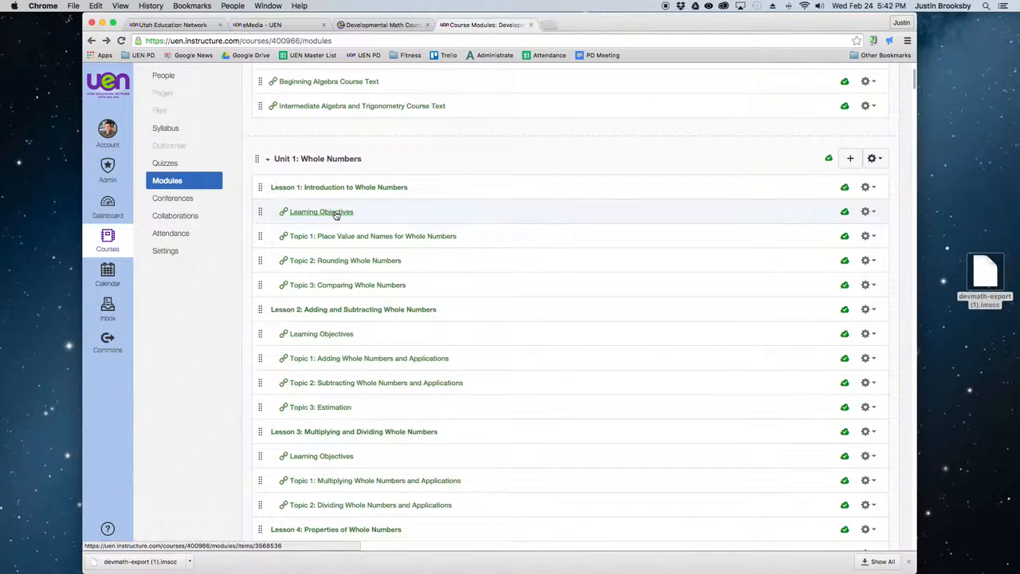
{"action": "mouse_move", "coordinate": [322, 210]}
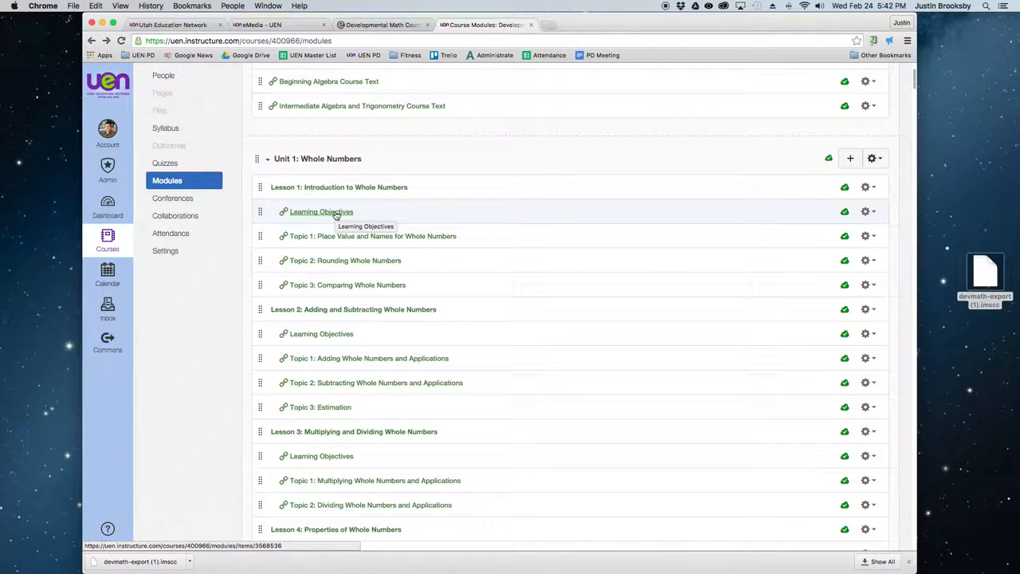
{"action": "mouse_move", "coordinate": [333, 236]}
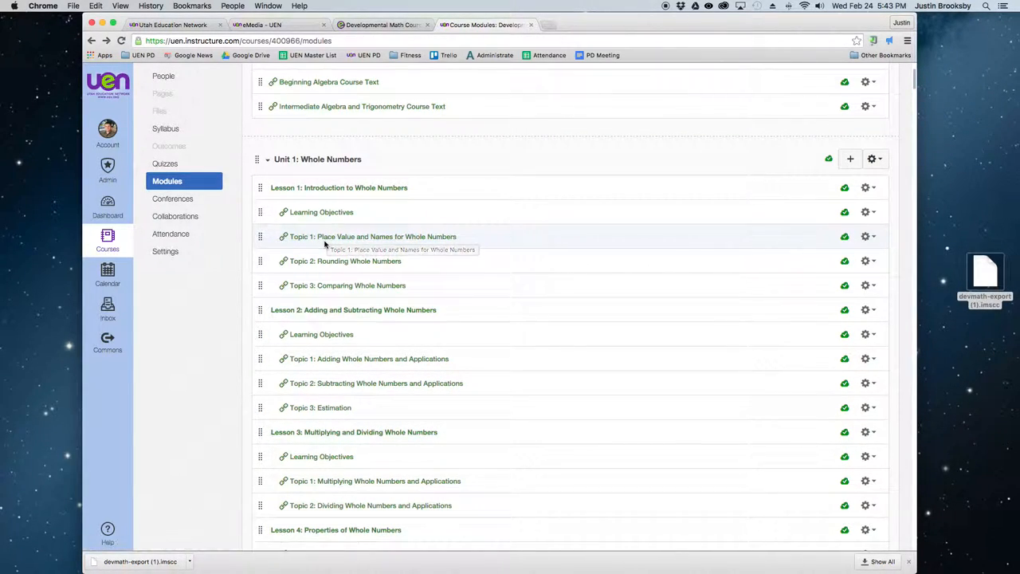
{"action": "mouse_move", "coordinate": [345, 262]}
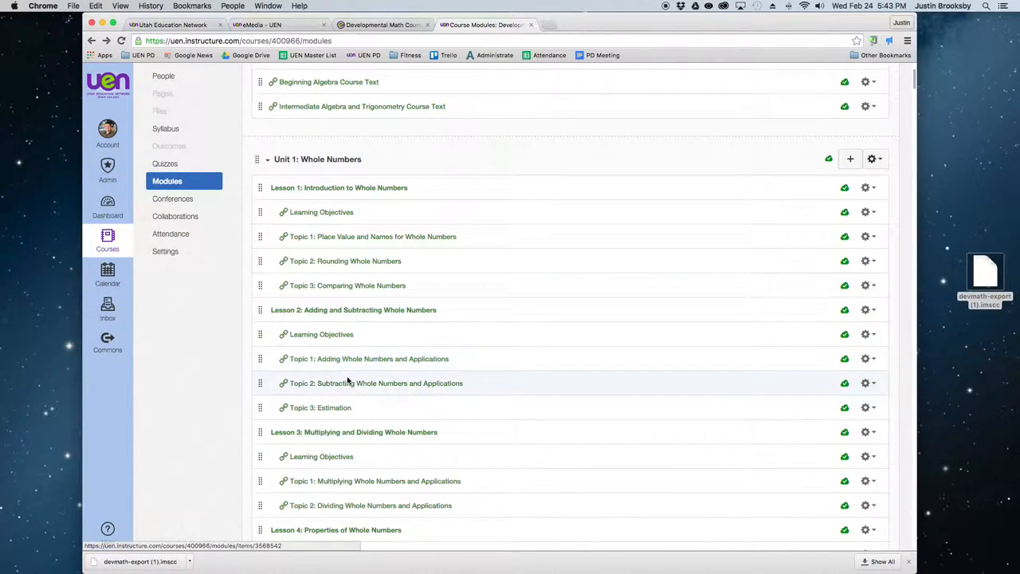
{"action": "mouse_move", "coordinate": [262, 285]}
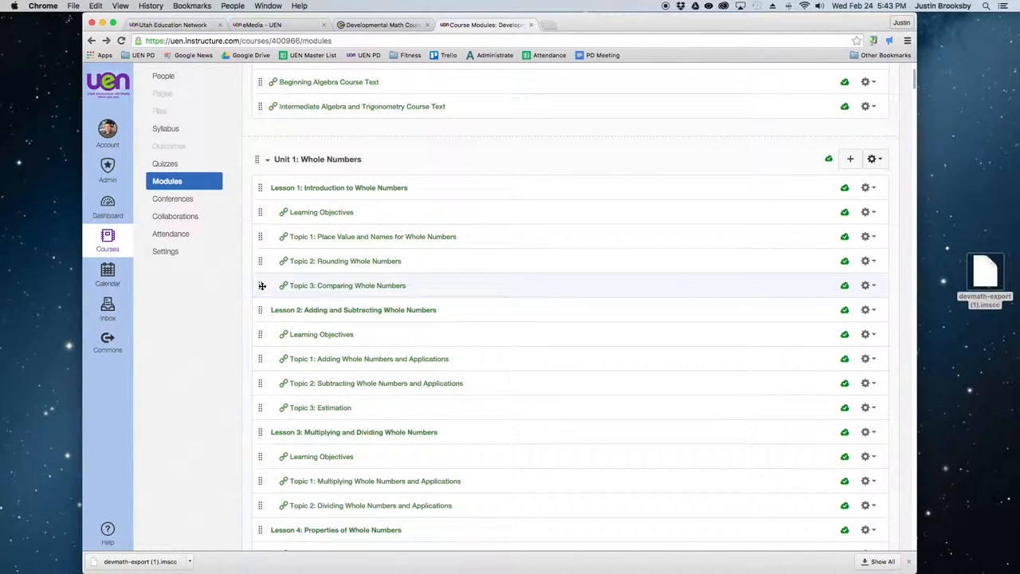
{"action": "mouse_move", "coordinate": [259, 284]}
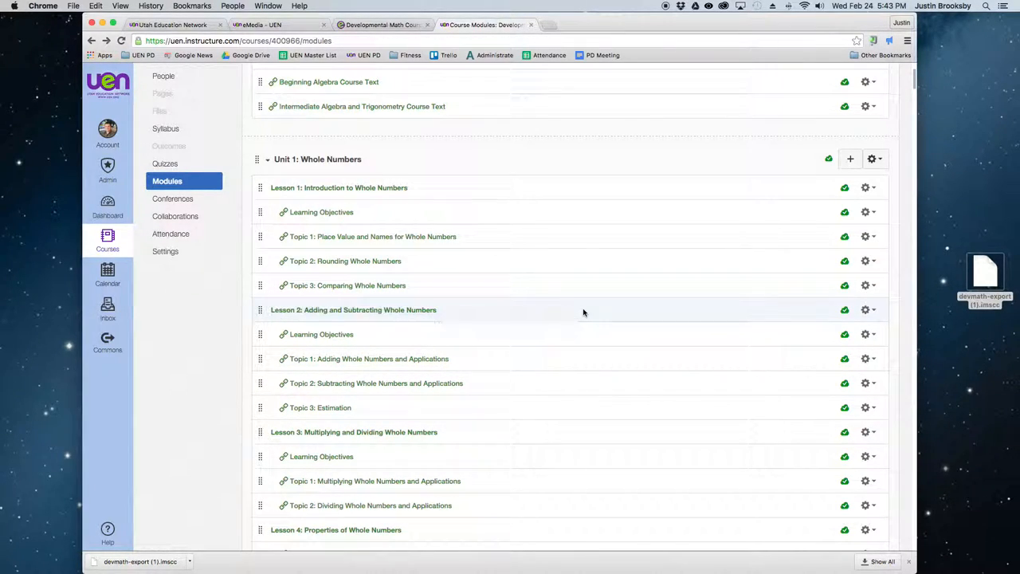
{"action": "mouse_move", "coordinate": [593, 312]}
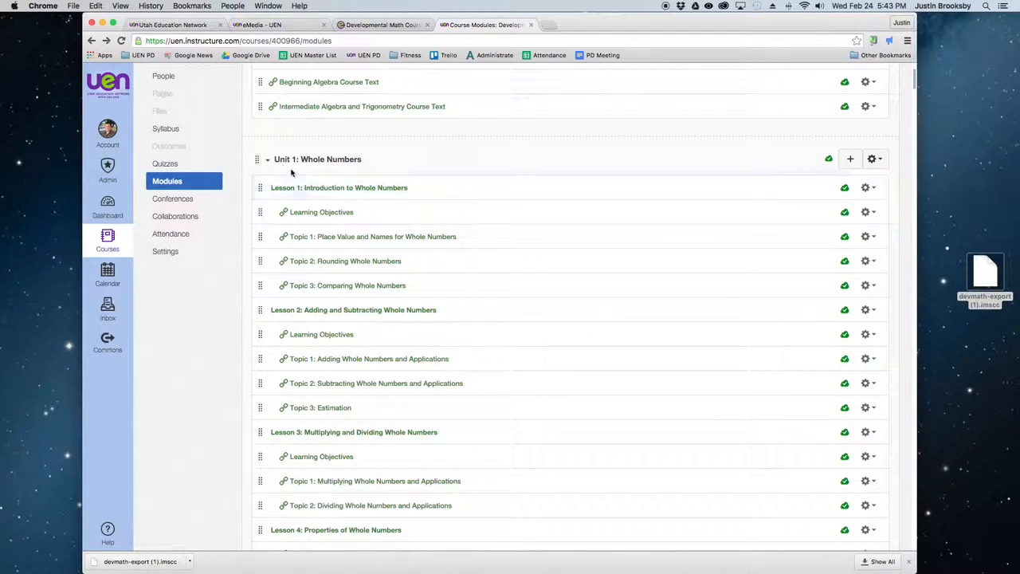
{"action": "mouse_move", "coordinate": [748, 167]}
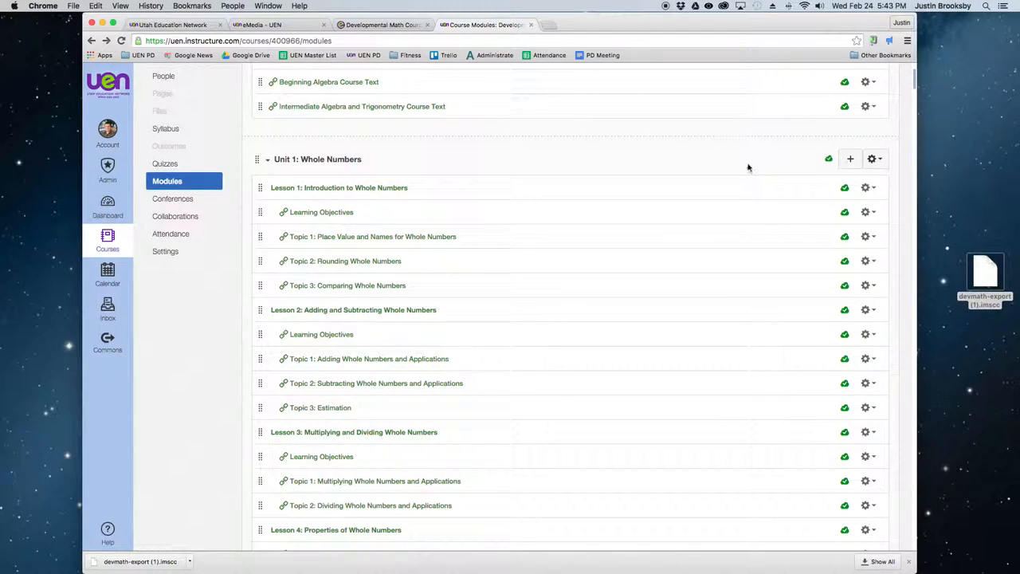
{"action": "mouse_move", "coordinate": [828, 159]}
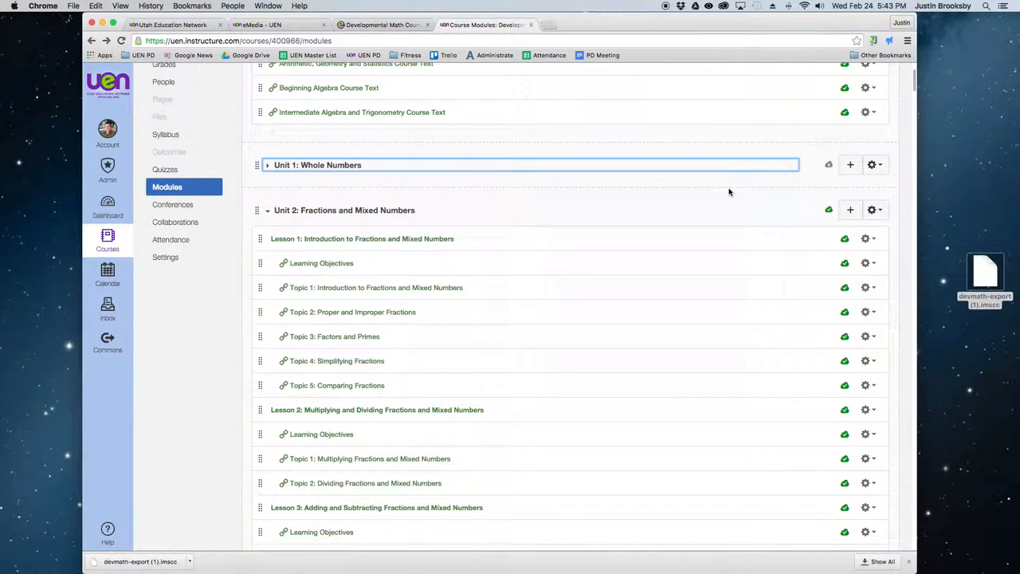
{"action": "mouse_move", "coordinate": [593, 217]}
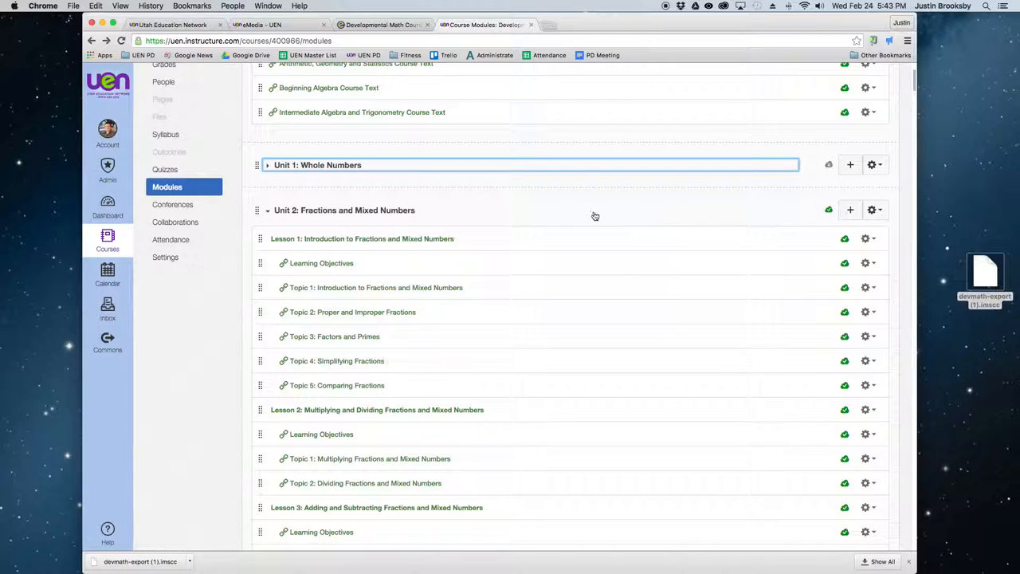
{"action": "mouse_move", "coordinate": [595, 215]}
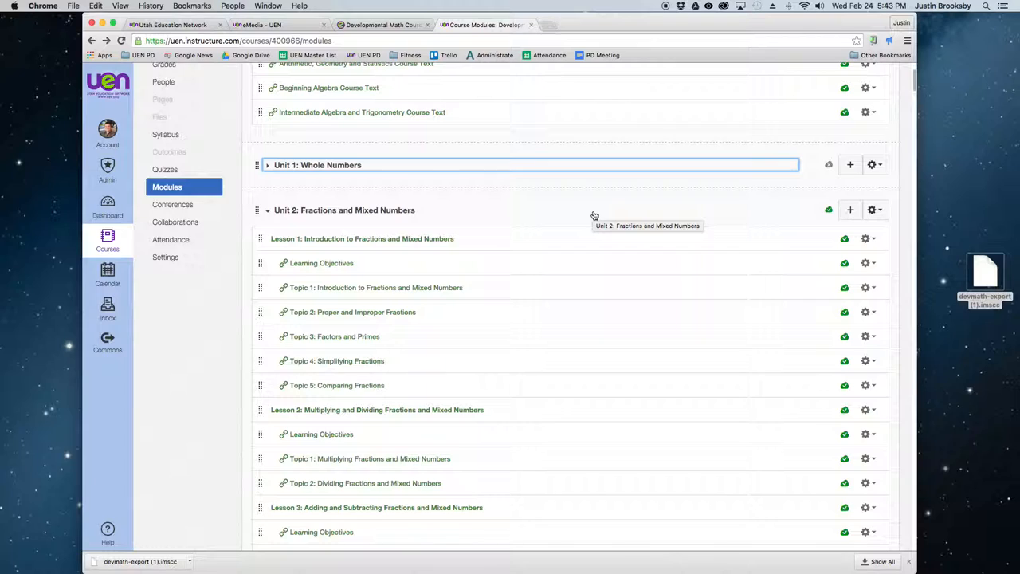
{"action": "mouse_move", "coordinate": [554, 231]}
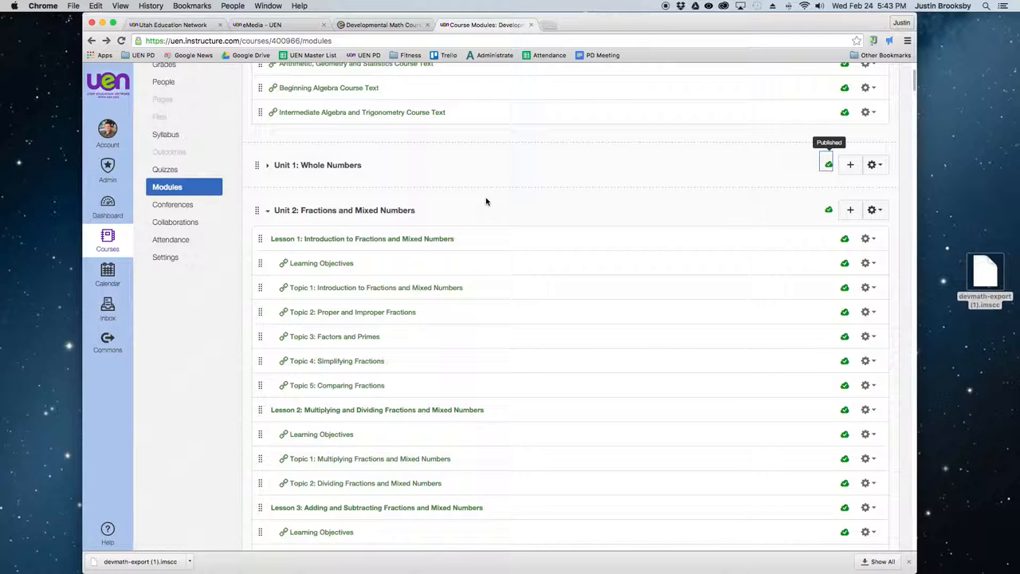
Expand the Unit 1: Whole Numbers module to list its lessons and topics
{"action": "left_click", "coordinate": [267, 164]}
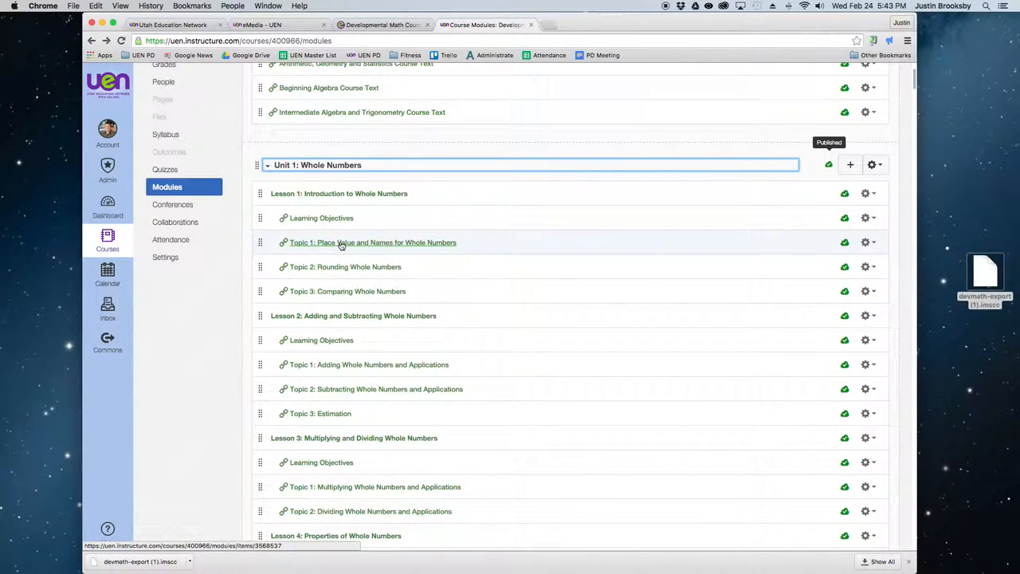
View Topic 1: Place Value and Names for Whole Numbers and start its Presentation video
{"action": "left_click", "coordinate": [373, 242]}
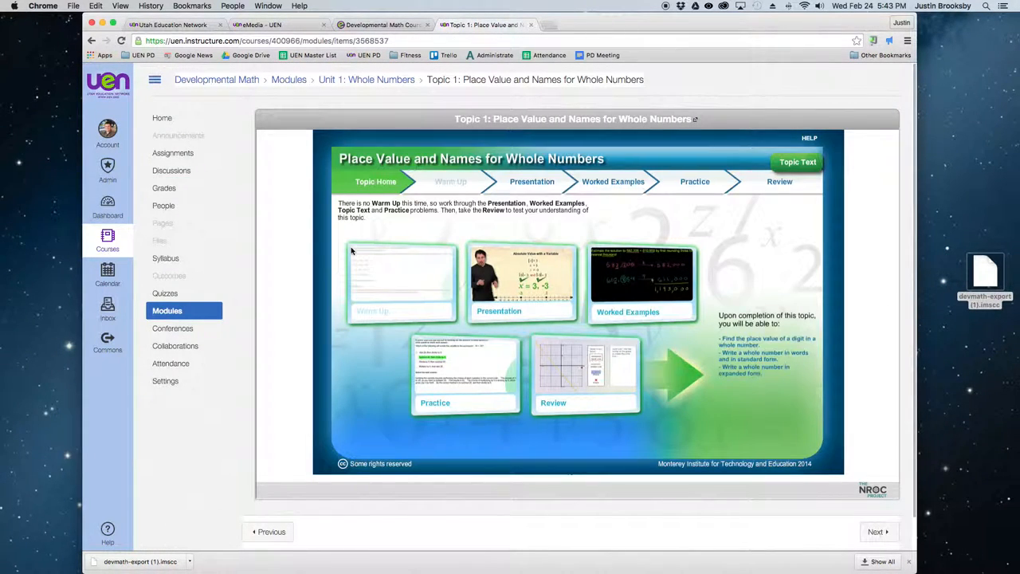
{"action": "mouse_move", "coordinate": [459, 300]}
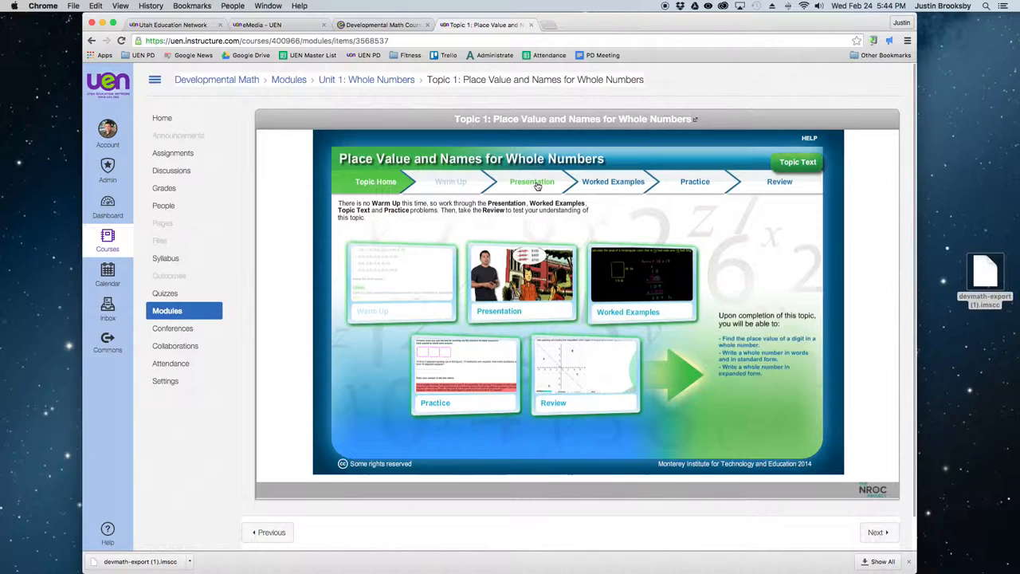
{"action": "left_click", "coordinate": [533, 182]}
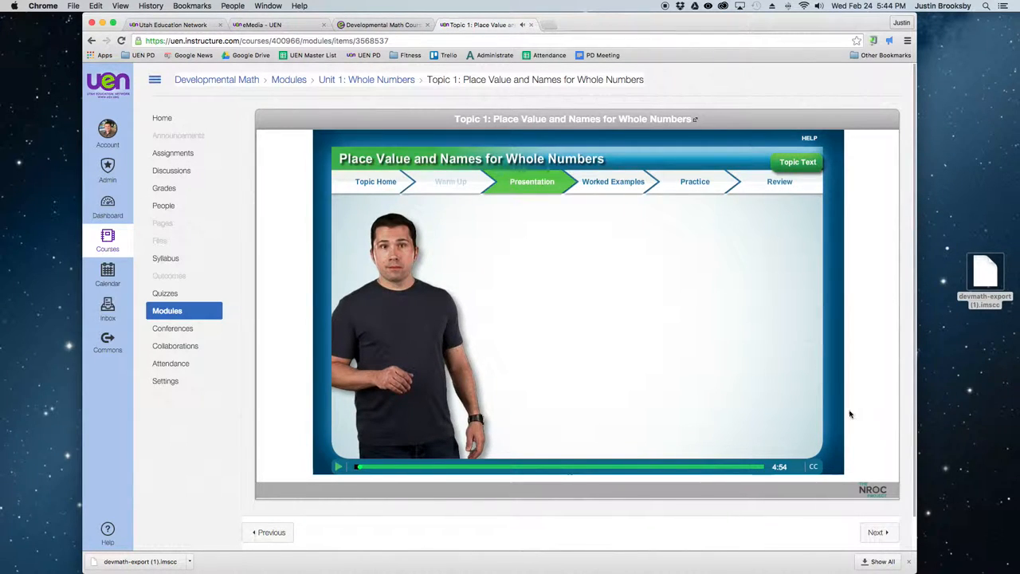
{"action": "mouse_move", "coordinate": [875, 533]}
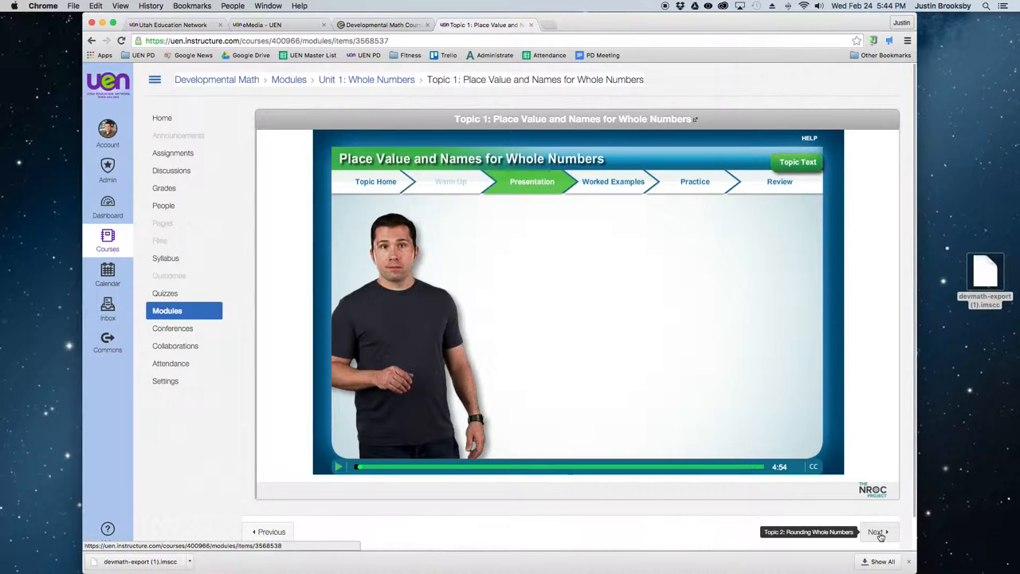
Step through Topic 2: Rounding Whole Numbers to the Lesson 2 Learning Objectives page
{"action": "left_click", "coordinate": [876, 532]}
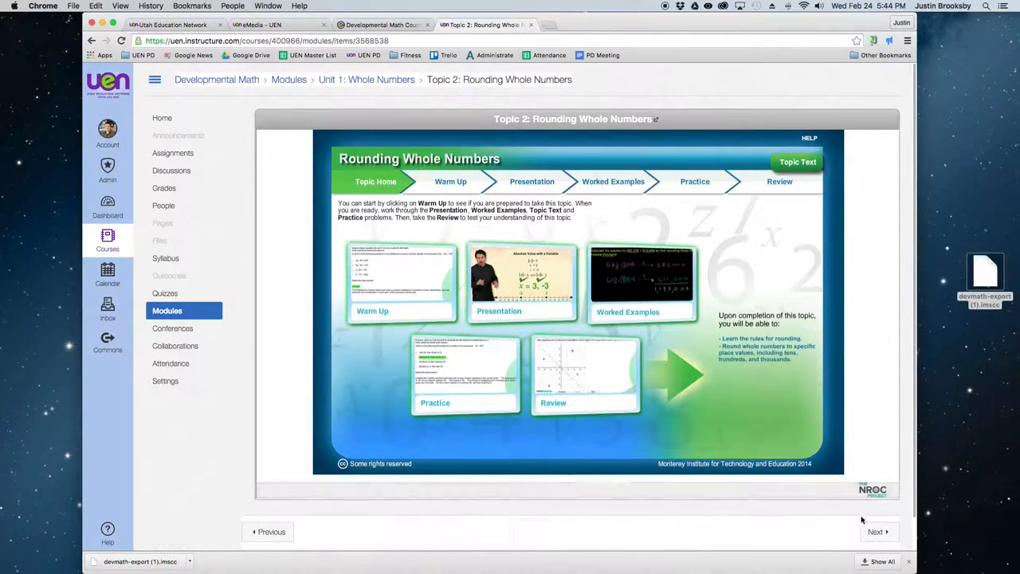
{"action": "left_click", "coordinate": [874, 532]}
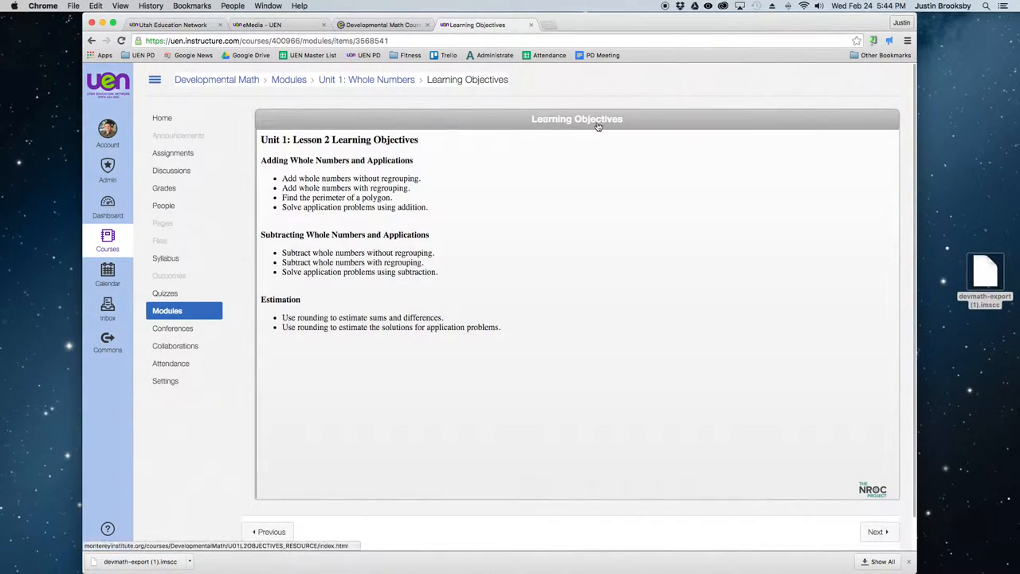
{"action": "mouse_move", "coordinate": [554, 143]}
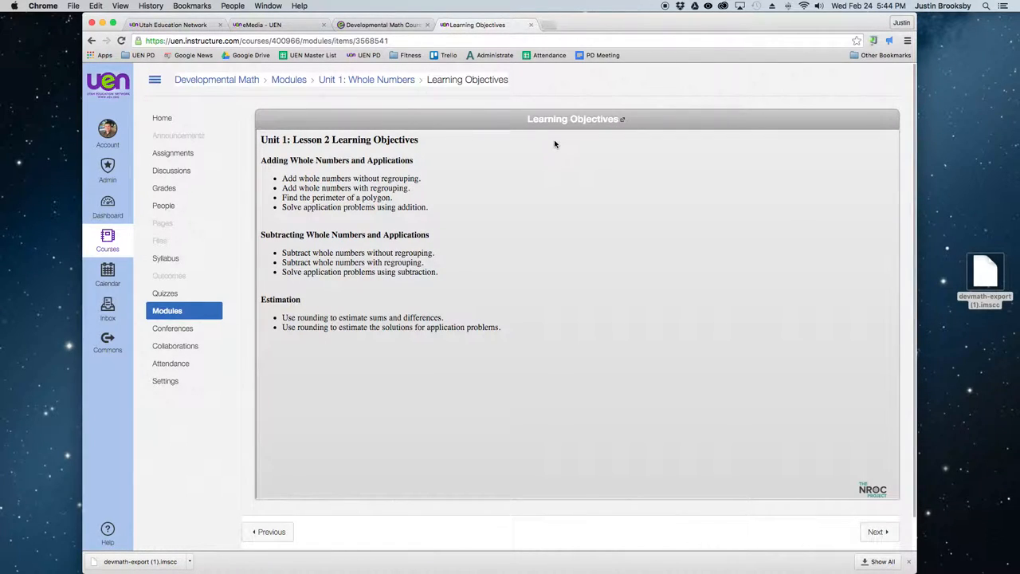
{"action": "mouse_move", "coordinate": [408, 287]}
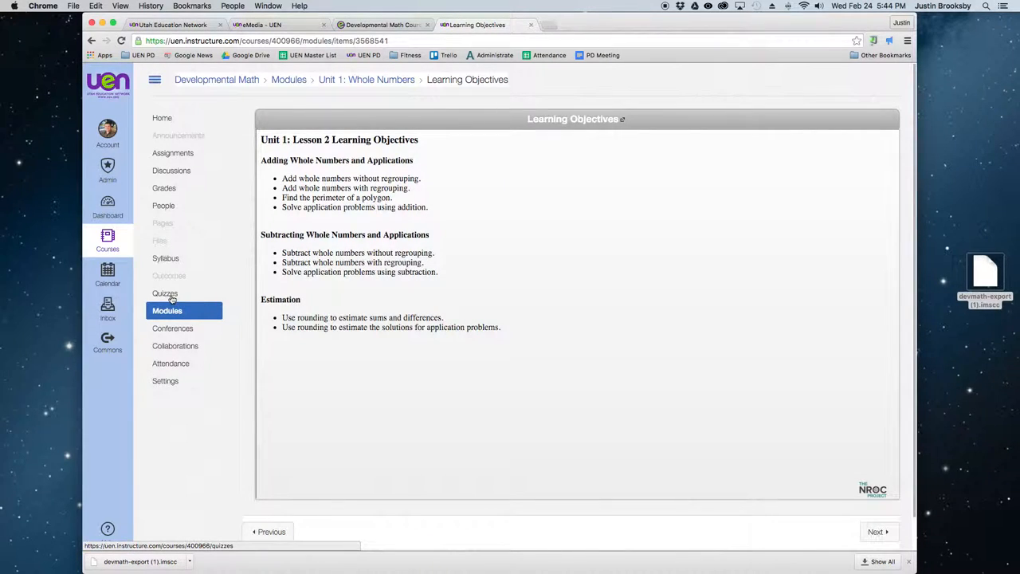
Review the Quizzes page listing Assignment Quizzes from Unit 1 Quiz through Unit 17 Quiz
{"action": "left_click", "coordinate": [165, 293]}
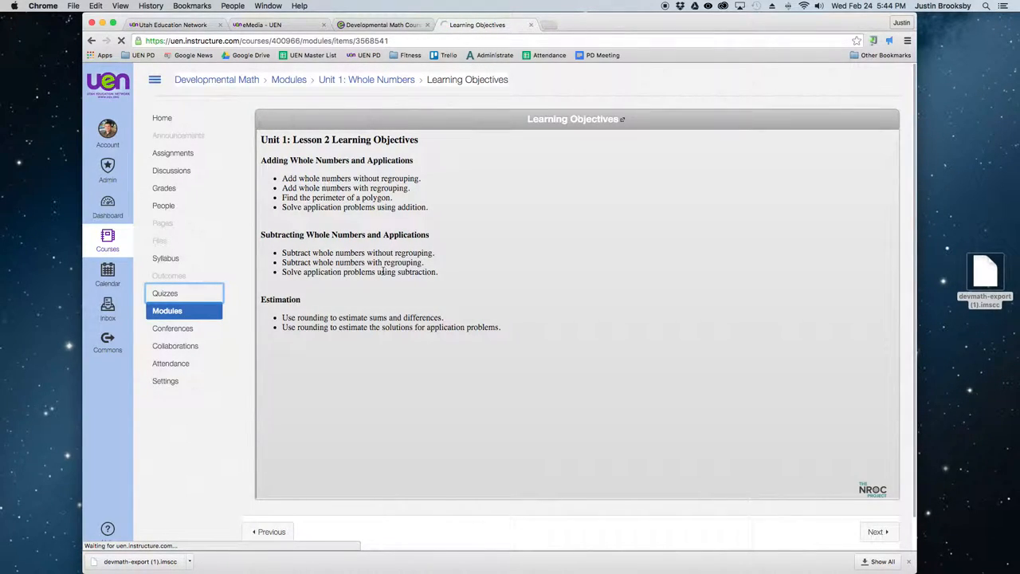
{"action": "left_click", "coordinate": [165, 293]}
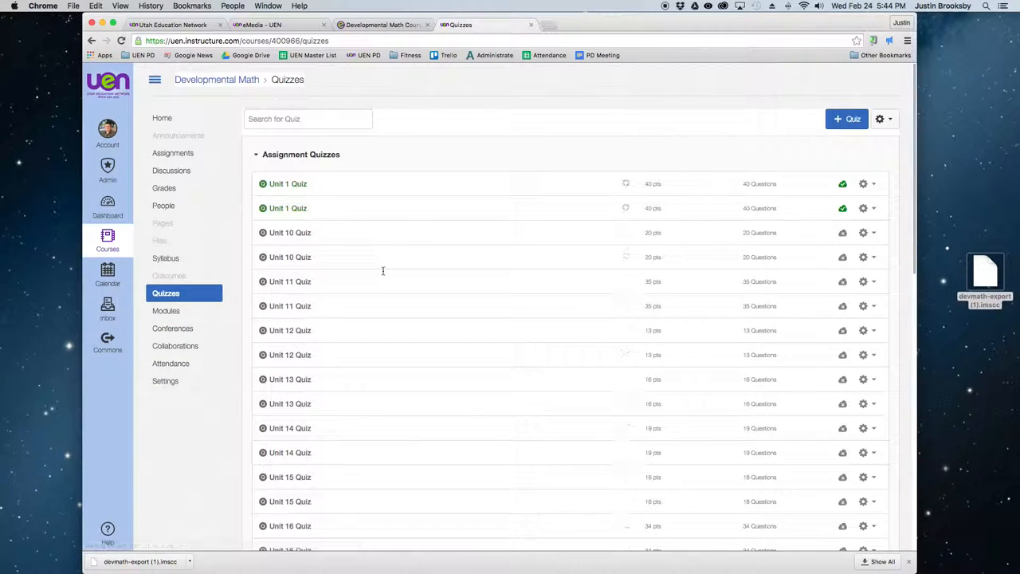
{"action": "scroll", "scroll_direction": "down", "scroll_amount": 3}
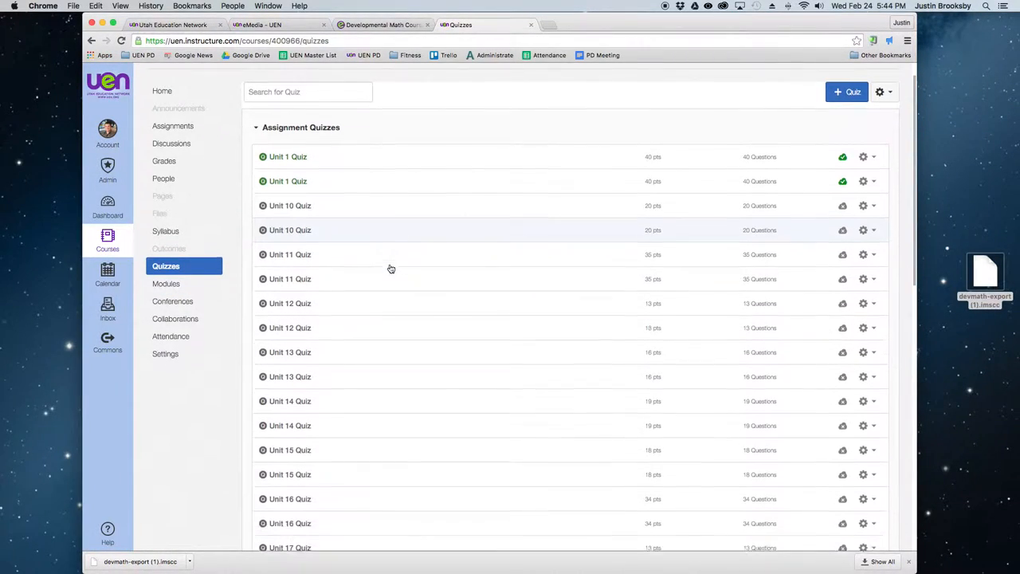
{"action": "scroll", "scroll_direction": "up", "scroll_amount": 3}
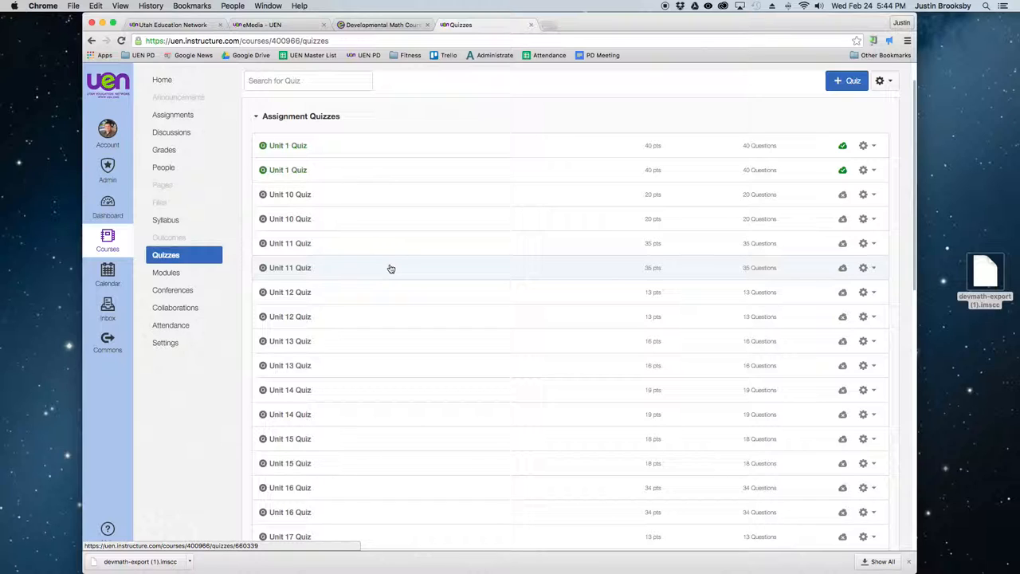
{"action": "scroll", "scroll_direction": "up", "scroll_amount": 3}
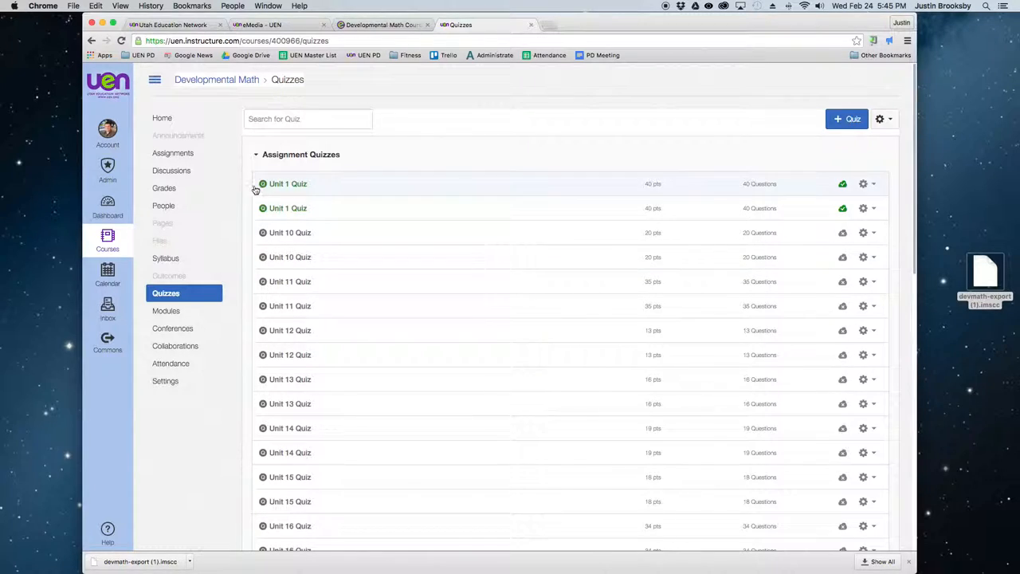
{"action": "mouse_move", "coordinate": [163, 118]}
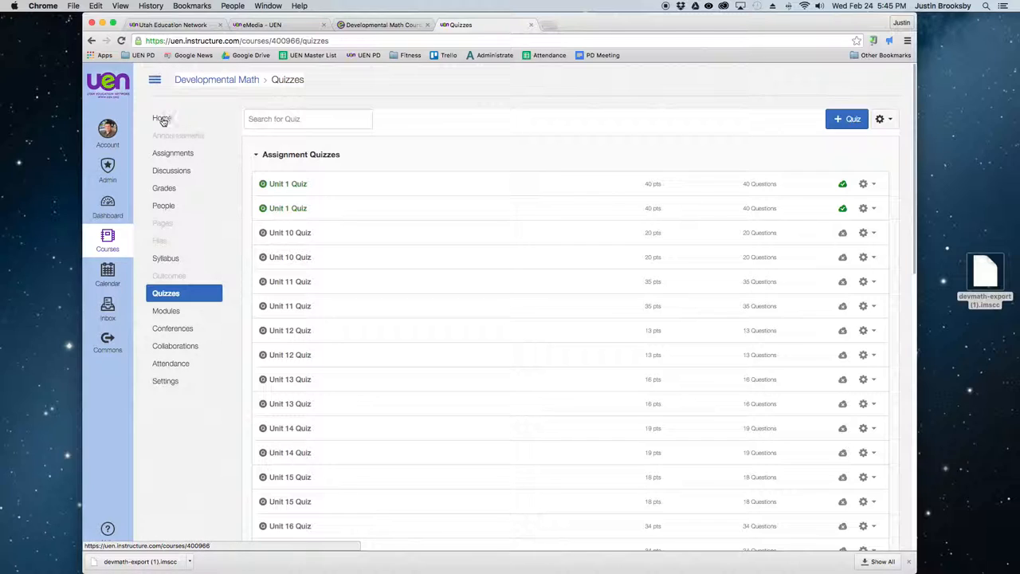
Set the course home page to Course Modules and save, so Home shows the imported modules
{"action": "left_click", "coordinate": [163, 118]}
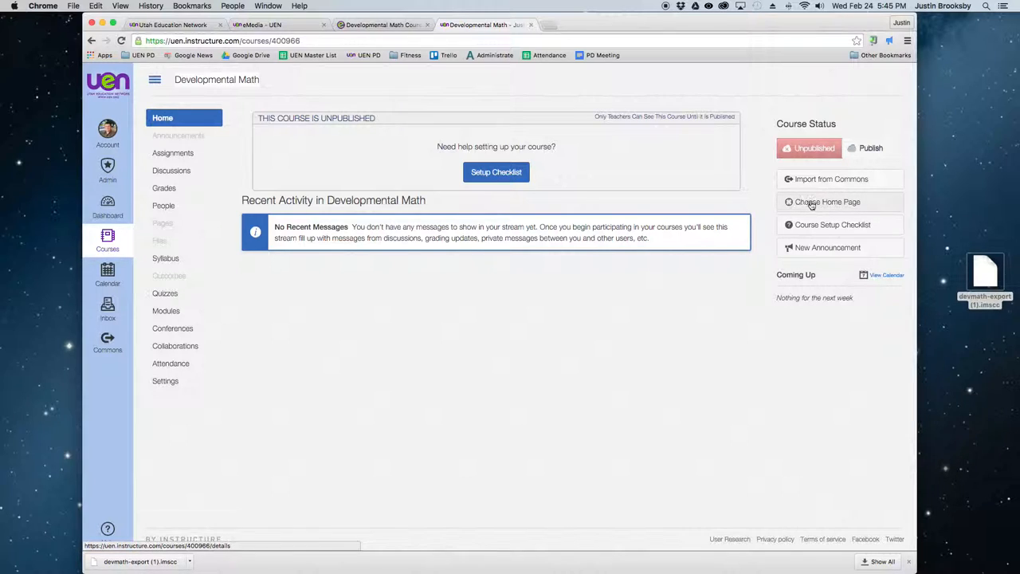
{"action": "left_click", "coordinate": [827, 201]}
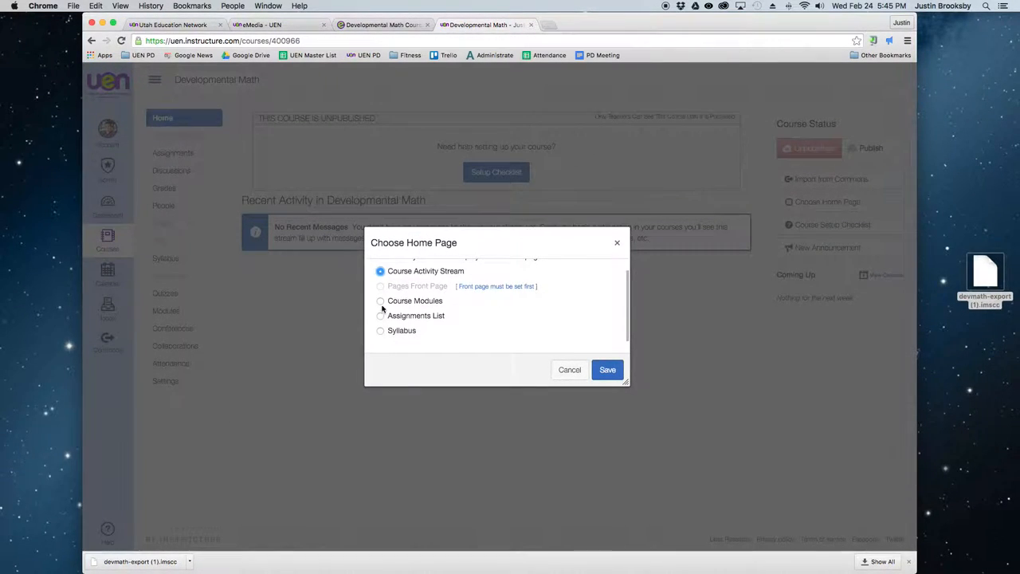
{"action": "left_click", "coordinate": [379, 300]}
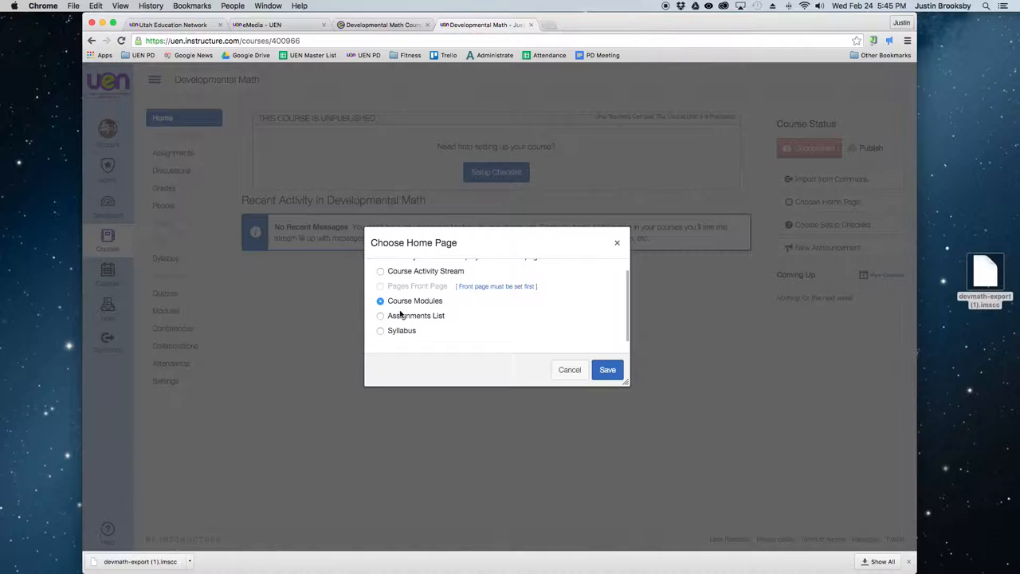
{"action": "left_click", "coordinate": [606, 370]}
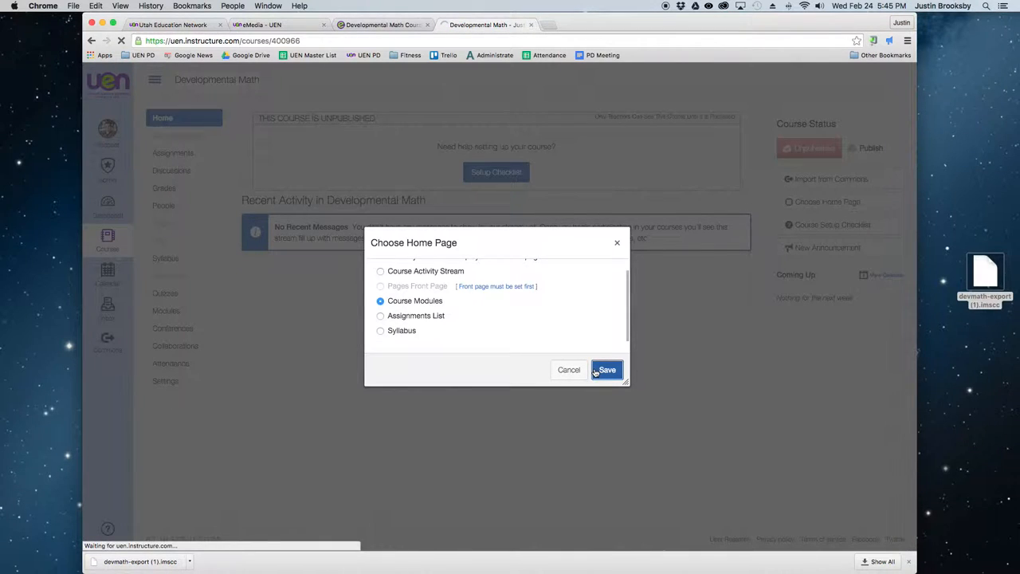
{"action": "left_click", "coordinate": [606, 369]}
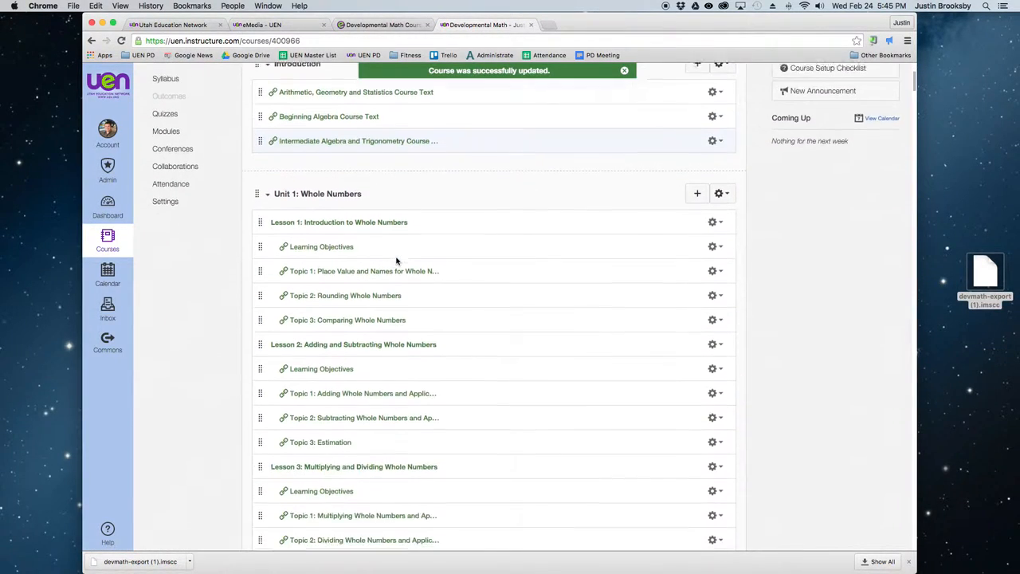
{"action": "scroll", "scroll_direction": "down", "scroll_amount": 3}
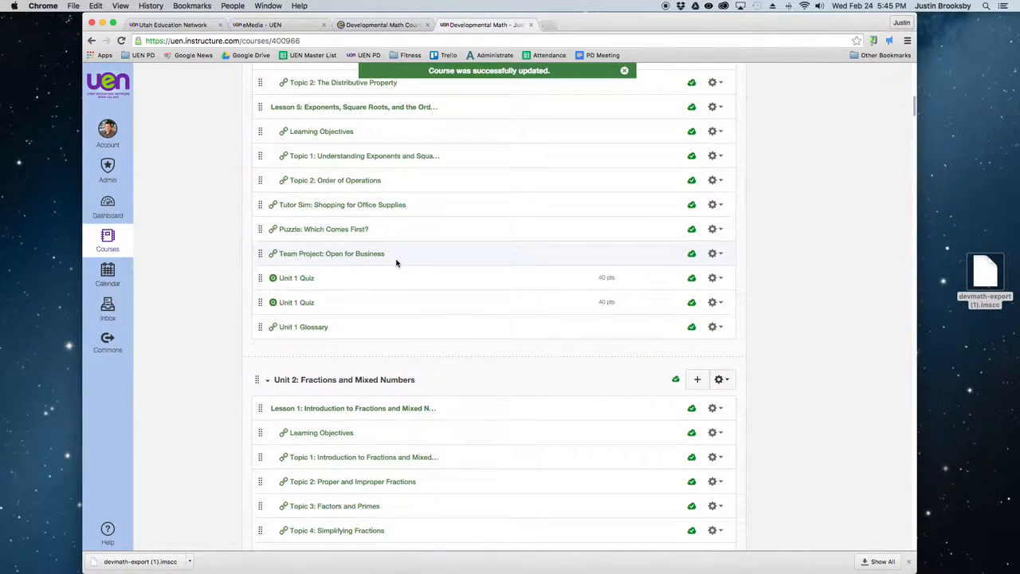
{"action": "scroll", "scroll_direction": "up", "scroll_amount": 3}
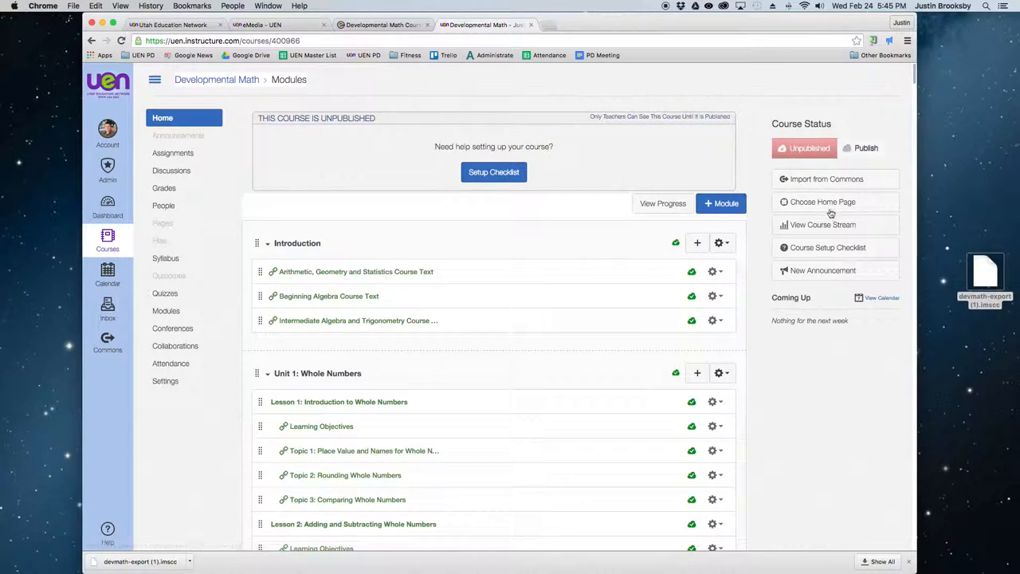
{"action": "left_click", "coordinate": [822, 201]}
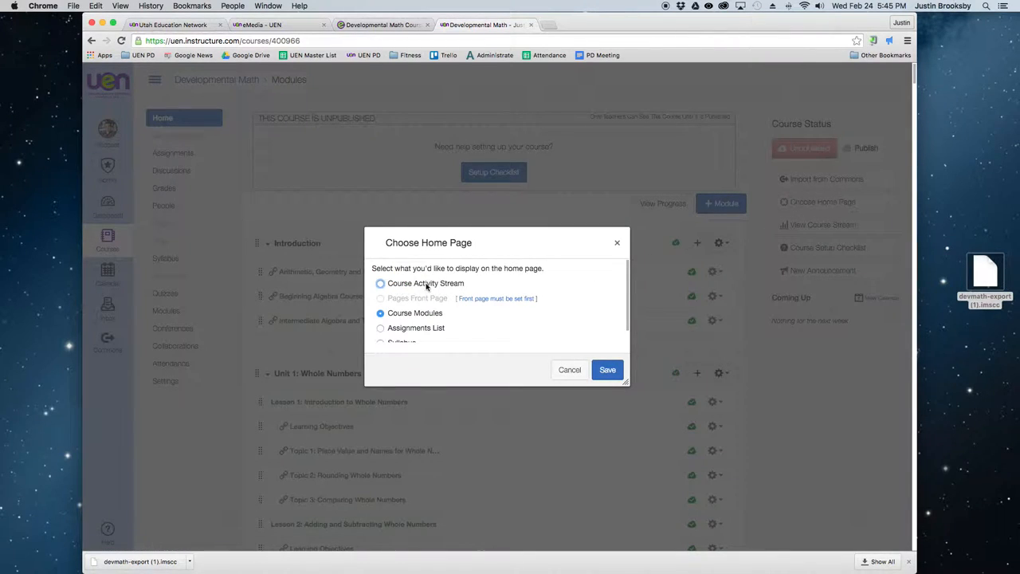
{"action": "mouse_move", "coordinate": [489, 303]}
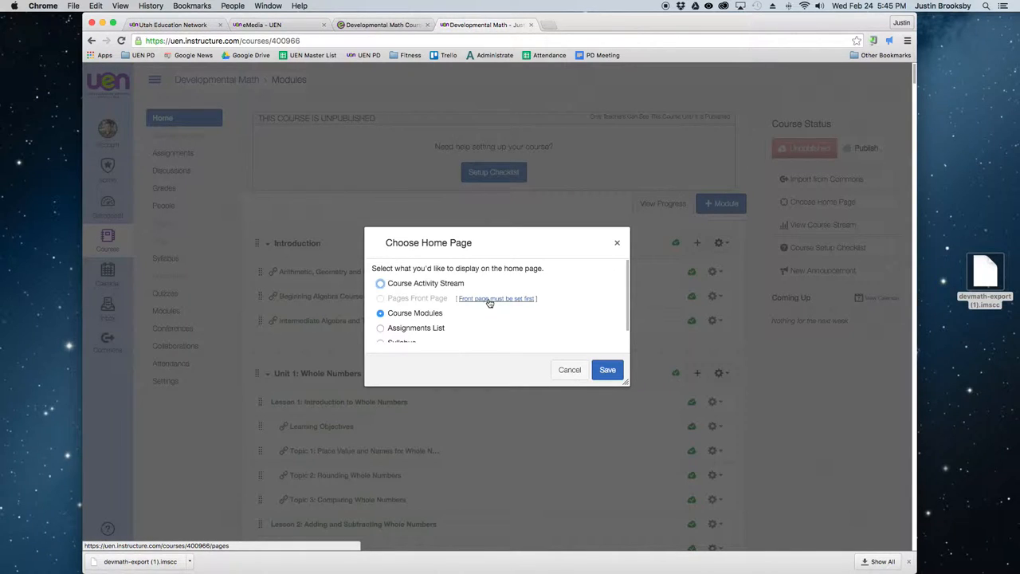
{"action": "mouse_move", "coordinate": [569, 370]}
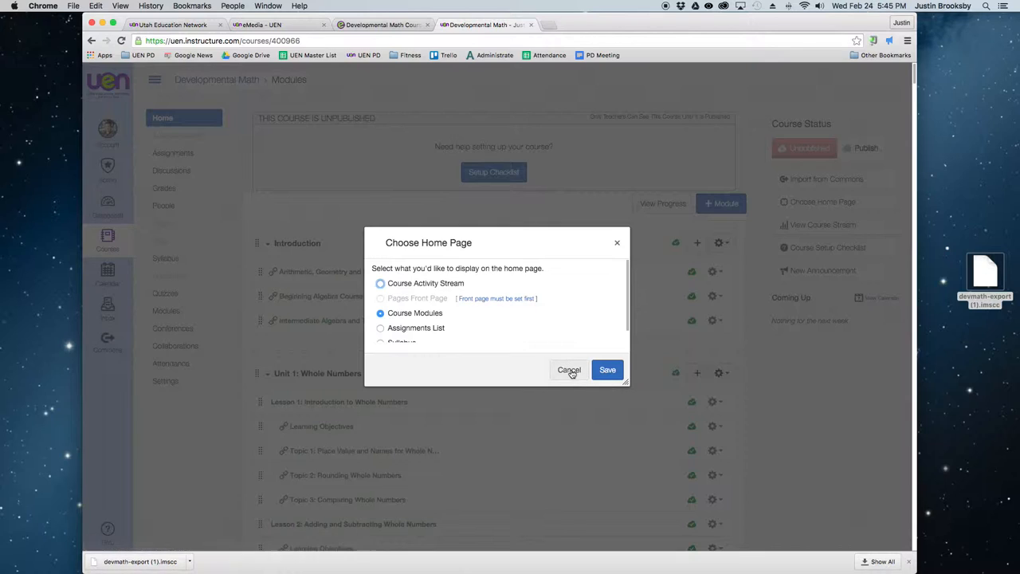
{"action": "left_click", "coordinate": [569, 370]}
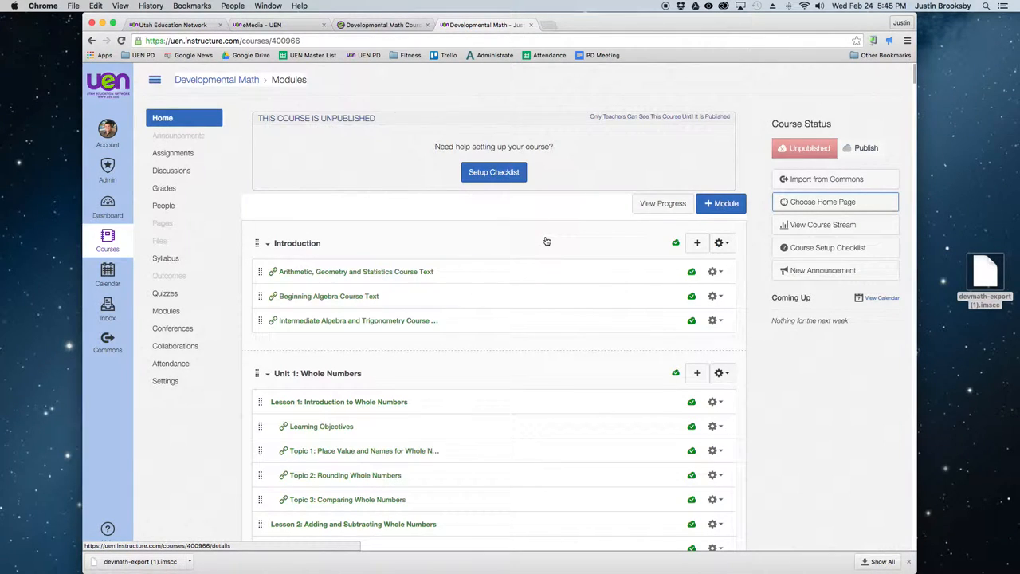
{"action": "mouse_move", "coordinate": [547, 242]}
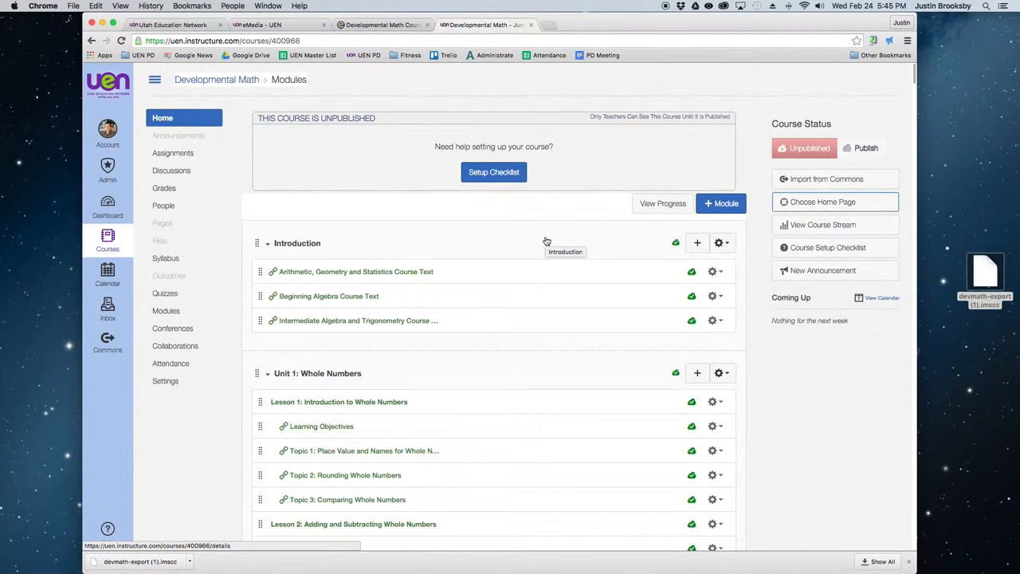
{"action": "mouse_move", "coordinate": [723, 57]}
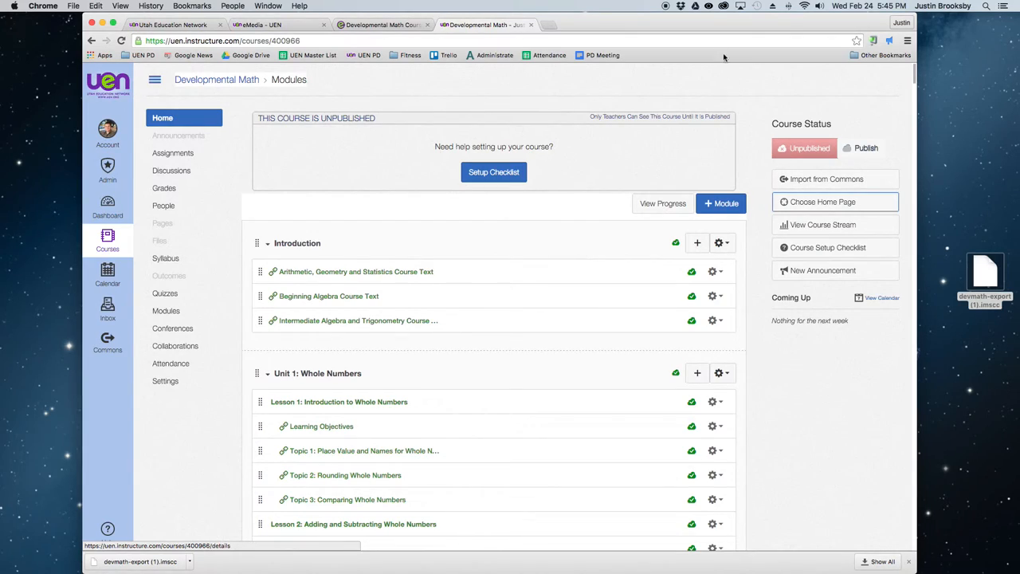